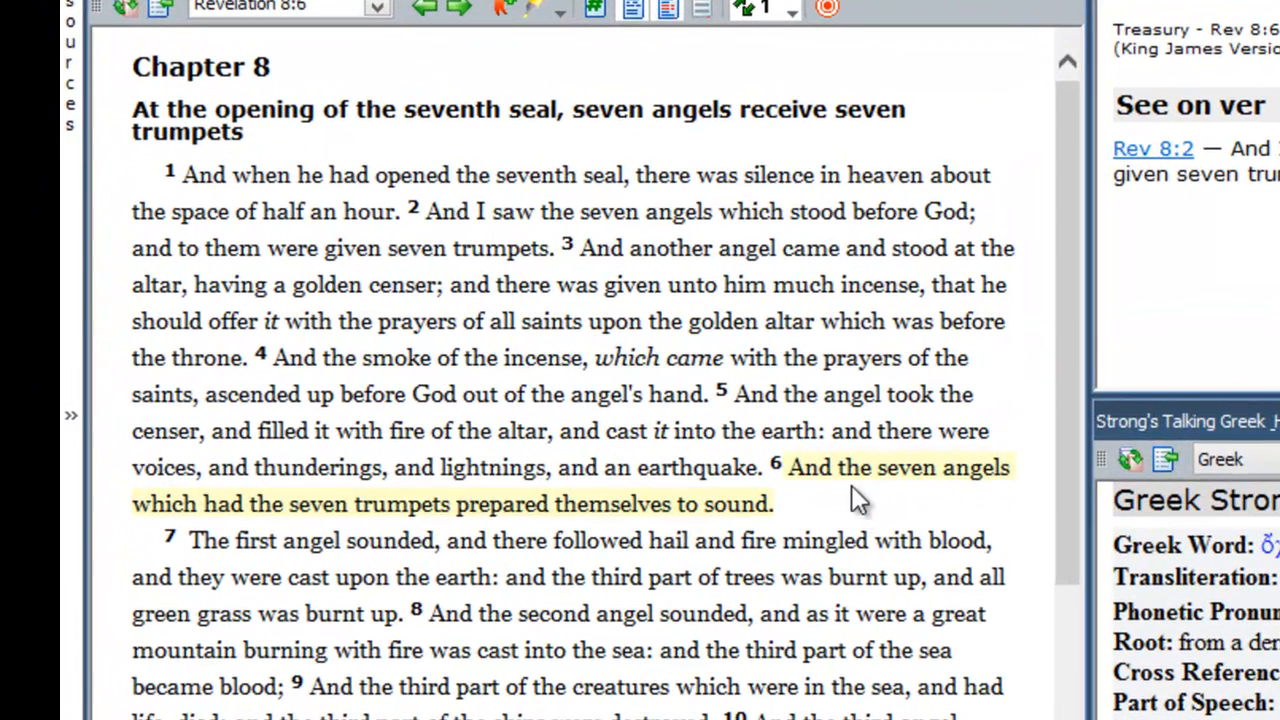
pyautogui.moveTo(207, 503)
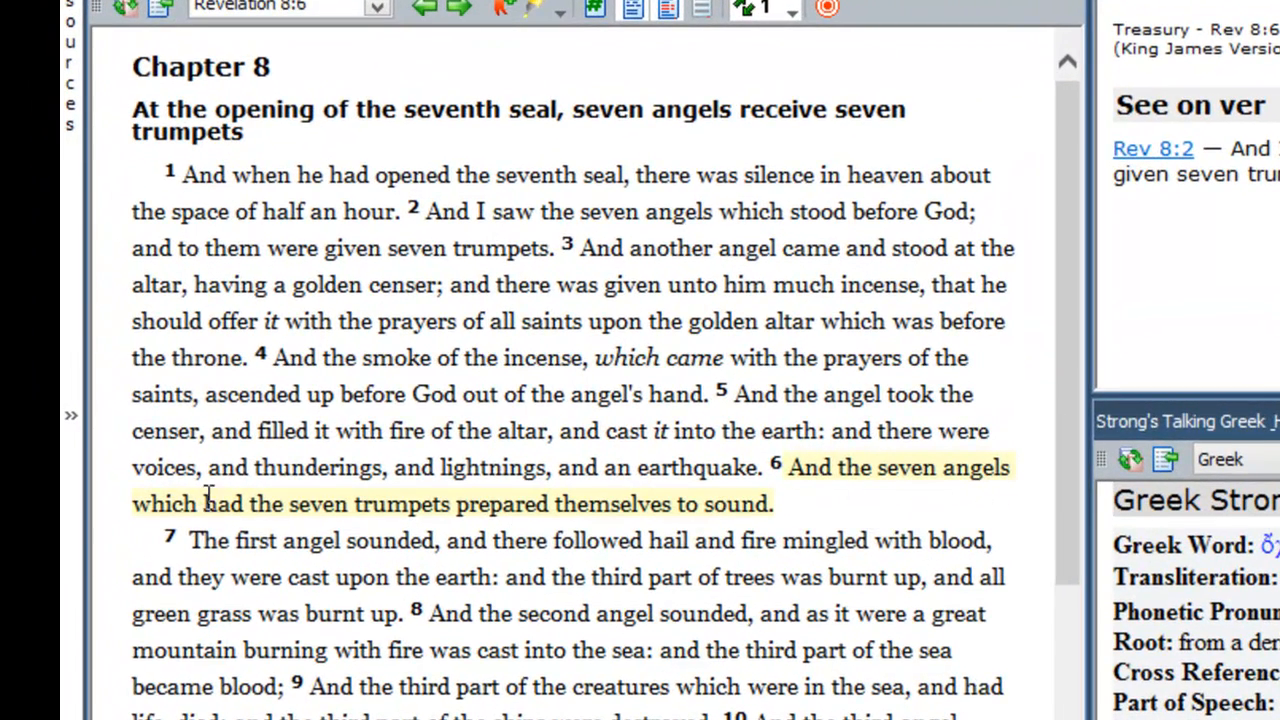
pyautogui.moveTo(330, 527)
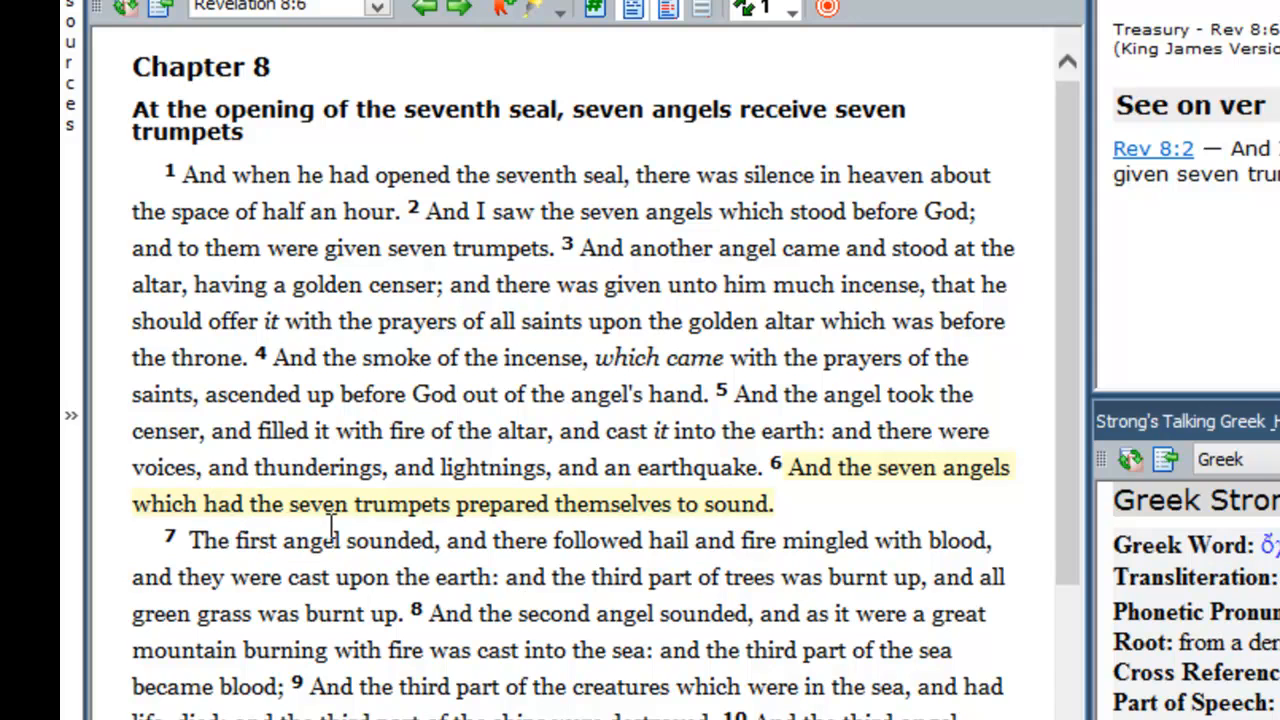
pyautogui.moveTo(535, 540)
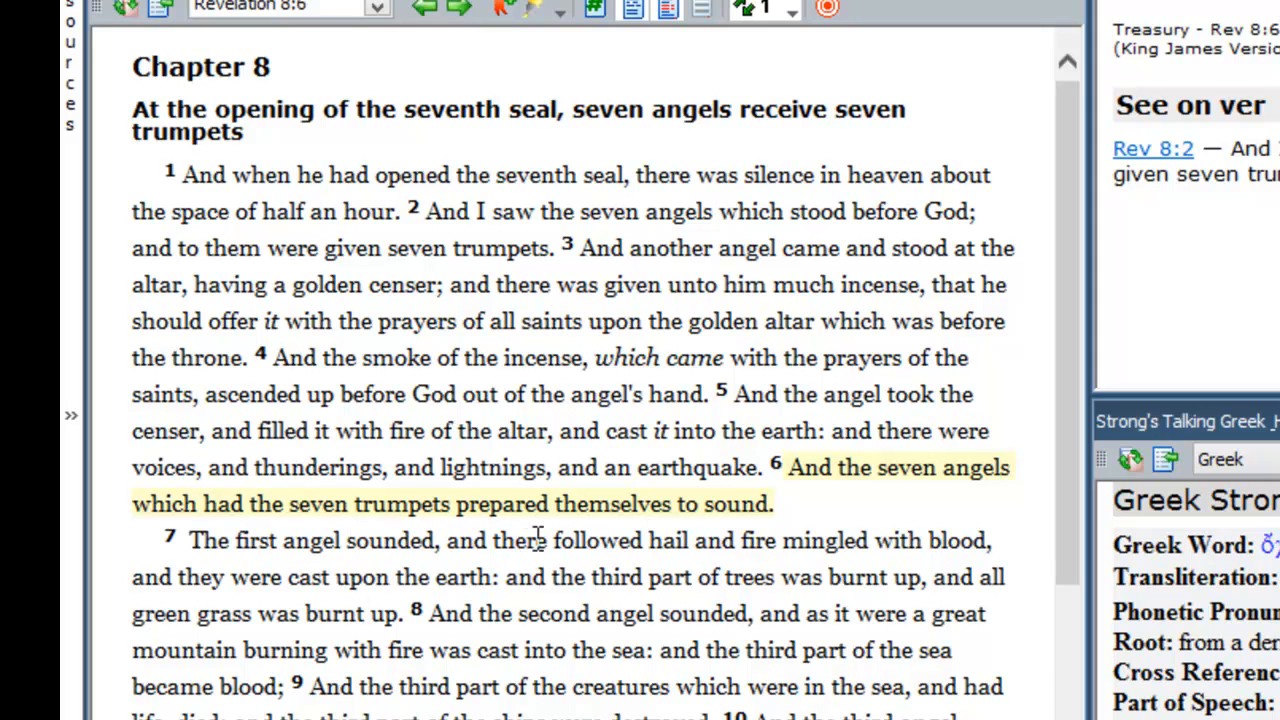
pyautogui.moveTo(665, 530)
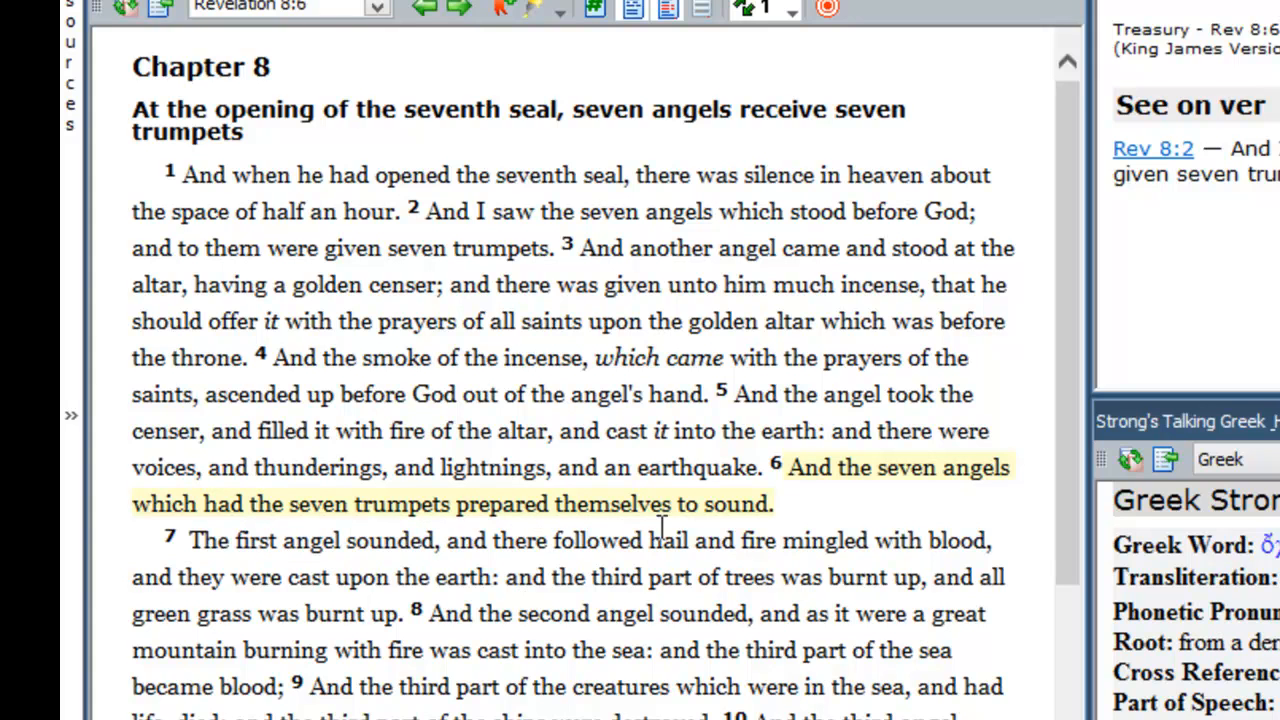
pyautogui.moveTo(697, 540)
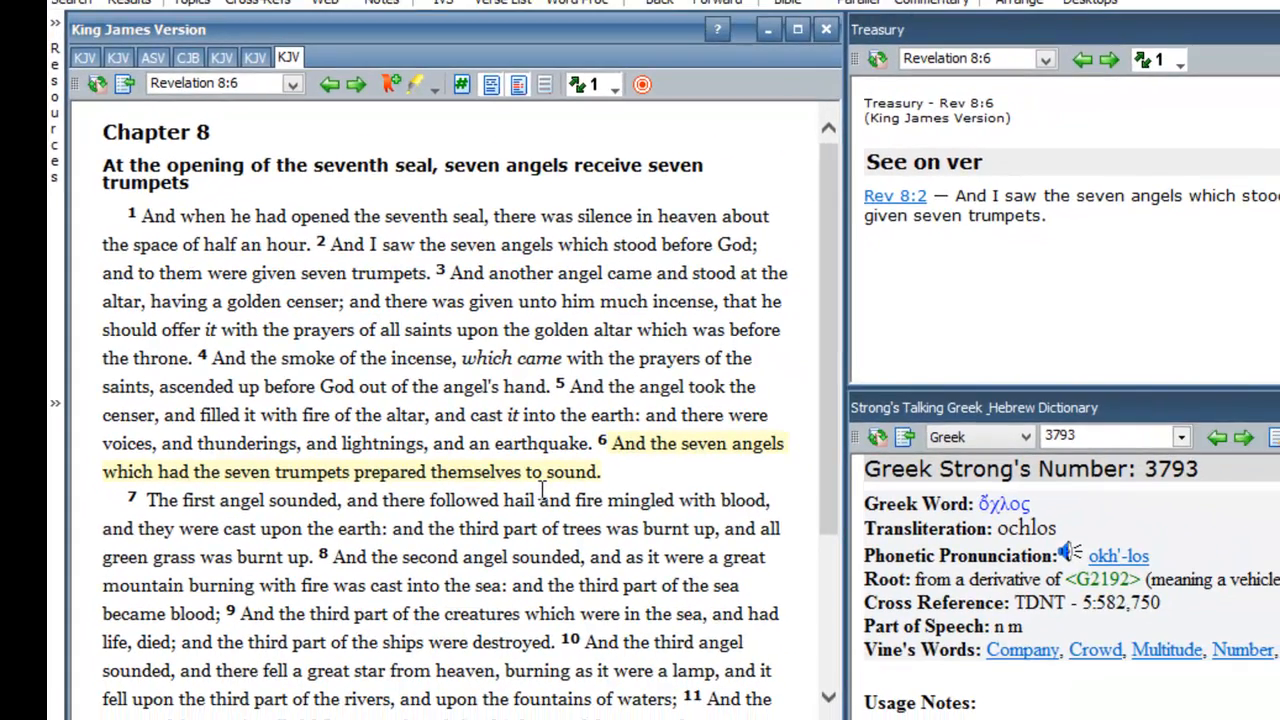
# Review the church entries: verse text, Ephesus heading, Ephesus commendation and rebuke, Thyatira's Jezebel note.
pyautogui.rightClick(385, 465)
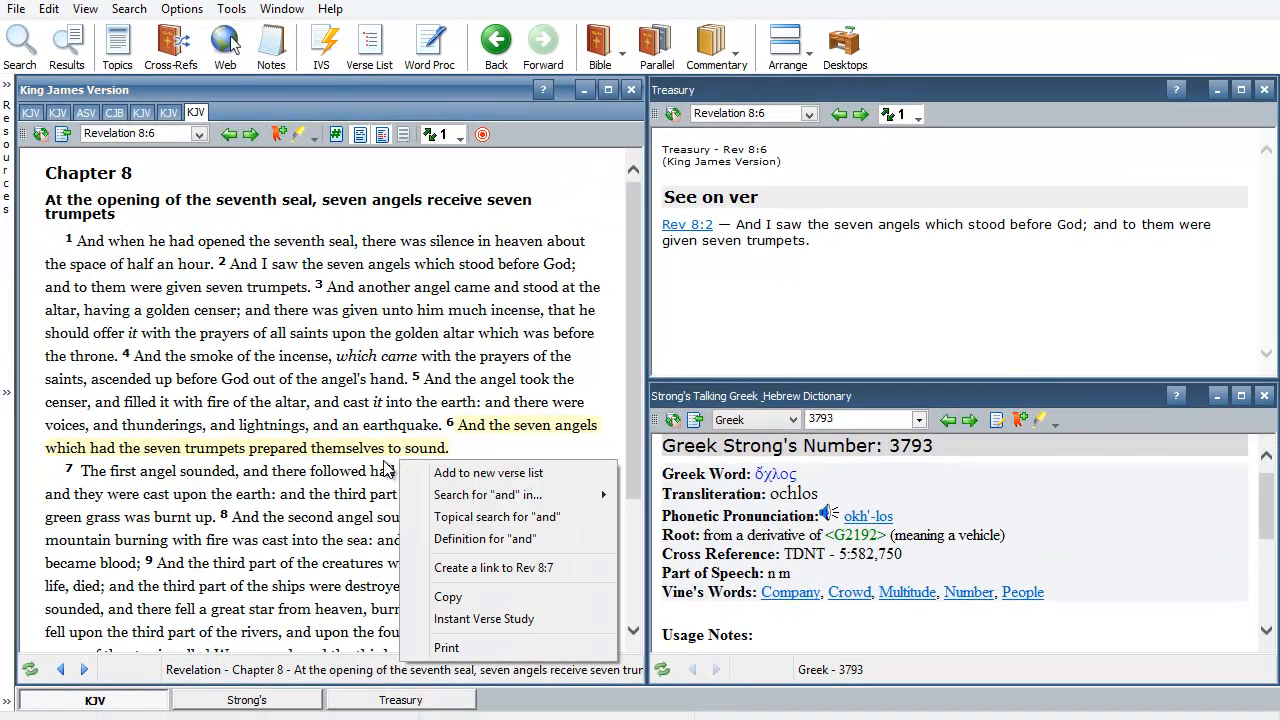
pyautogui.moveTo(403, 449)
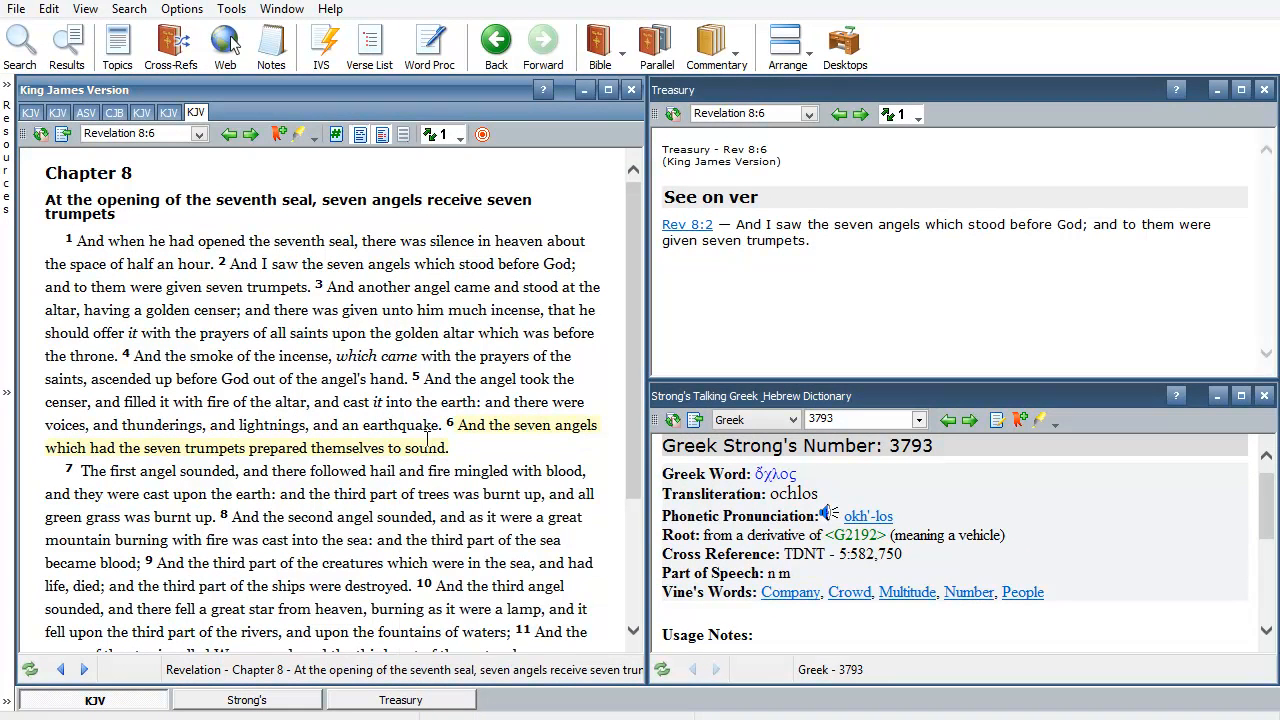
pyautogui.moveTo(428, 444)
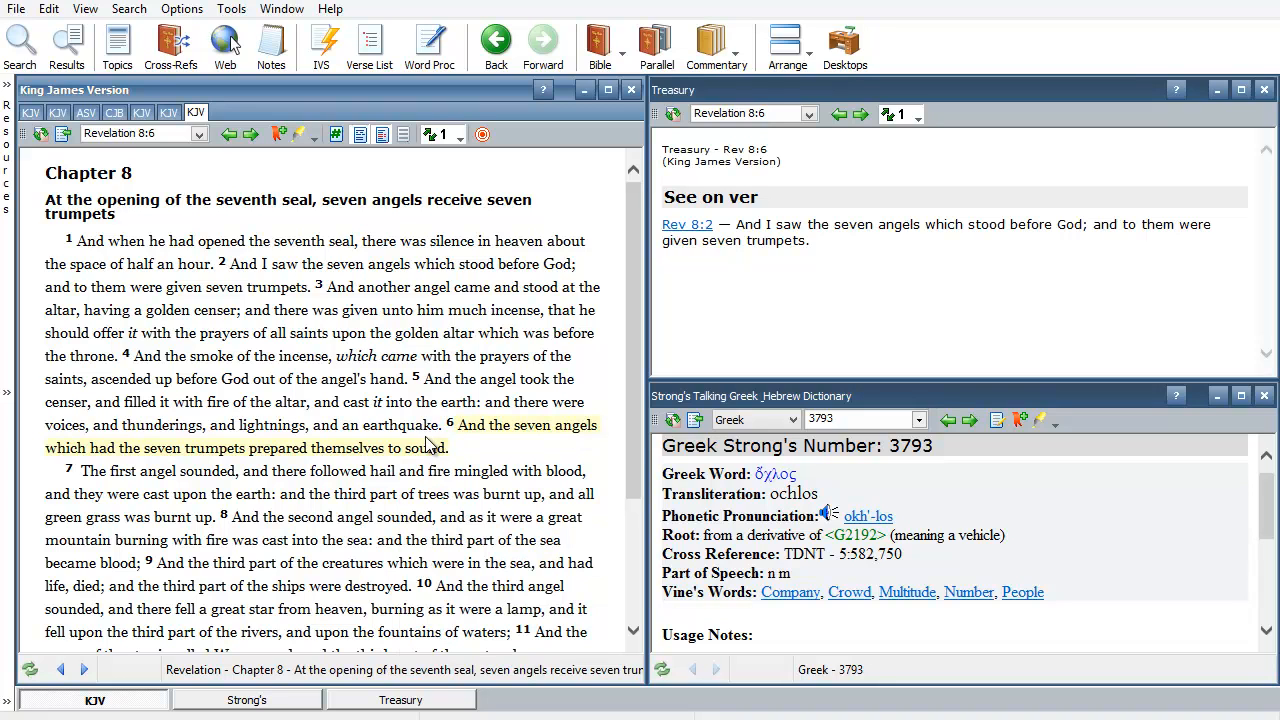
pyautogui.moveTo(429, 395)
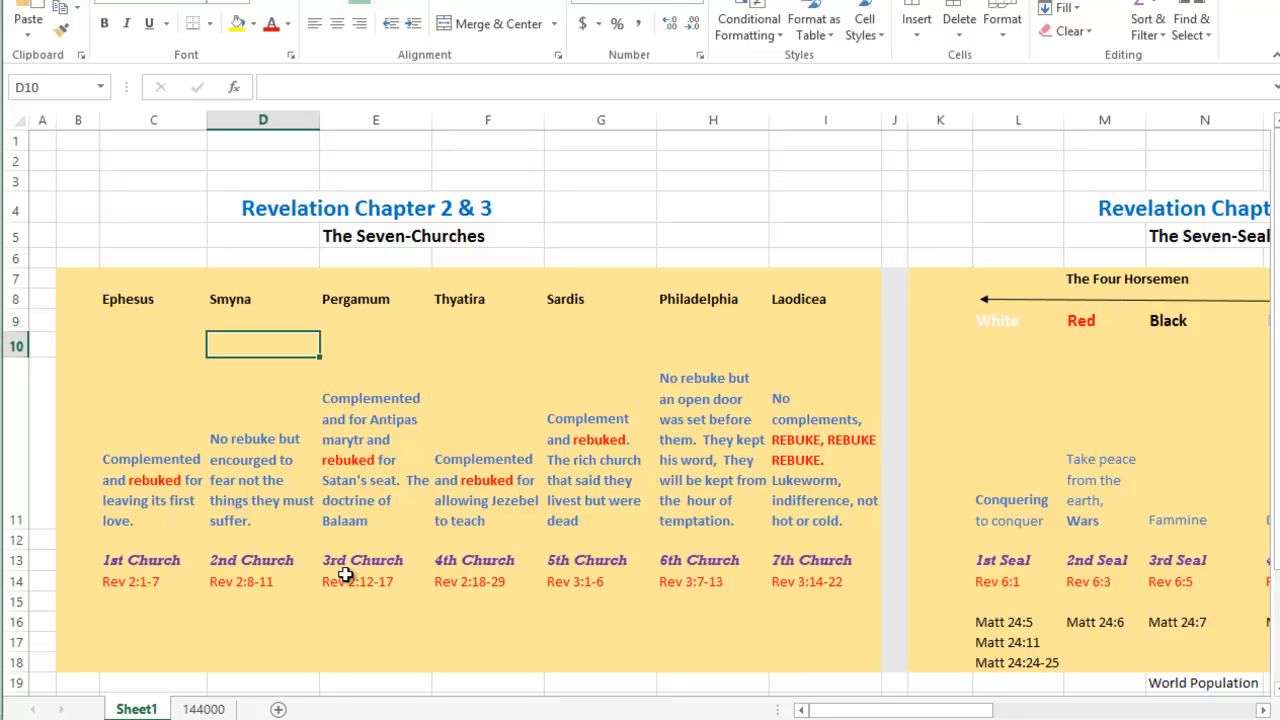
pyautogui.moveTo(406, 402)
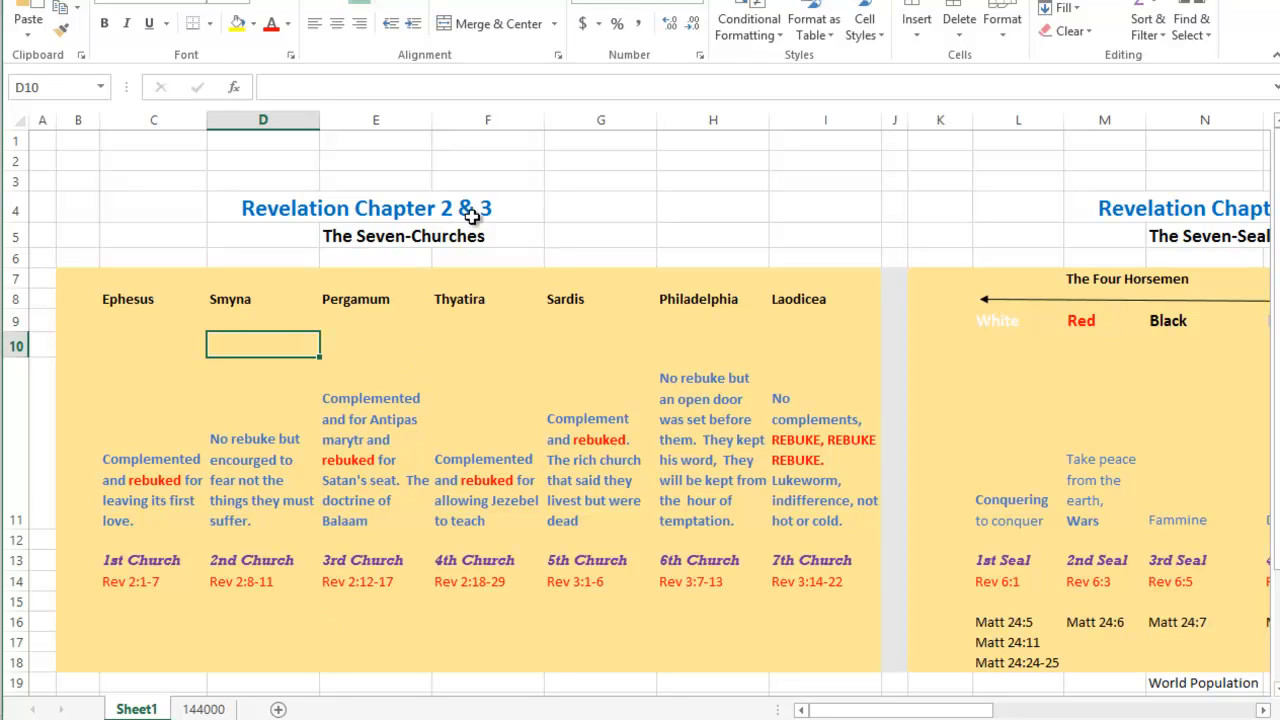
pyautogui.moveTo(430, 255)
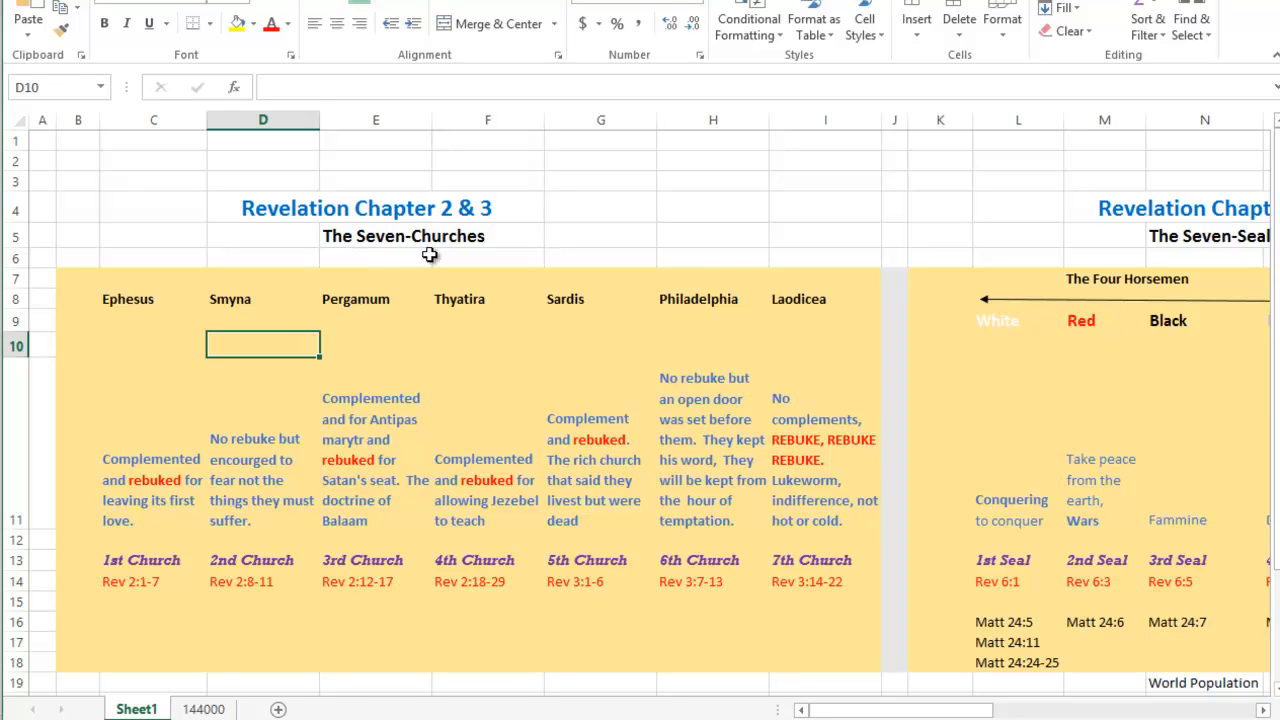
pyautogui.moveTo(449, 254)
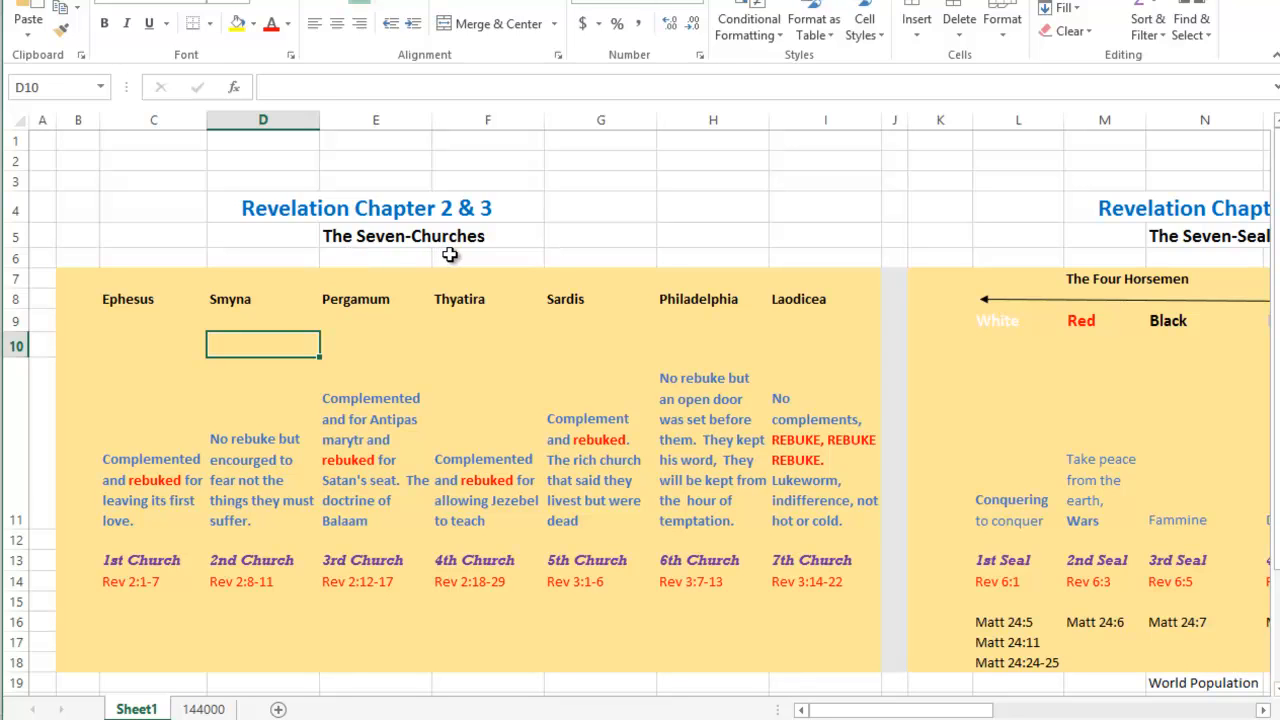
pyautogui.moveTo(453, 254)
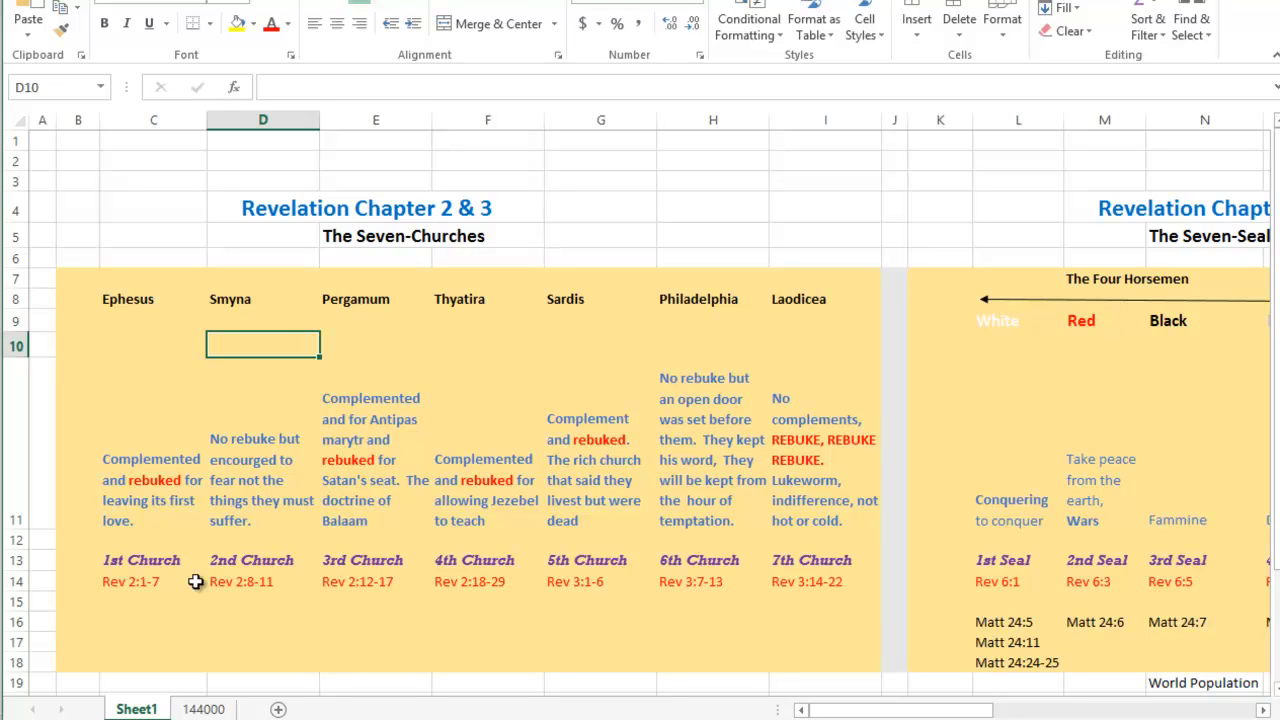
pyautogui.click(130, 581)
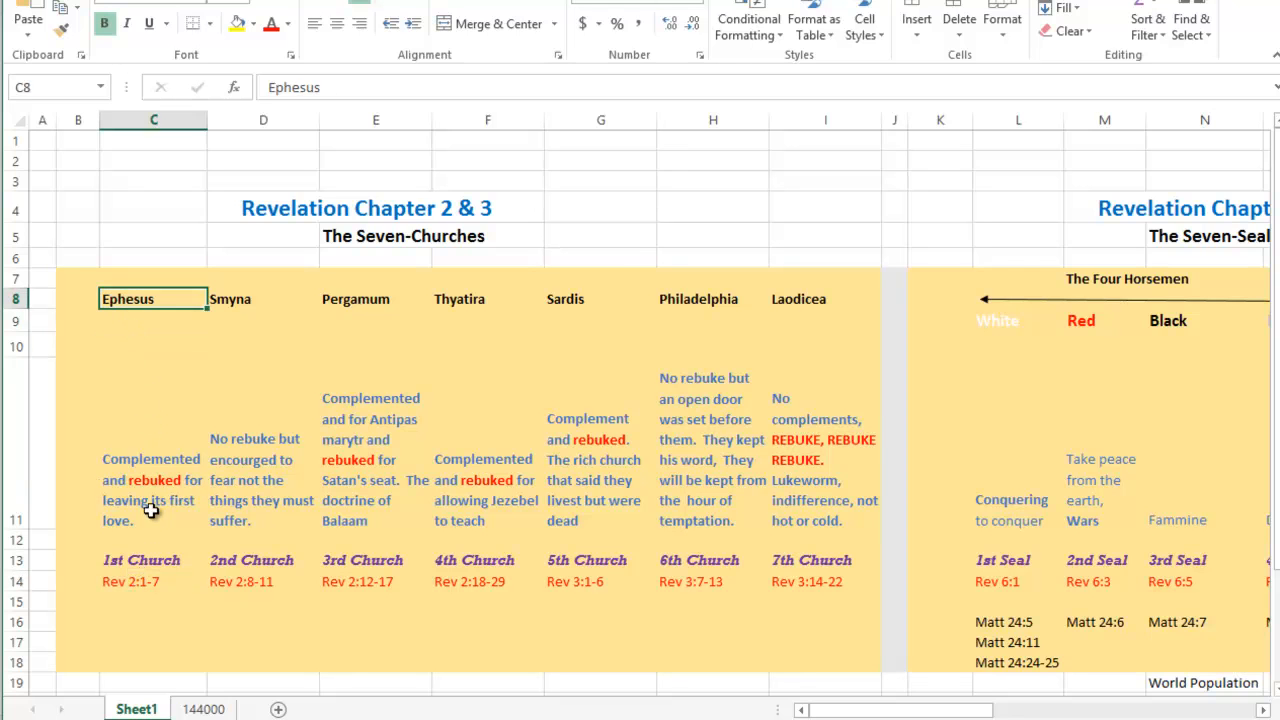
pyautogui.click(153, 441)
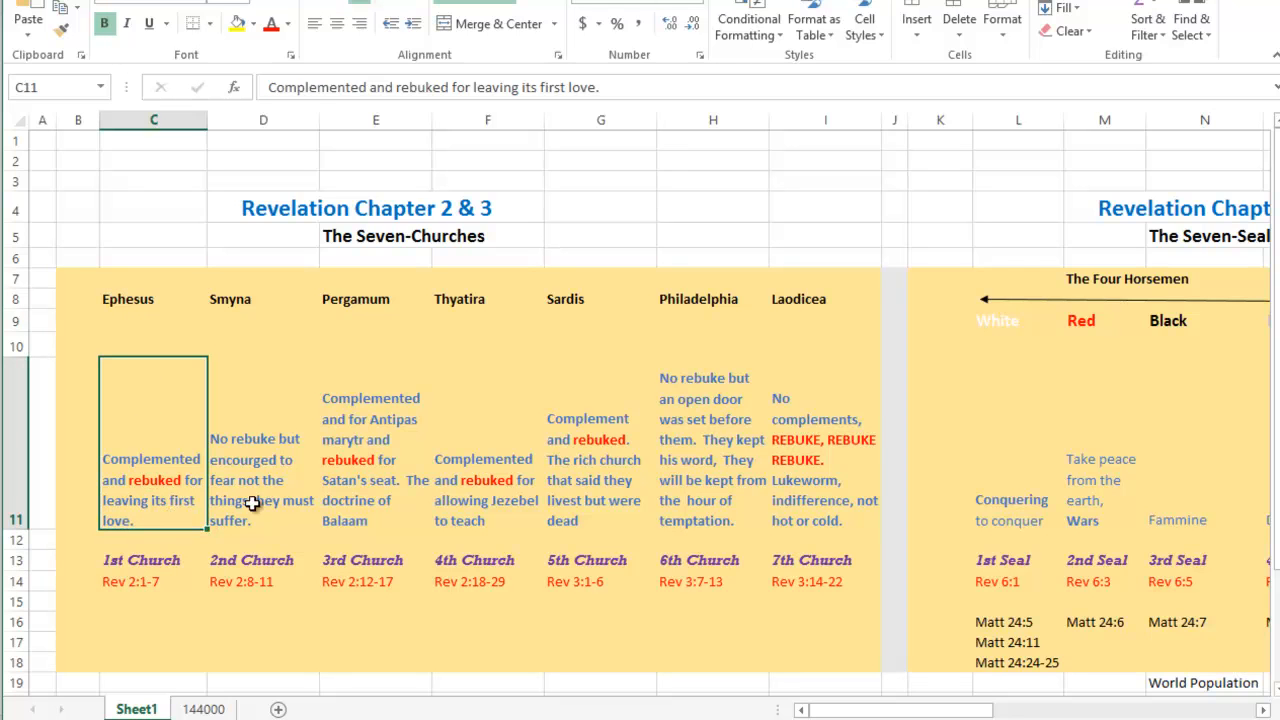
pyautogui.click(371, 440)
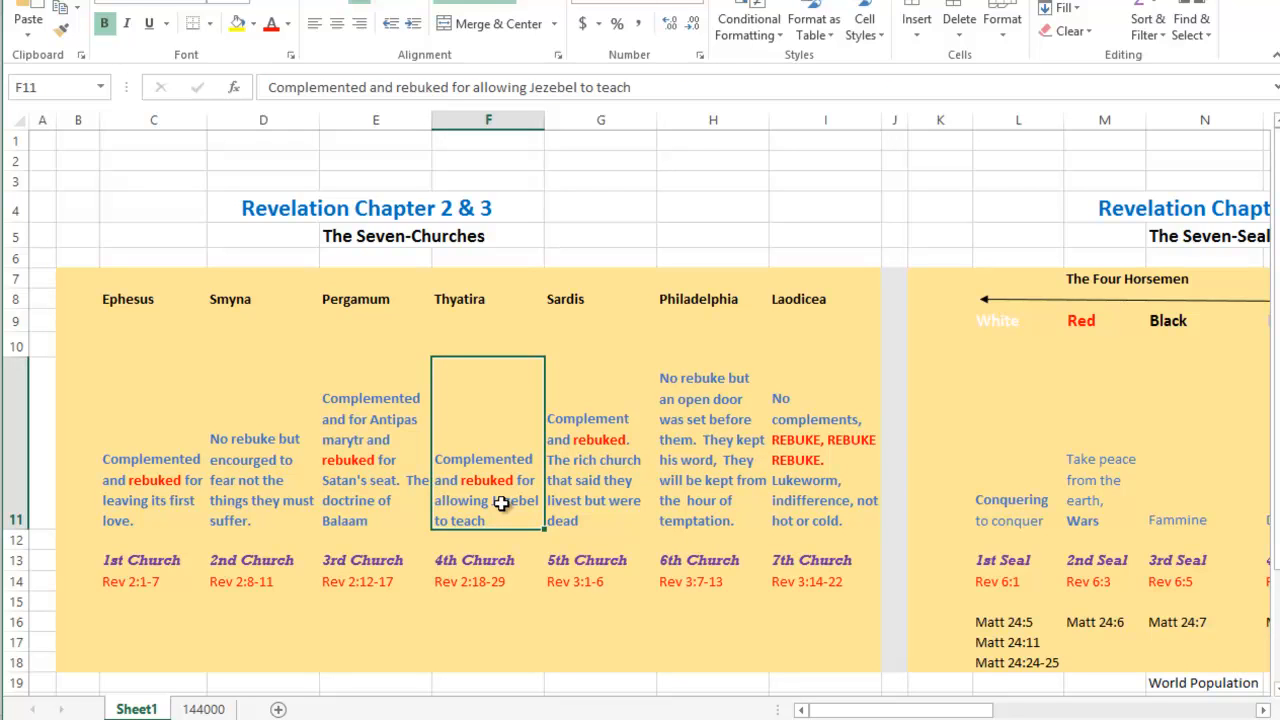
pyautogui.moveTo(563, 573)
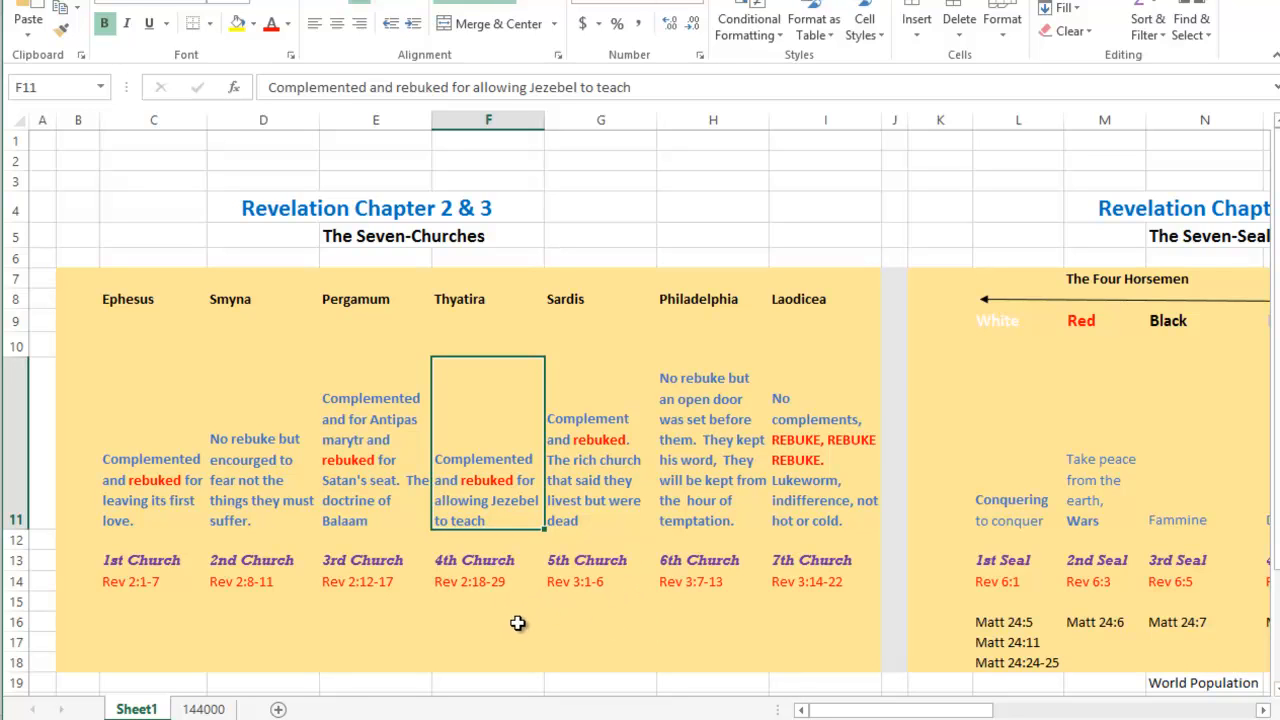
pyautogui.moveTo(760, 710)
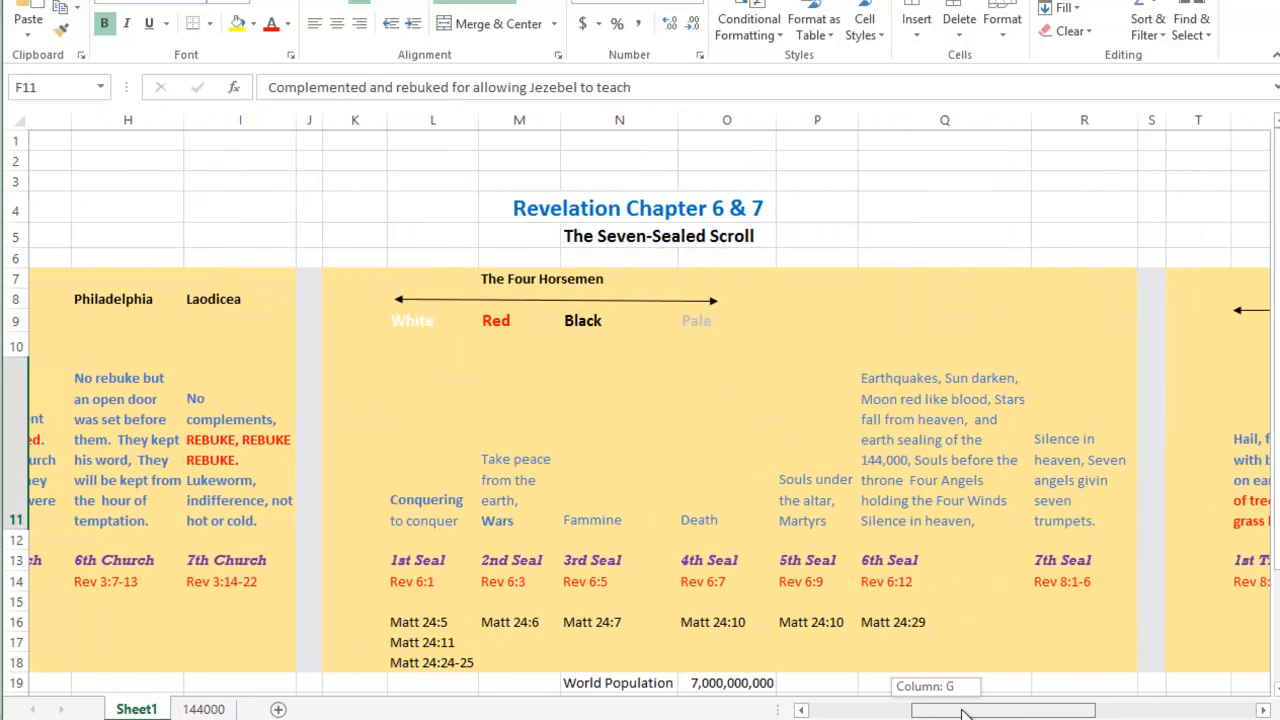
pyautogui.hscroll(3)
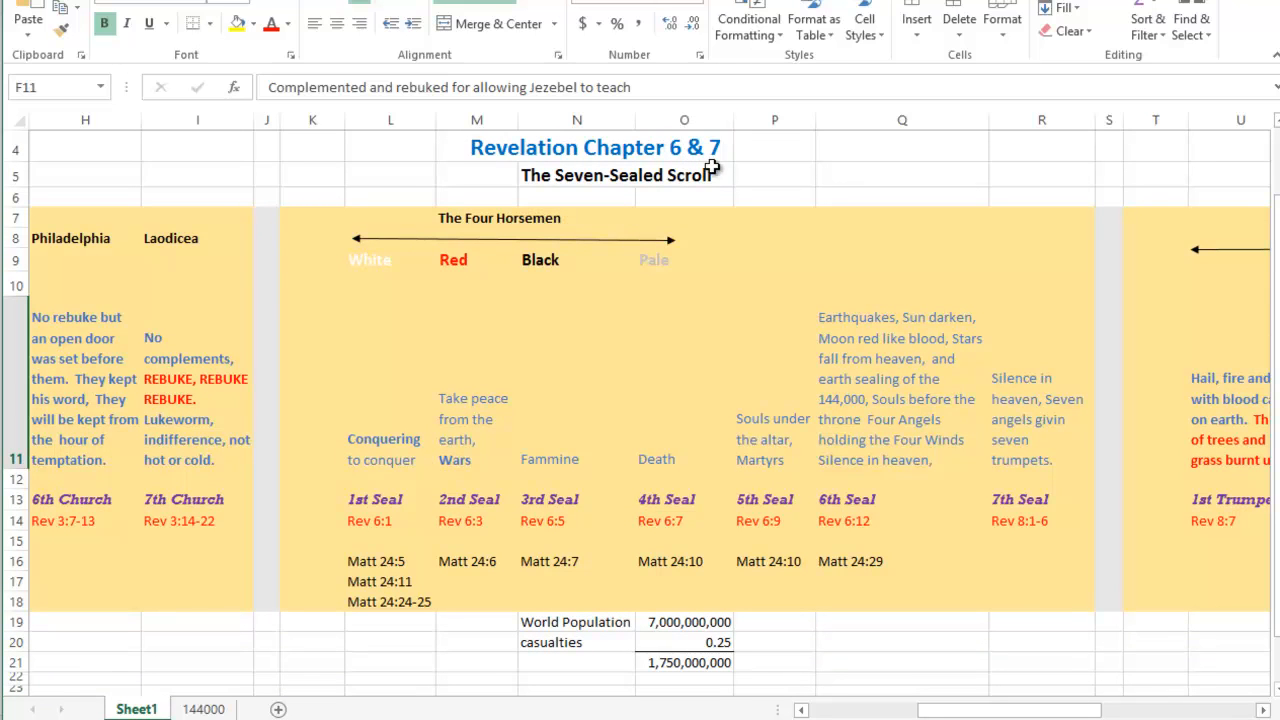
pyautogui.moveTo(483, 266)
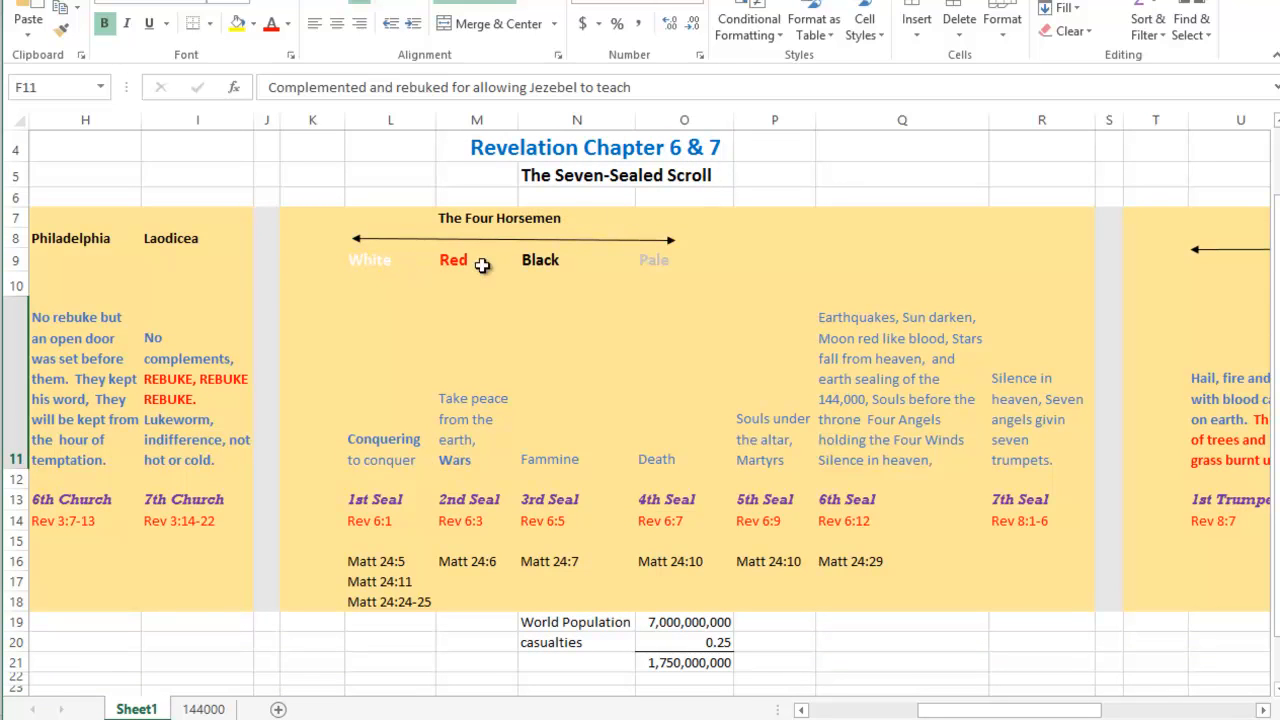
pyautogui.moveTo(398, 277)
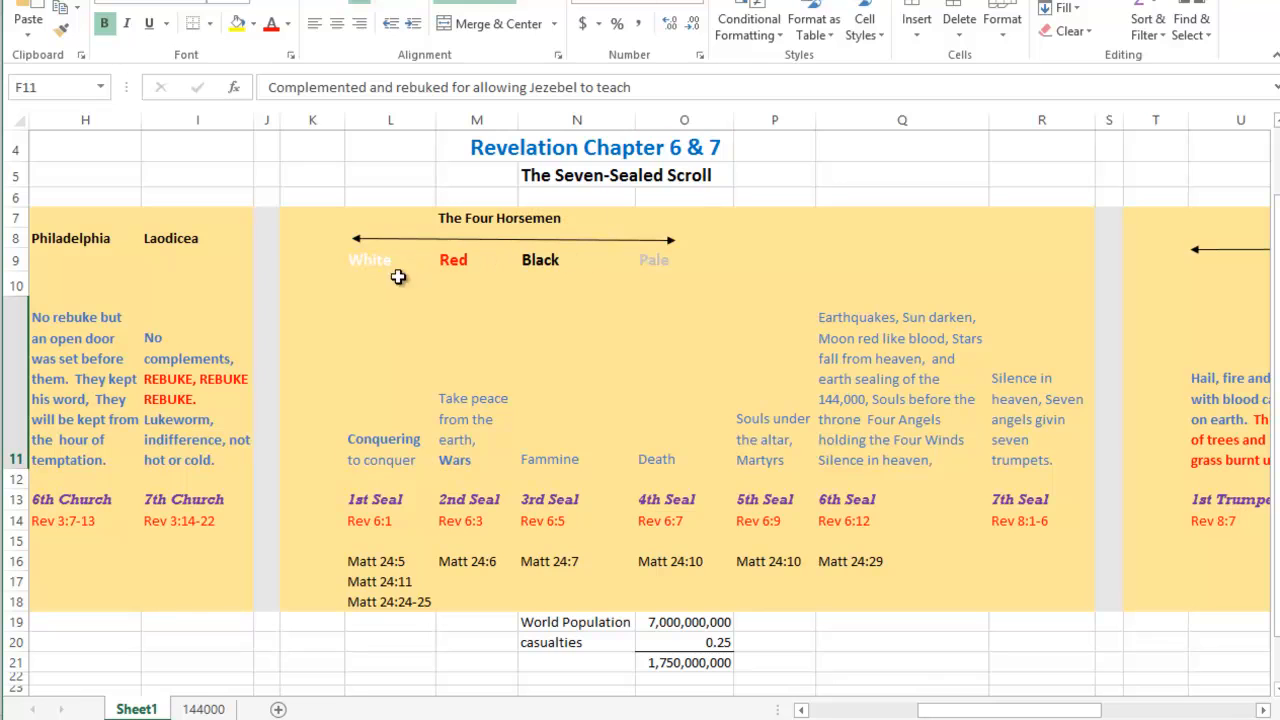
pyautogui.moveTo(548, 330)
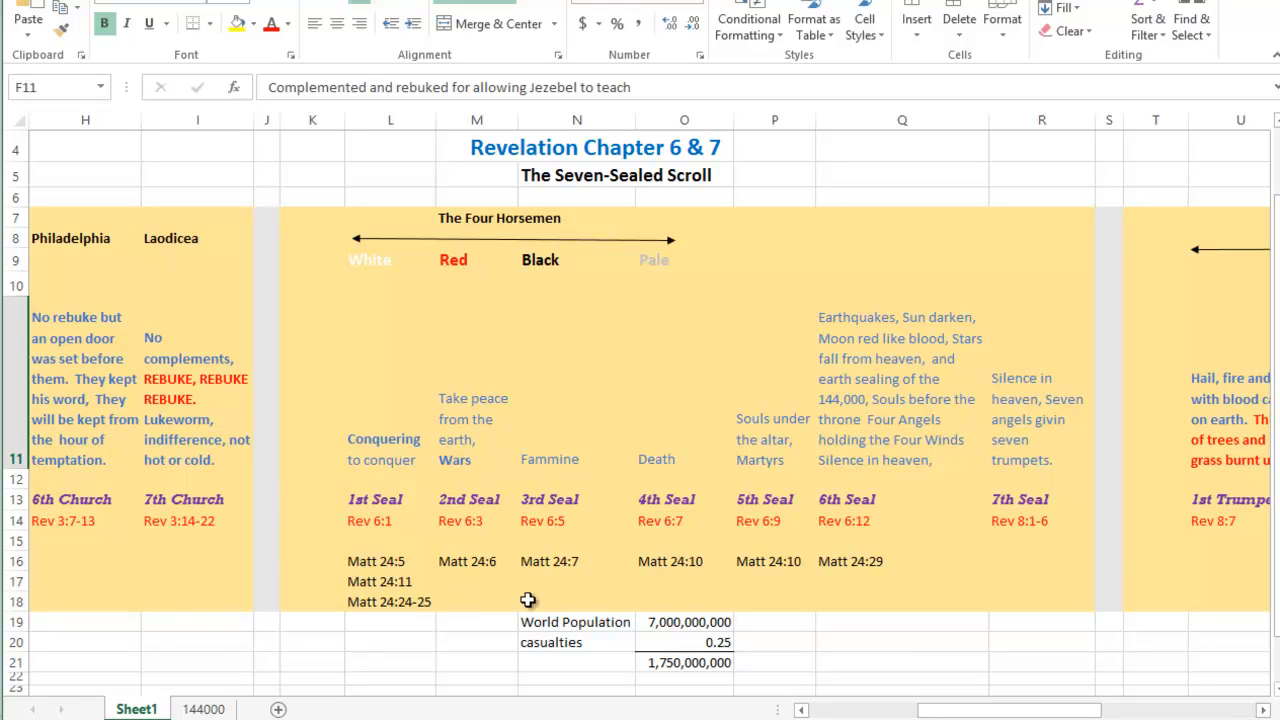
pyautogui.moveTo(620, 588)
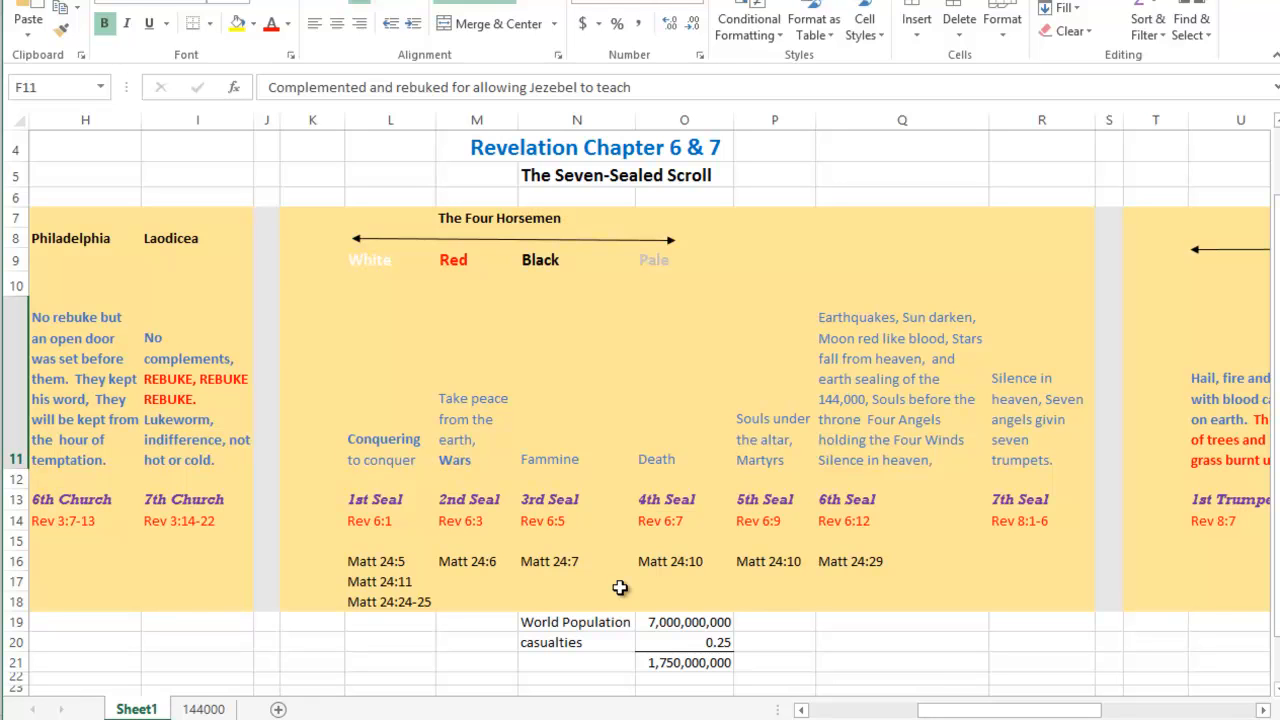
pyautogui.moveTo(638, 629)
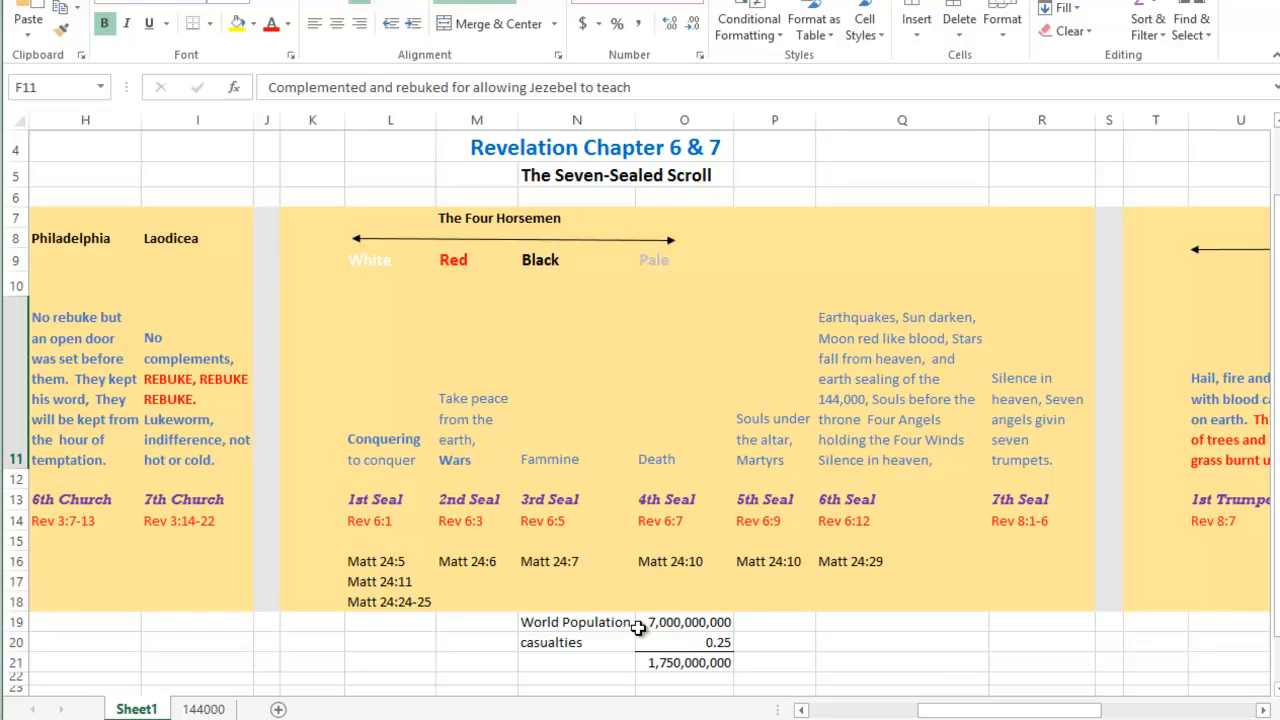
pyautogui.moveTo(750, 604)
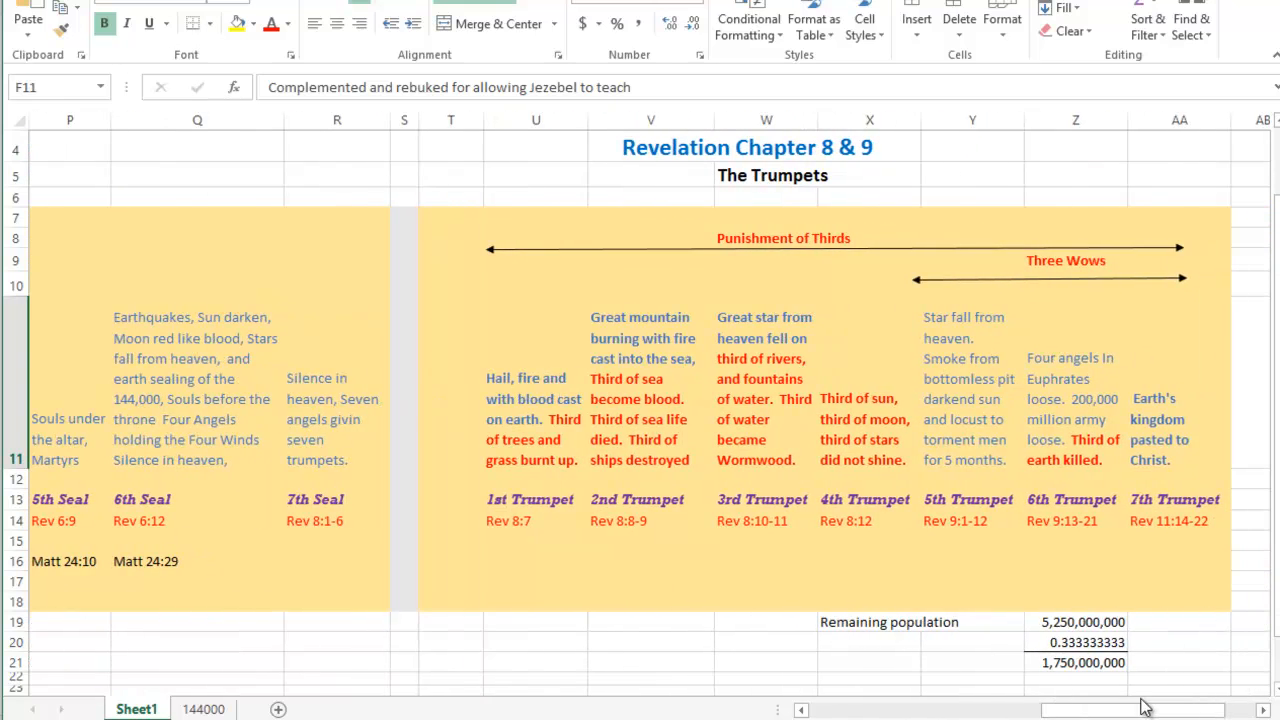
pyautogui.moveTo(770, 196)
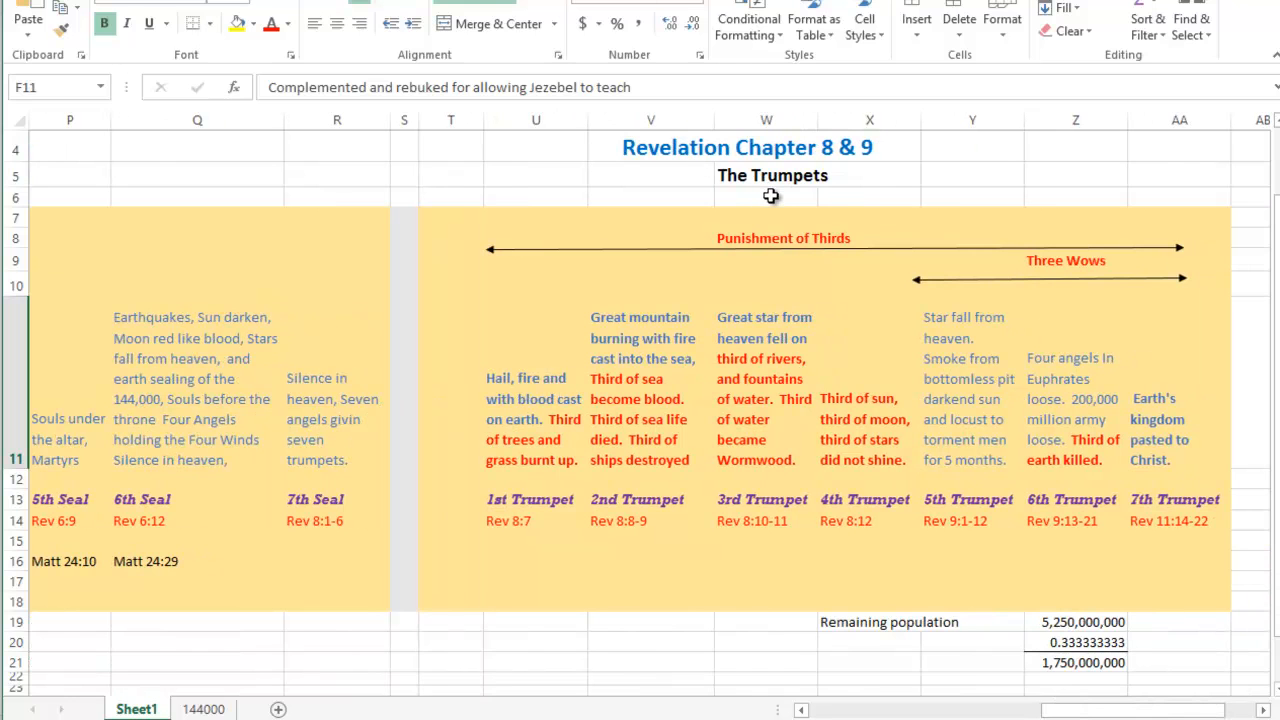
pyautogui.moveTo(665, 330)
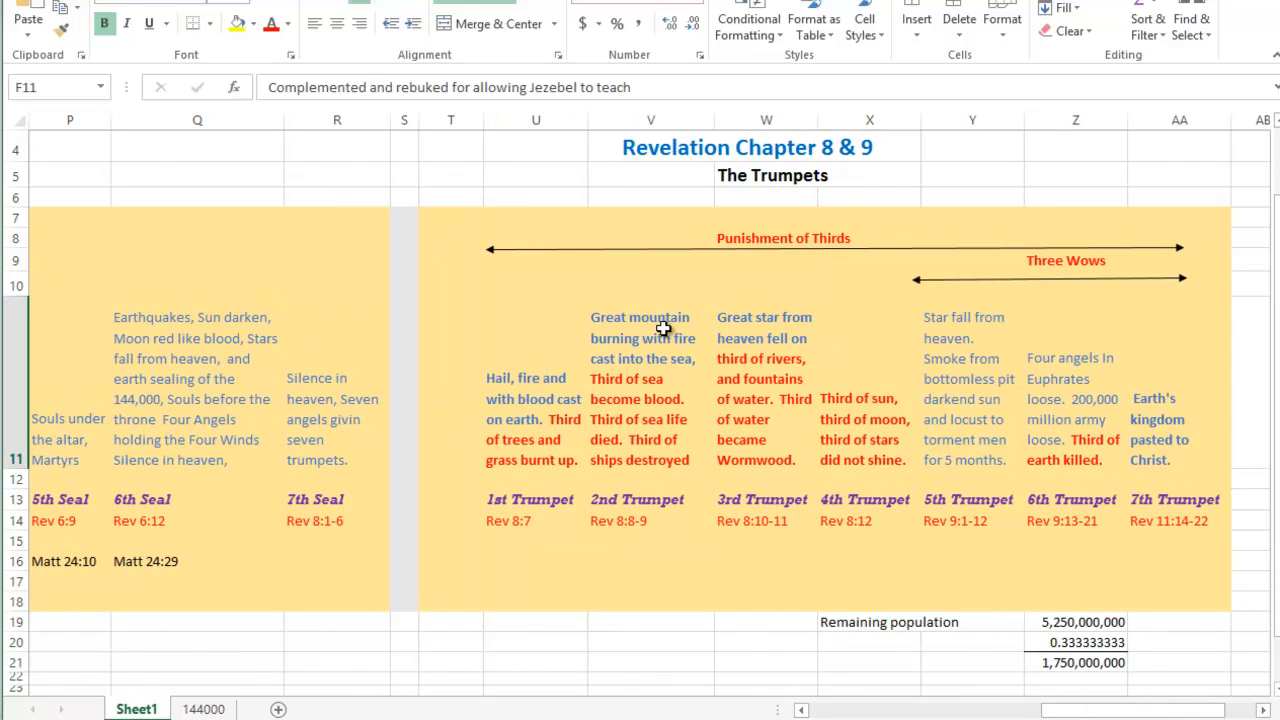
pyautogui.moveTo(665, 498)
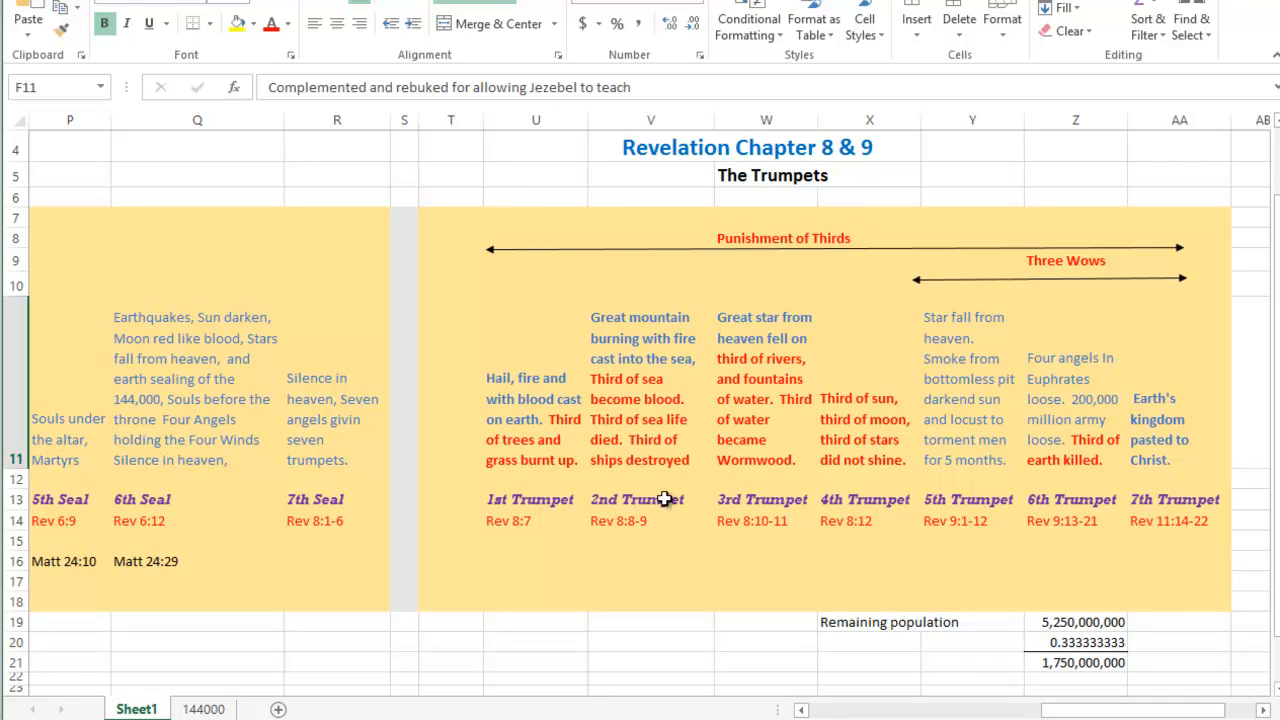
pyautogui.moveTo(525, 525)
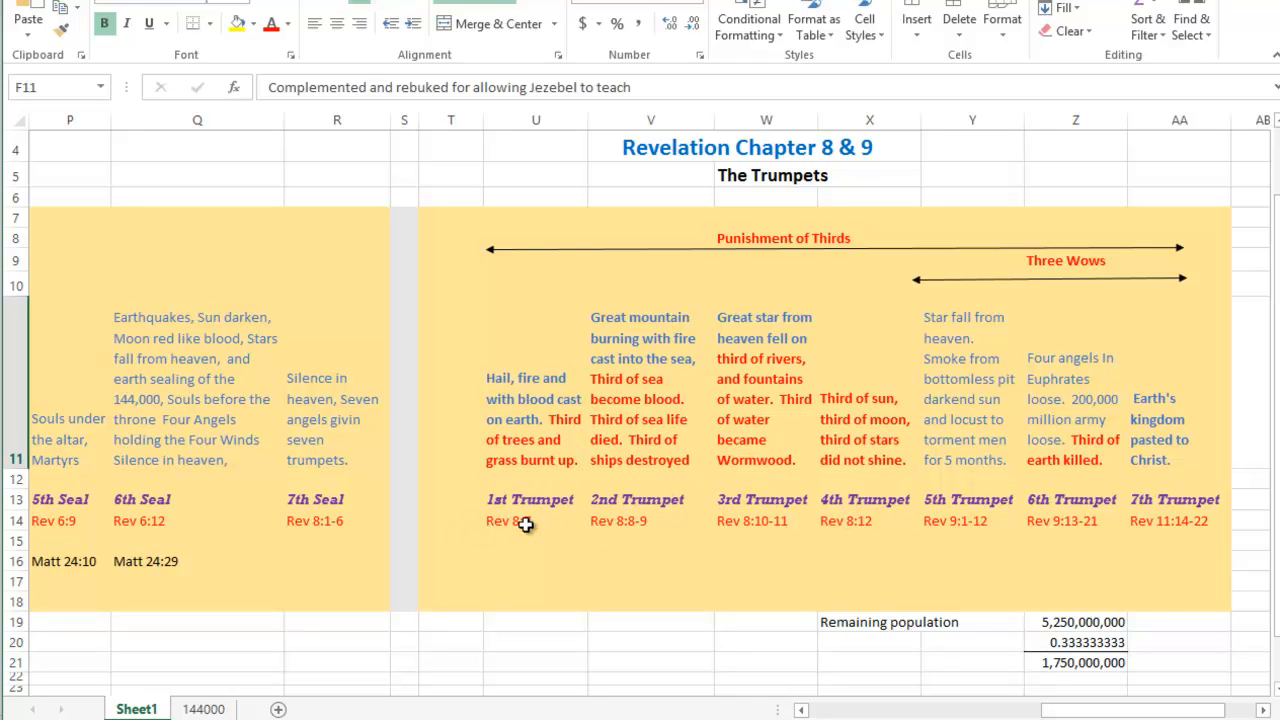
pyautogui.moveTo(717, 524)
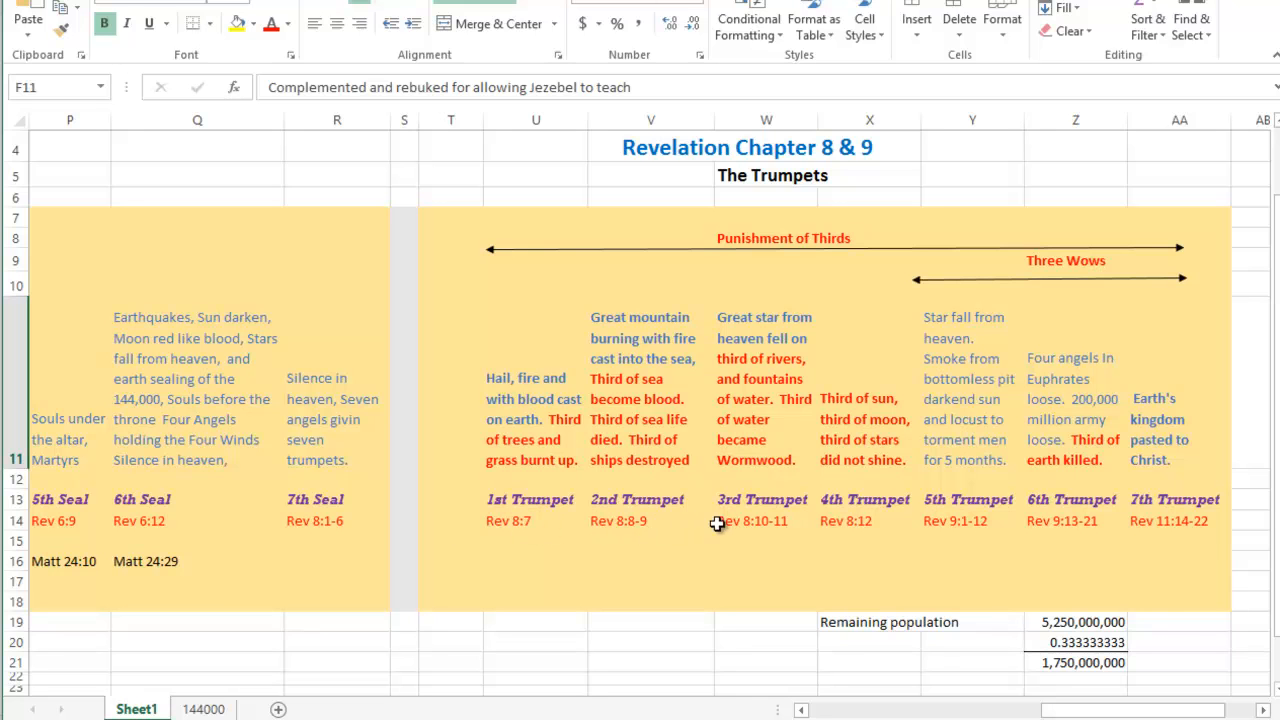
pyautogui.moveTo(627, 498)
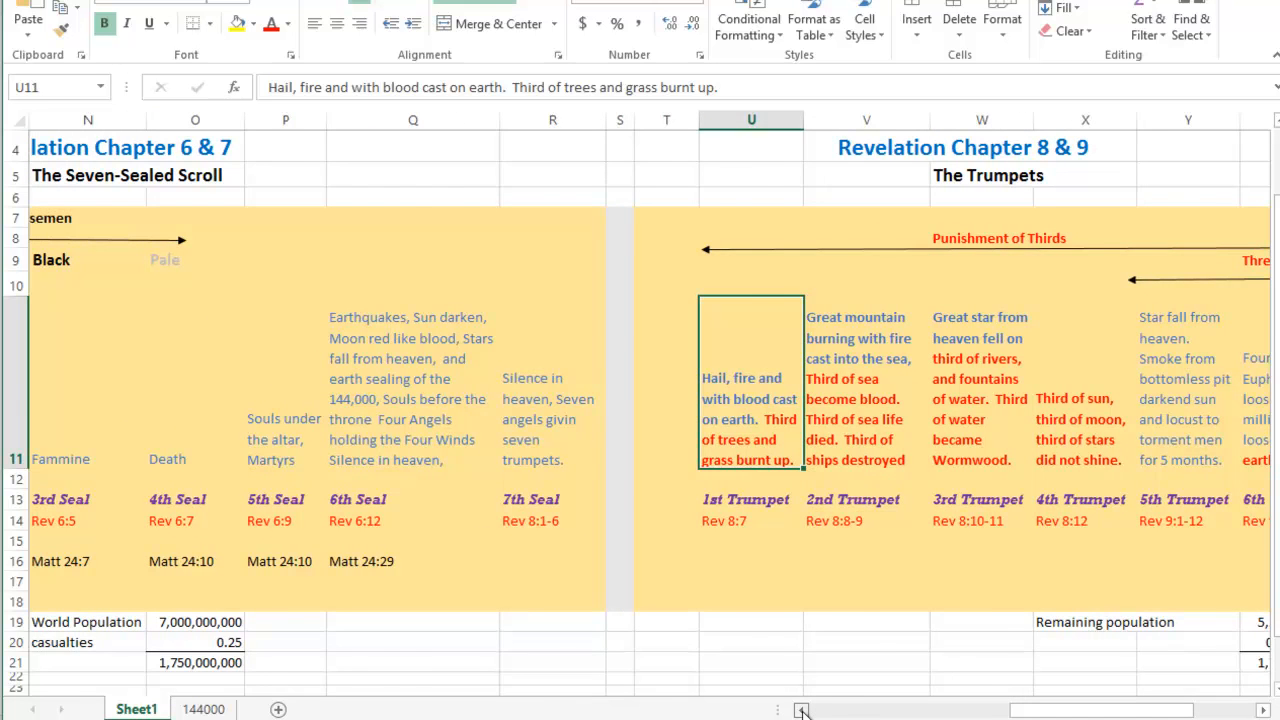
# Scroll the sheet left back to the Revelation 6 & 7 seals and horsemen chart.
pyautogui.hscroll(-3)
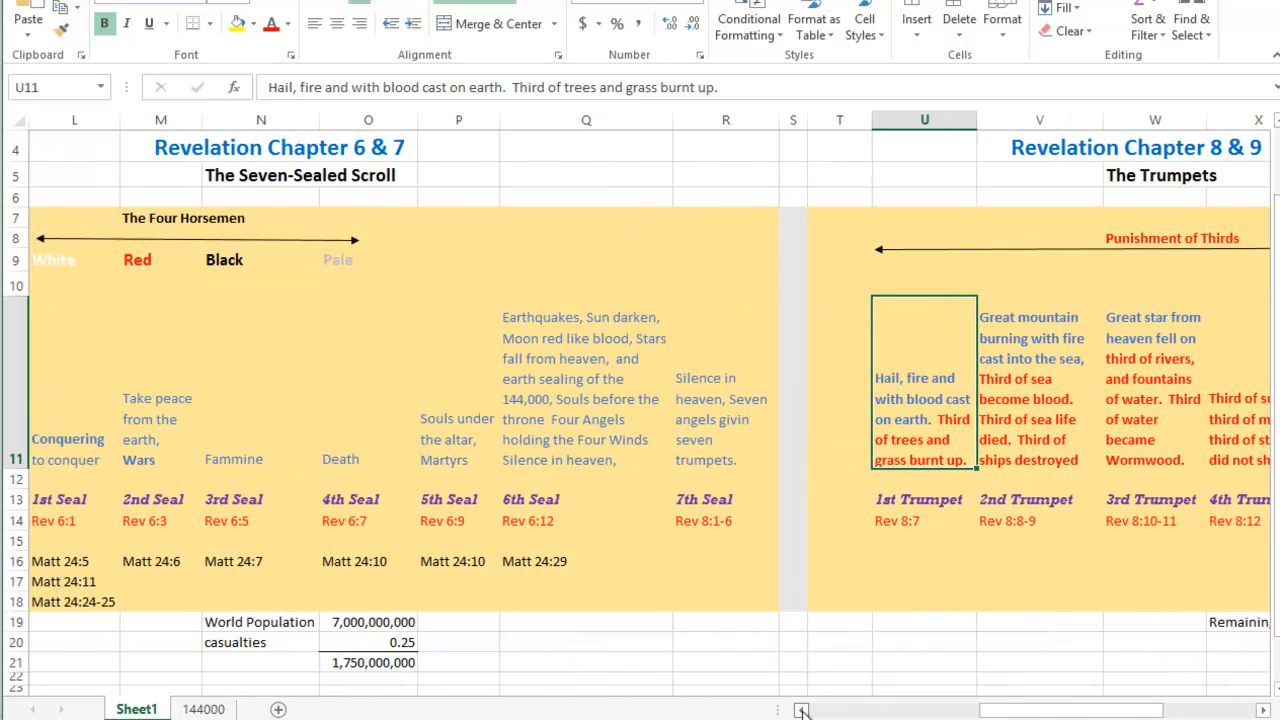
pyautogui.hscroll(-3)
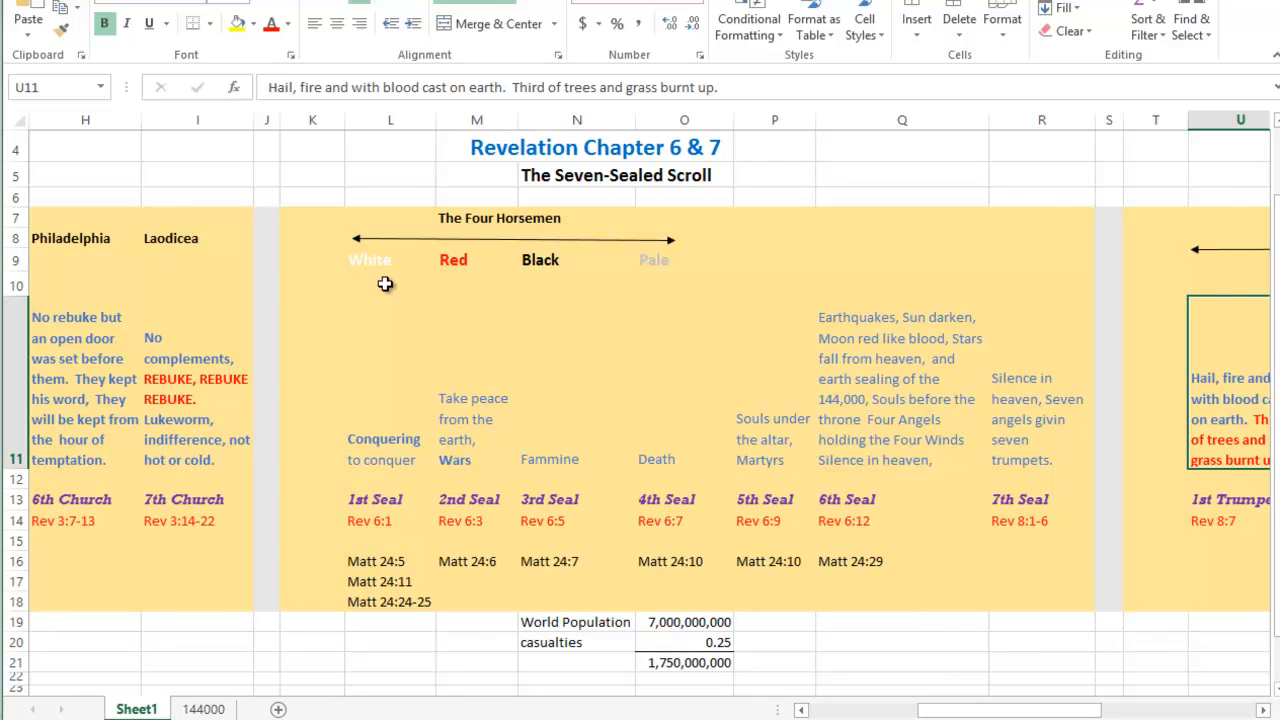
pyautogui.moveTo(389, 445)
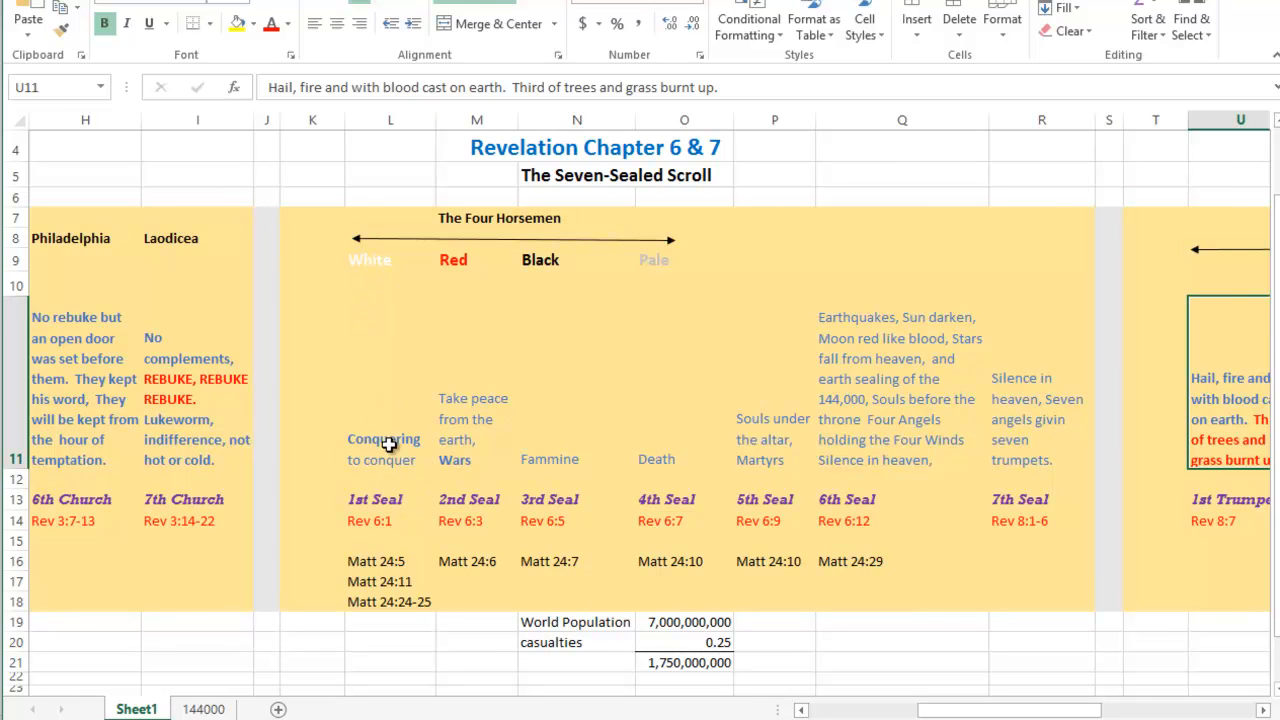
pyautogui.moveTo(390, 441)
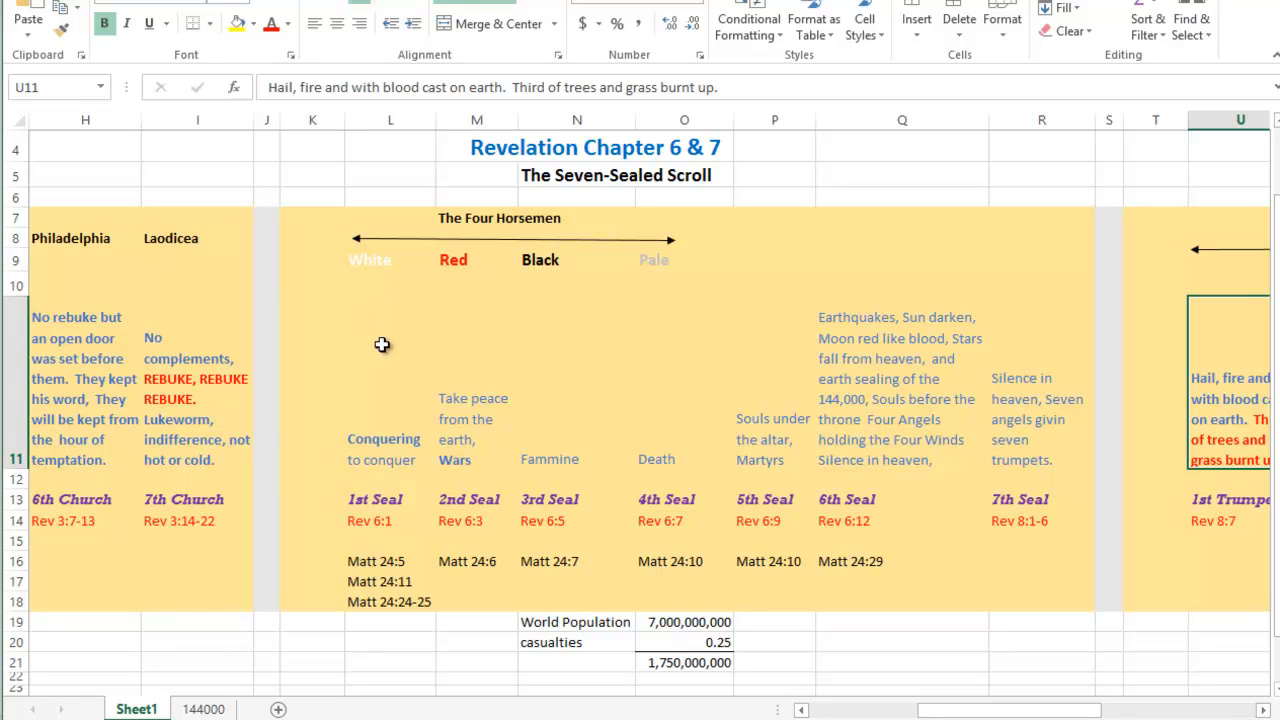
pyautogui.moveTo(370, 389)
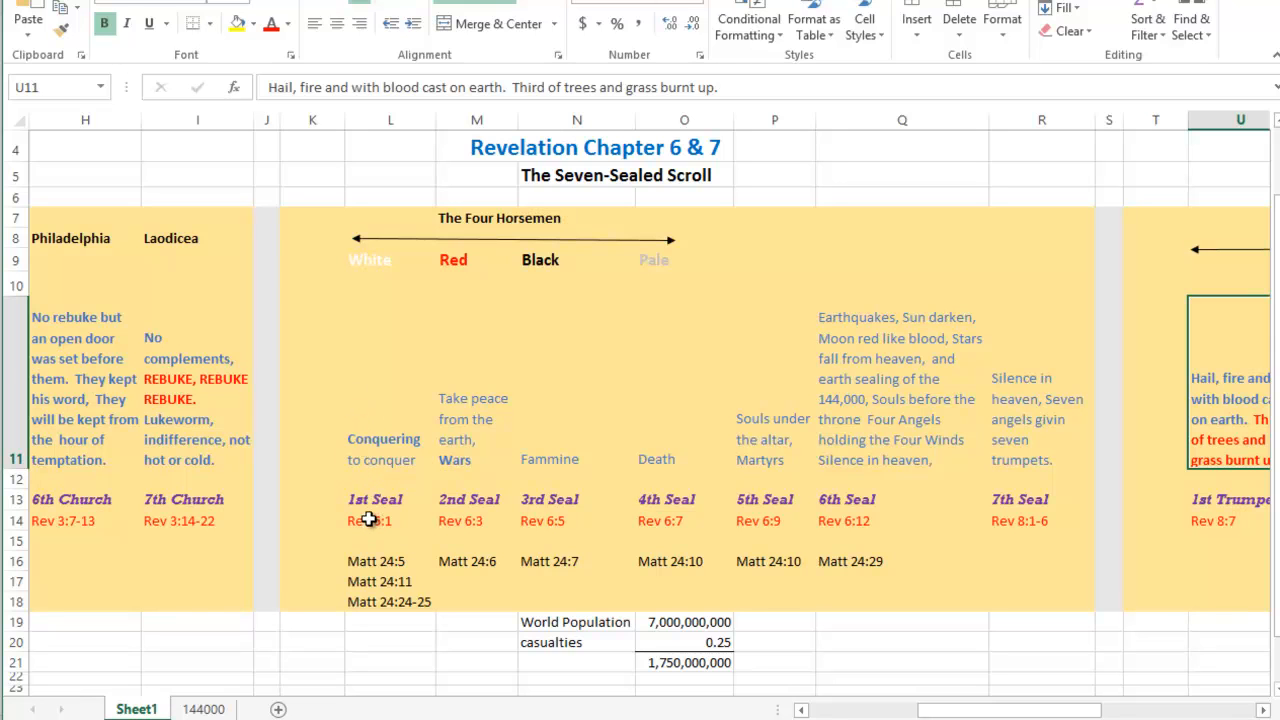
pyautogui.moveTo(473, 428)
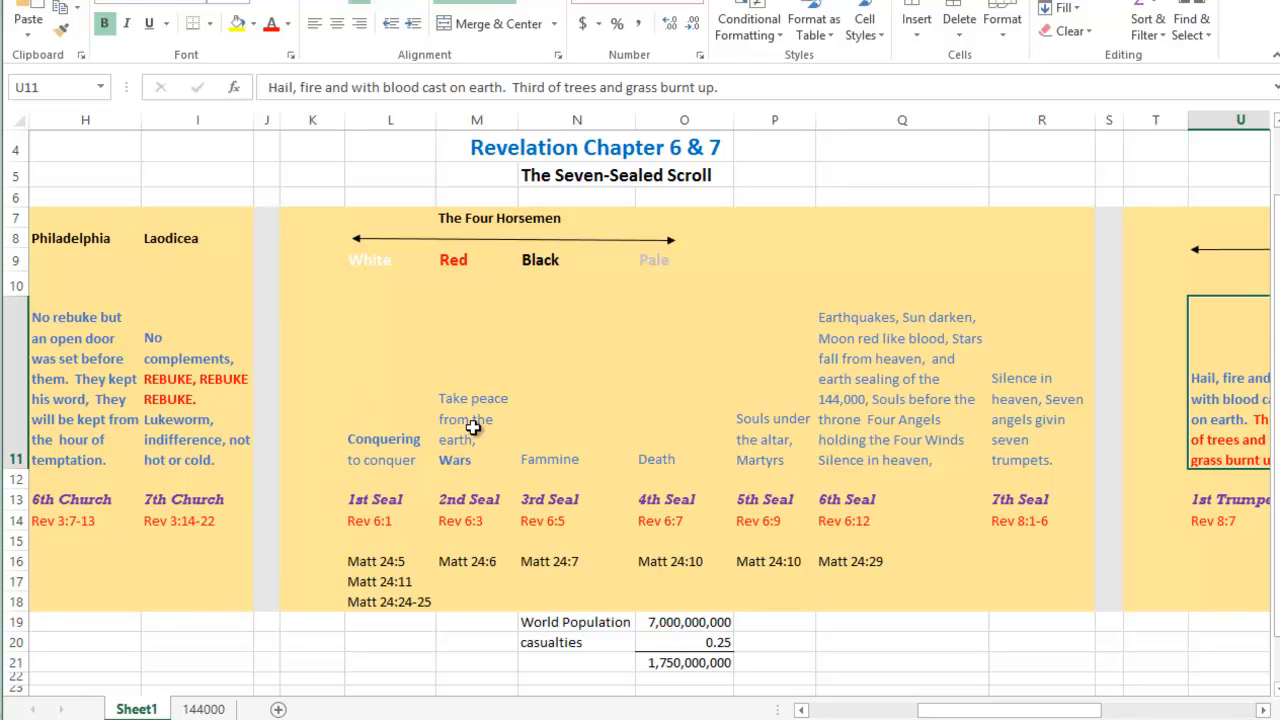
pyautogui.moveTo(372, 428)
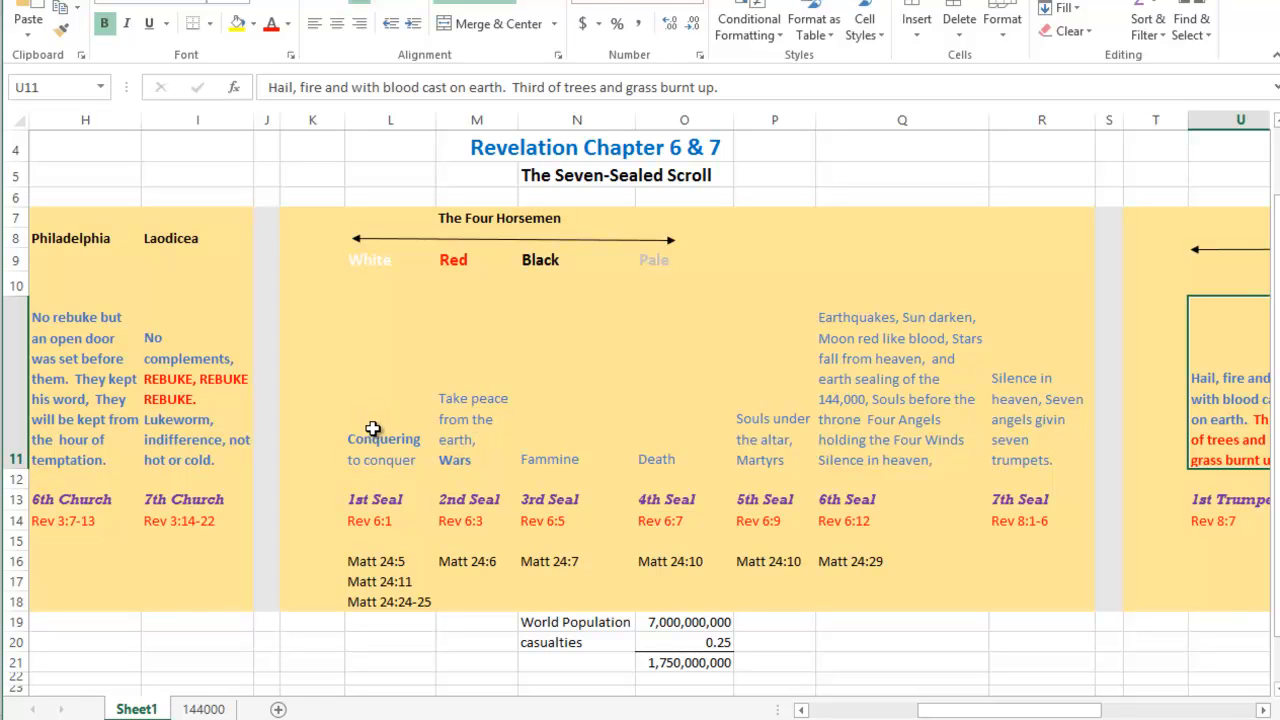
pyautogui.moveTo(373, 430)
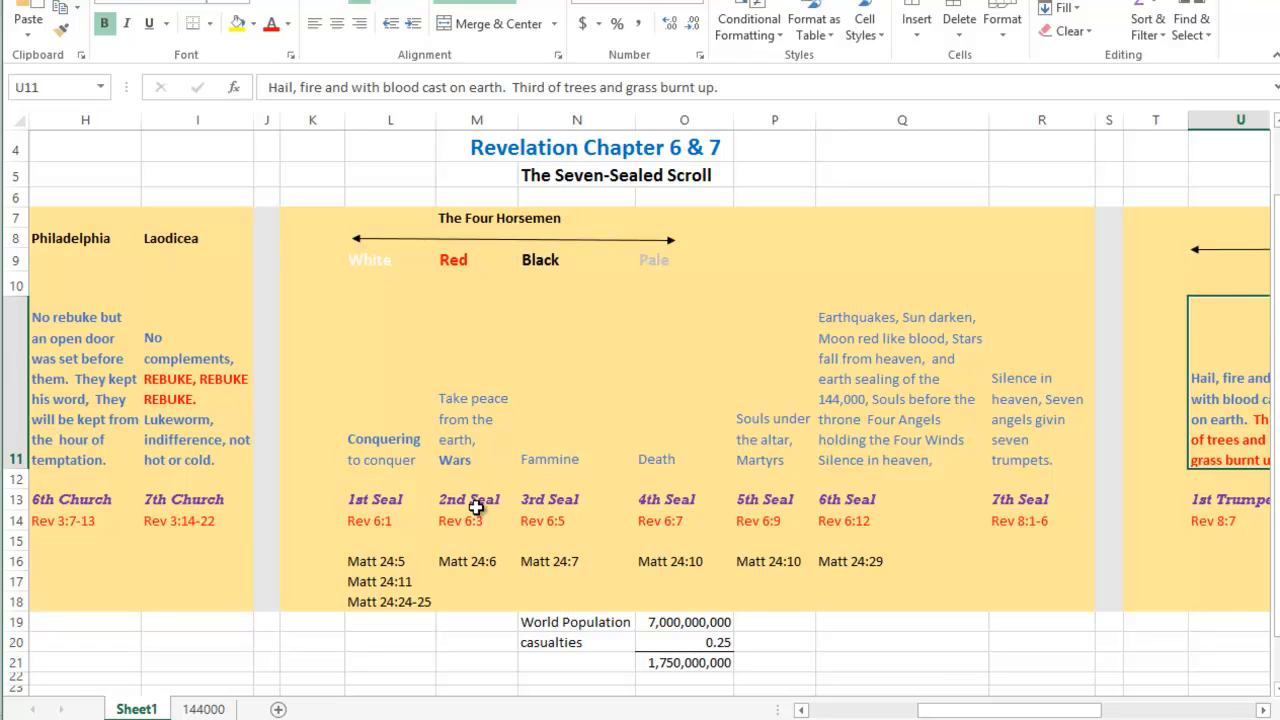
pyautogui.moveTo(444, 474)
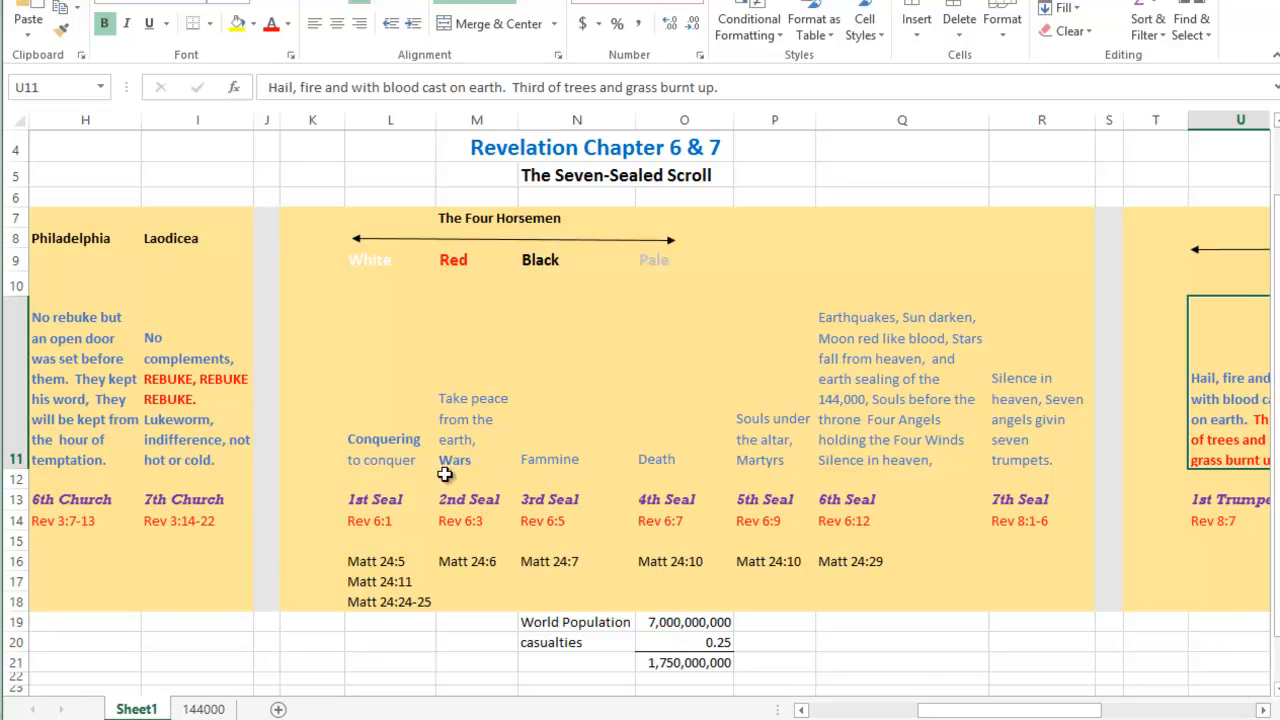
pyautogui.moveTo(690, 586)
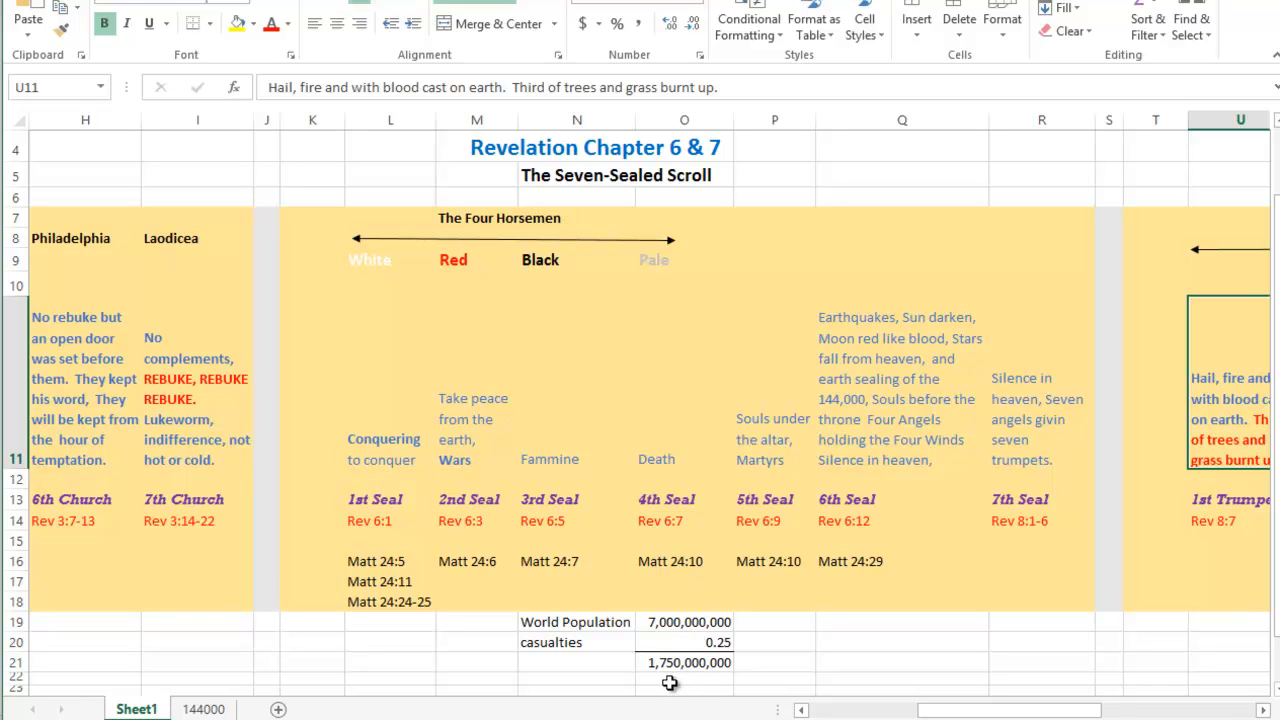
pyautogui.moveTo(667, 678)
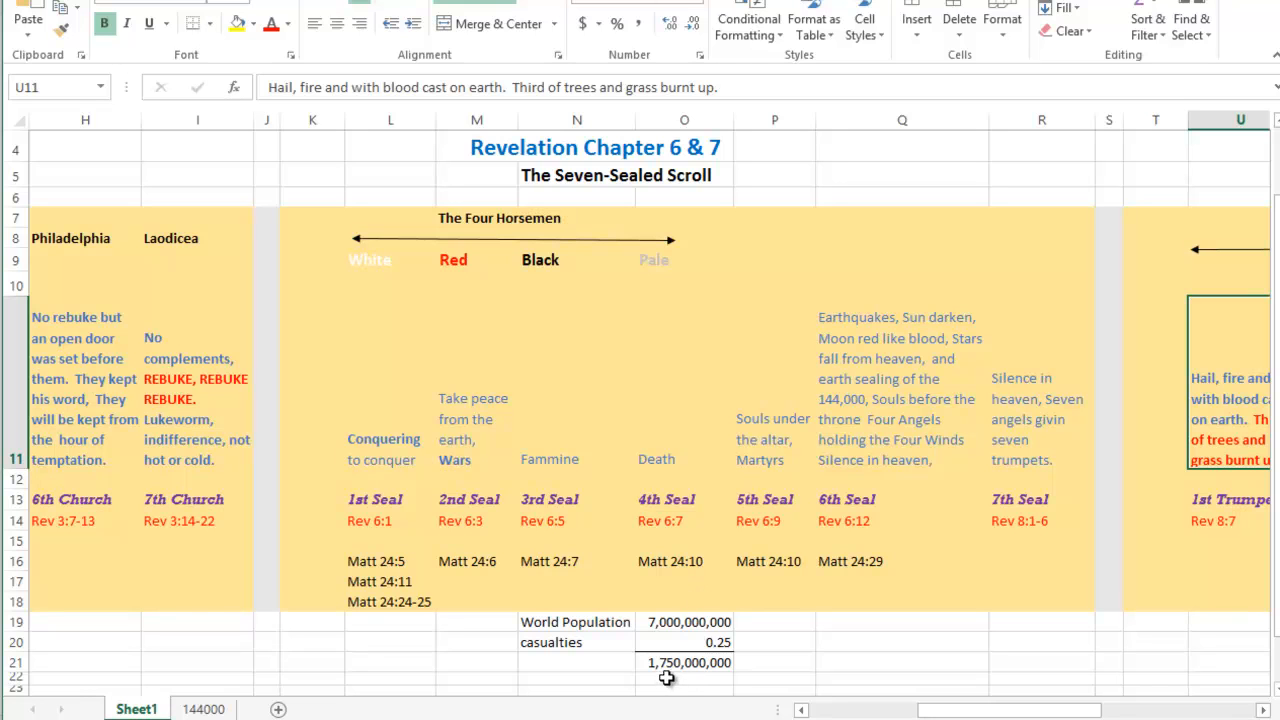
pyautogui.moveTo(652, 690)
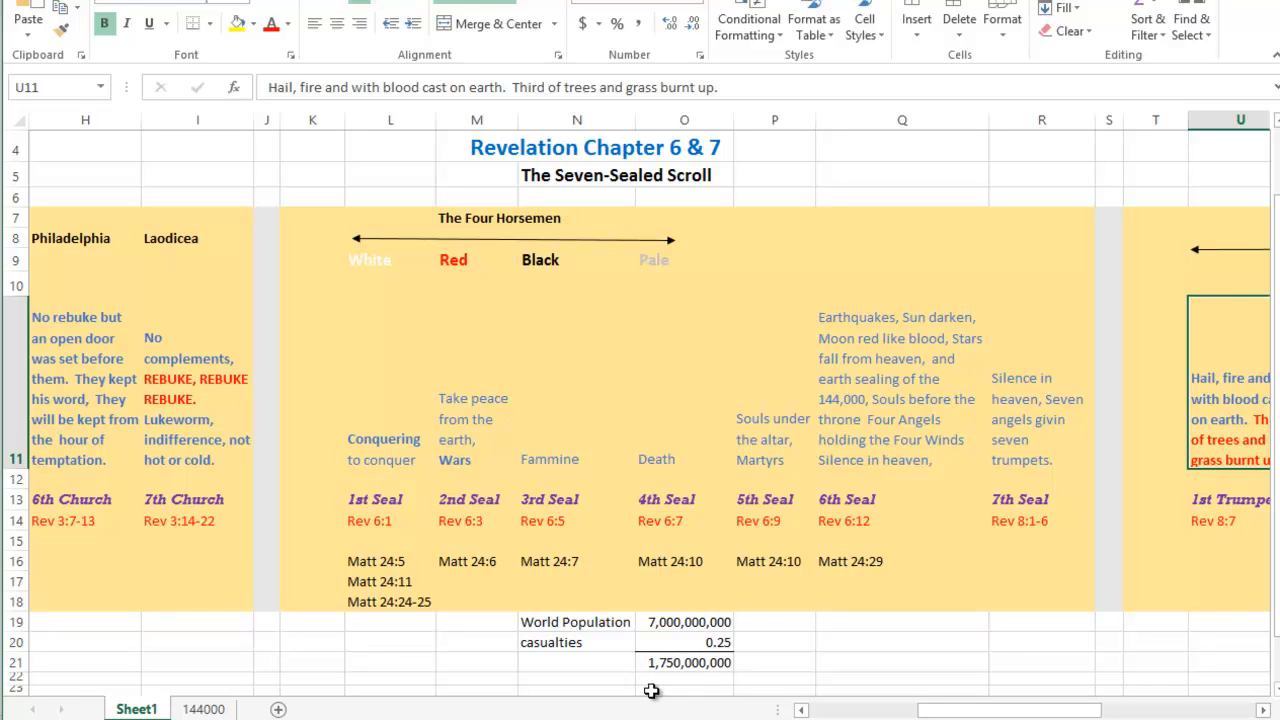
pyautogui.moveTo(681, 680)
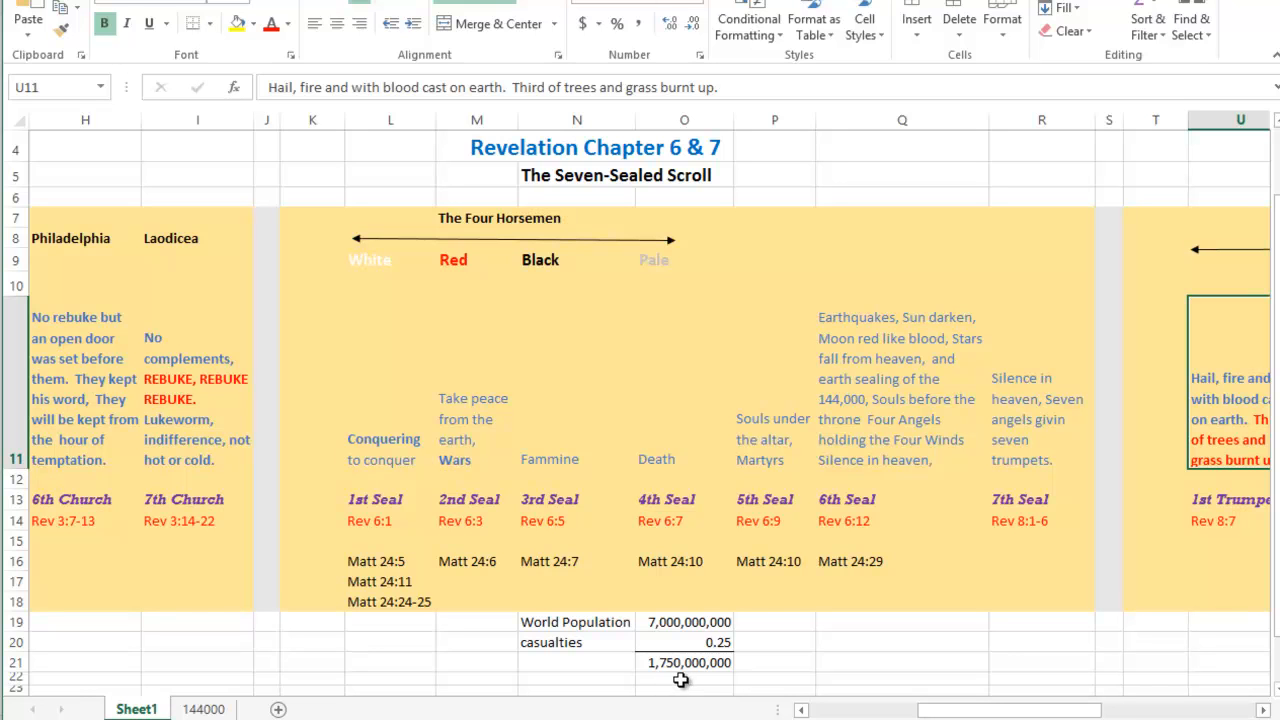
pyautogui.moveTo(672, 672)
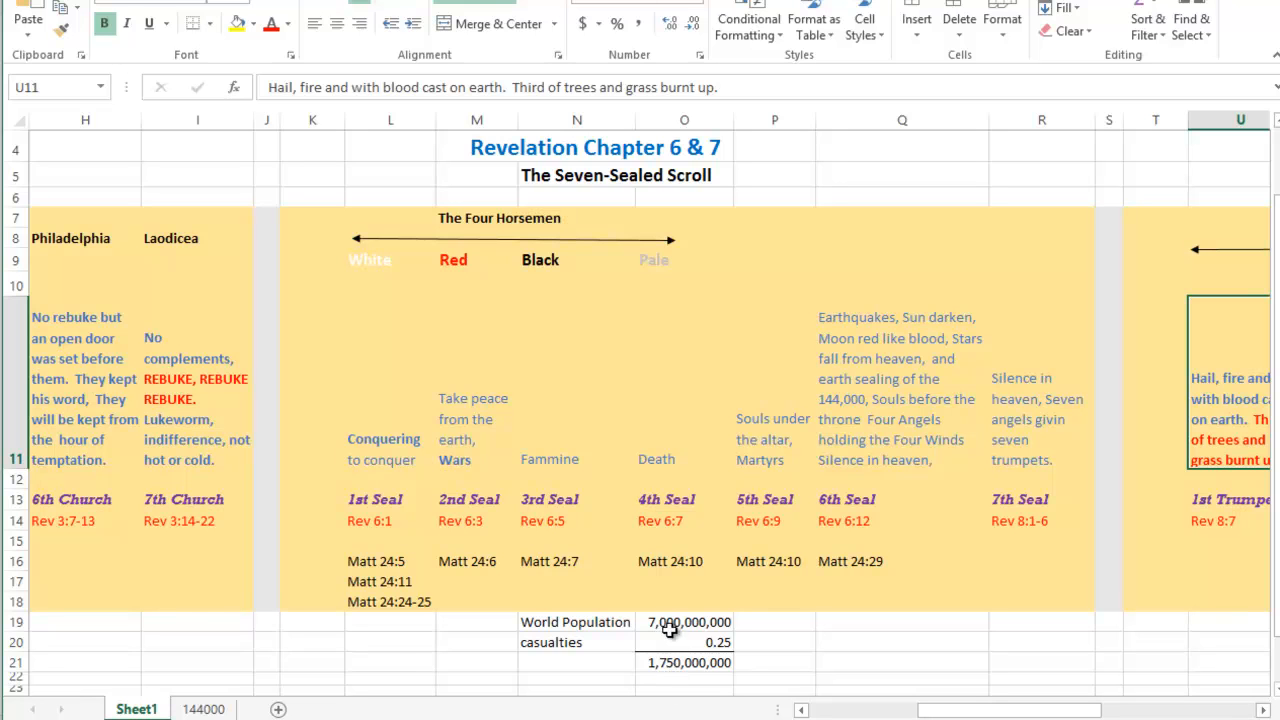
pyautogui.moveTo(772, 488)
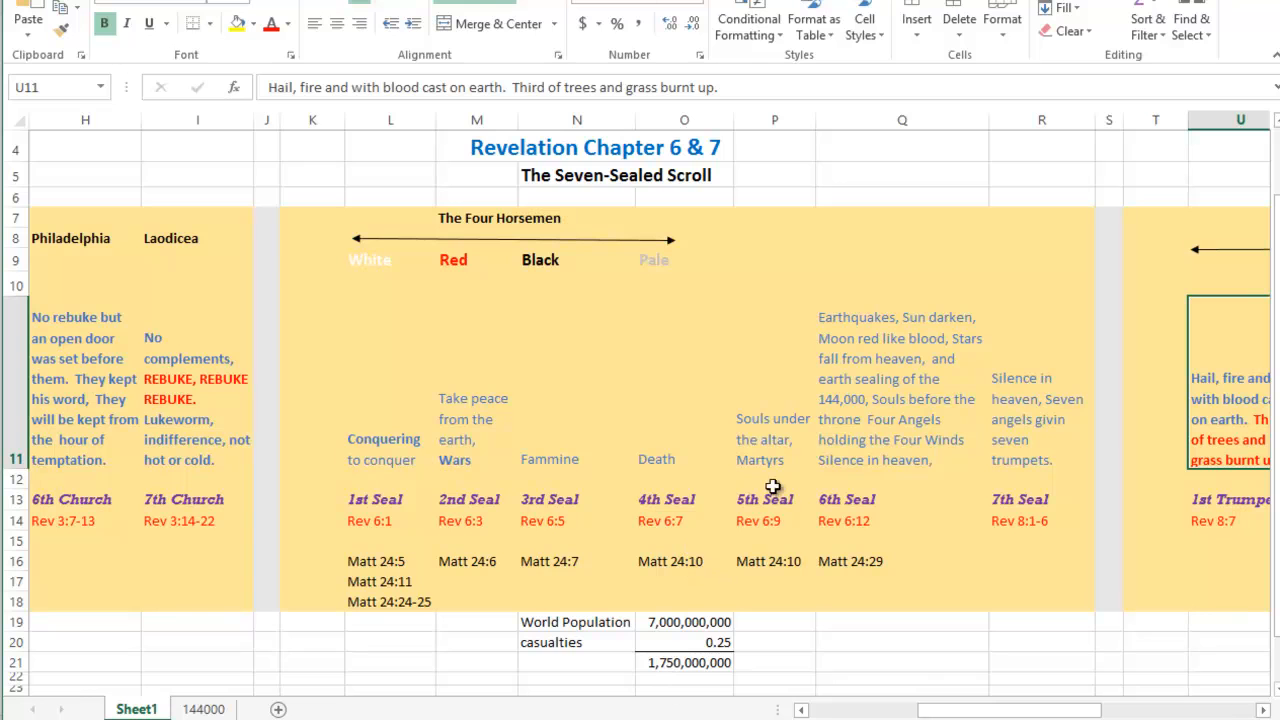
pyautogui.moveTo(768, 551)
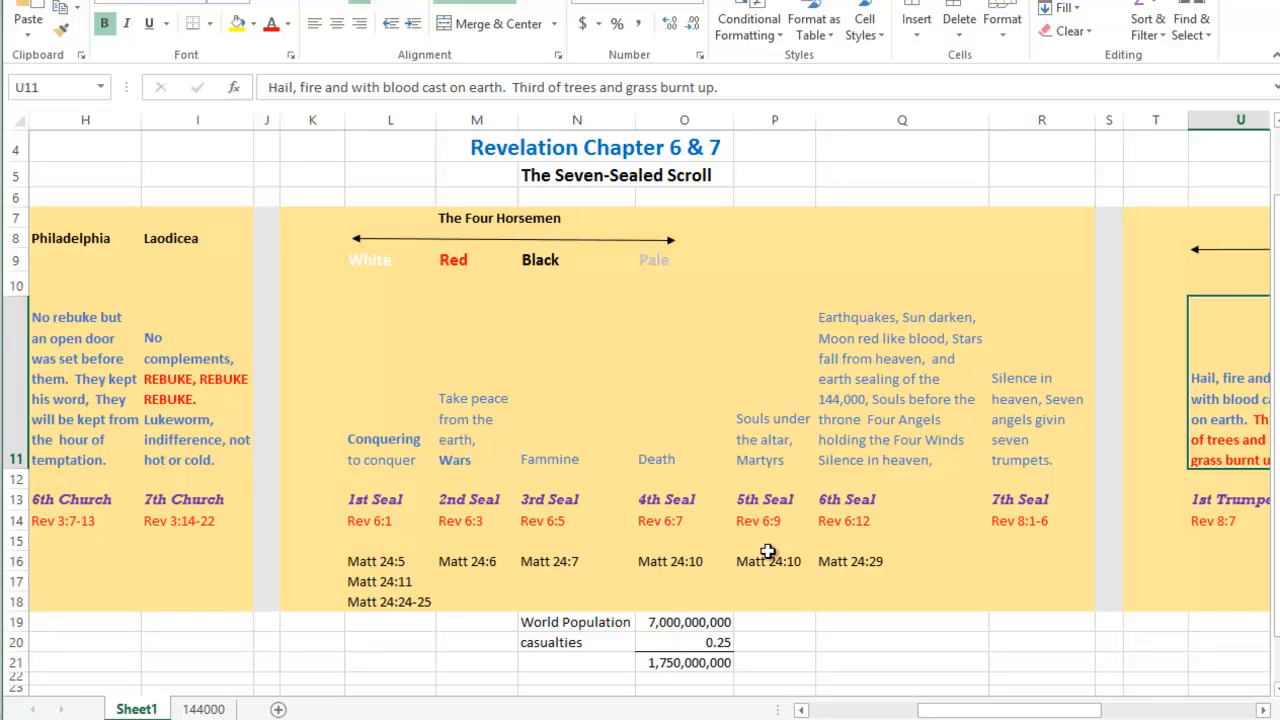
pyautogui.moveTo(778, 442)
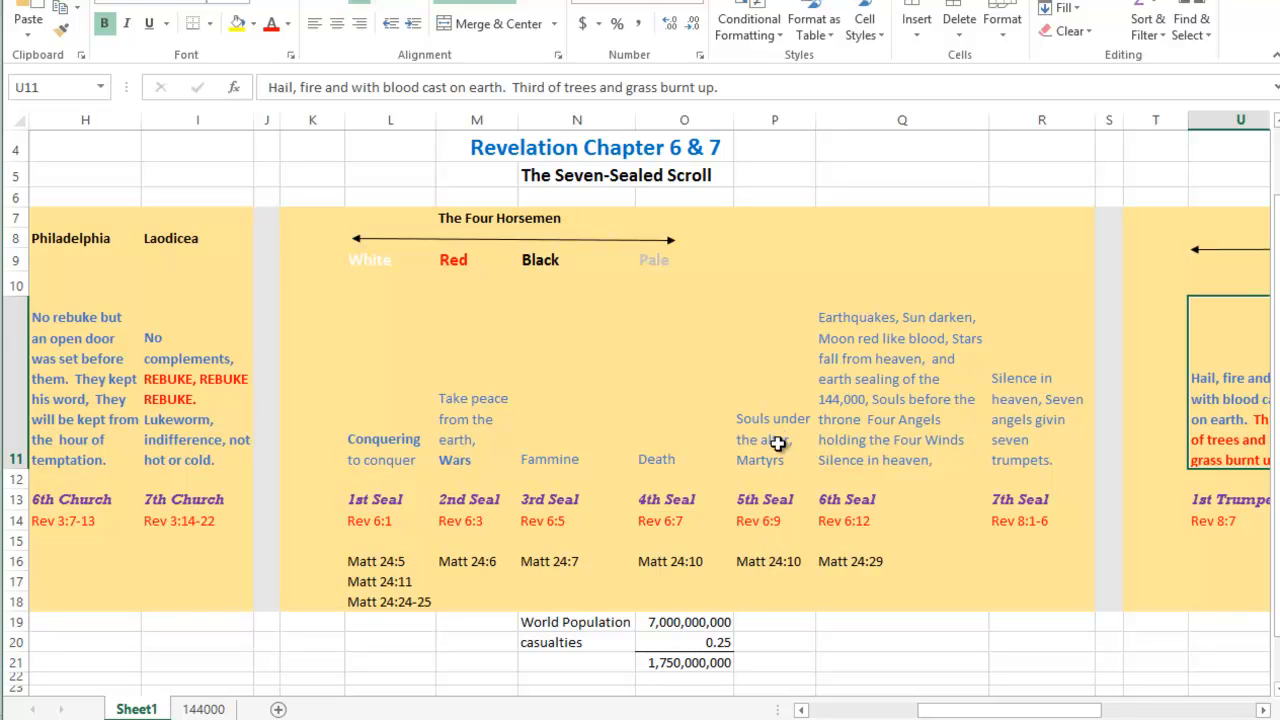
pyautogui.moveTo(770, 508)
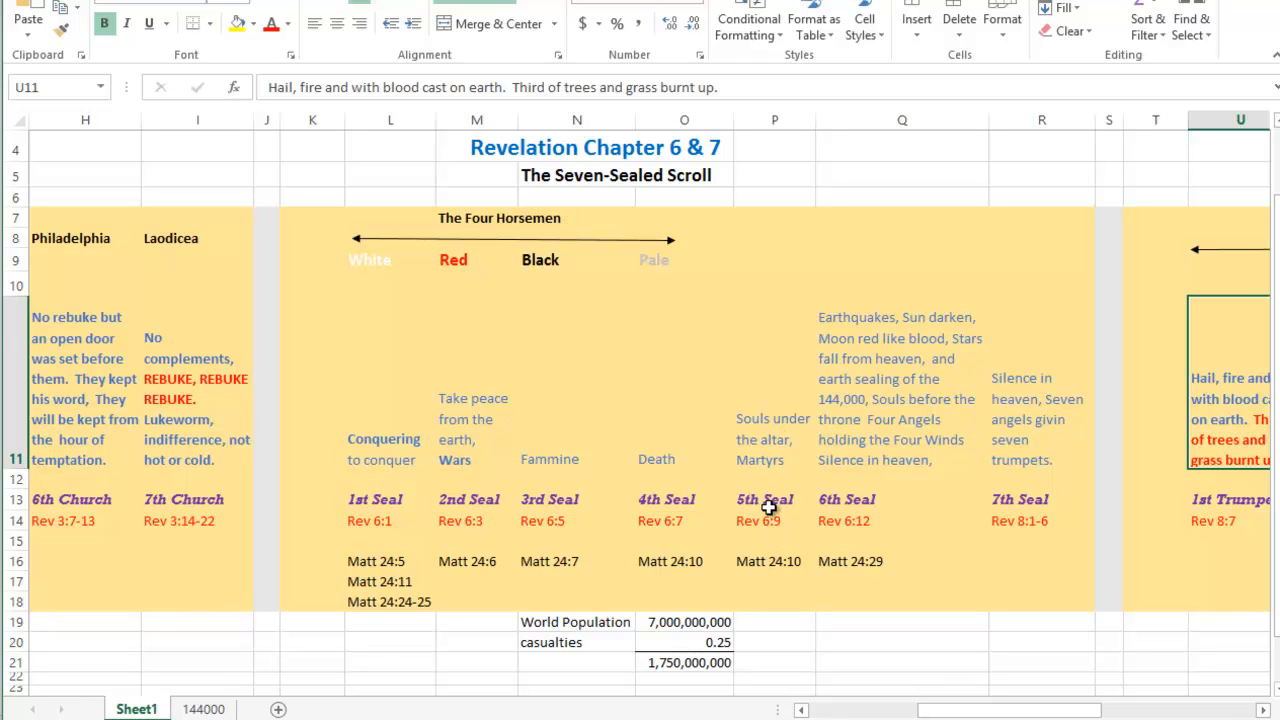
pyautogui.moveTo(758, 475)
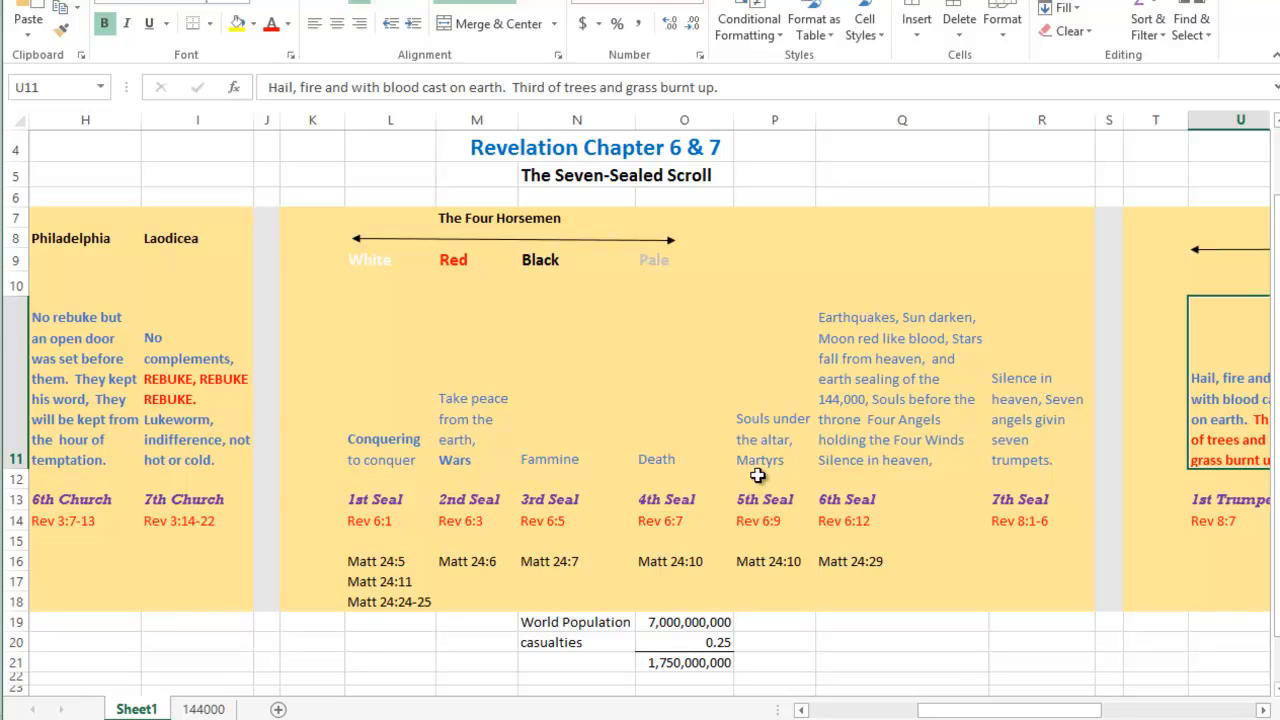
pyautogui.moveTo(767, 582)
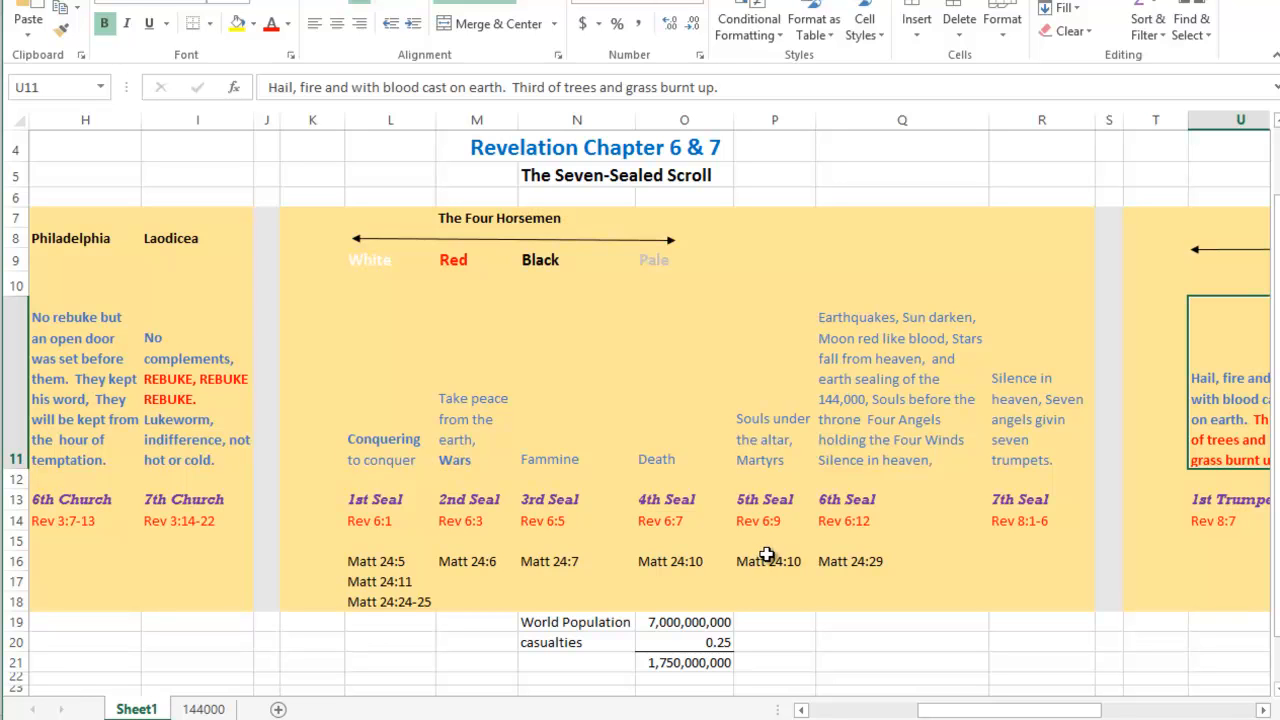
pyautogui.moveTo(767, 556)
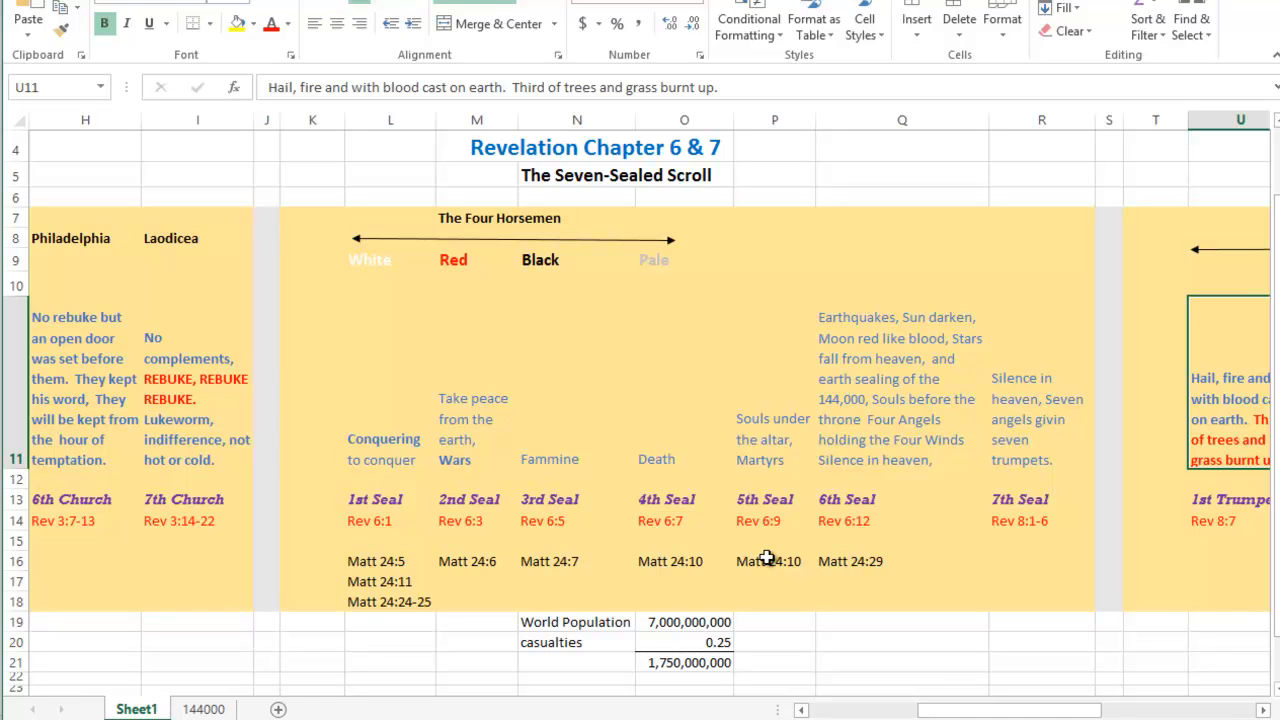
pyautogui.moveTo(578, 490)
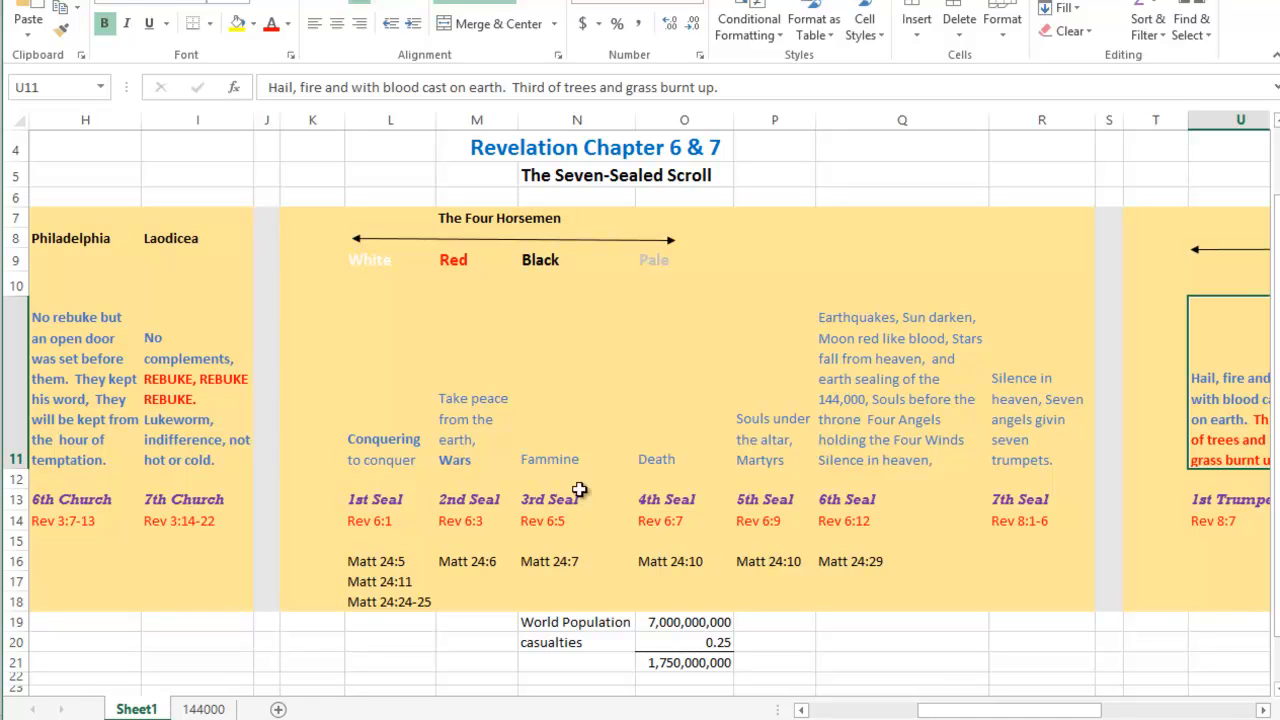
pyautogui.moveTo(558, 456)
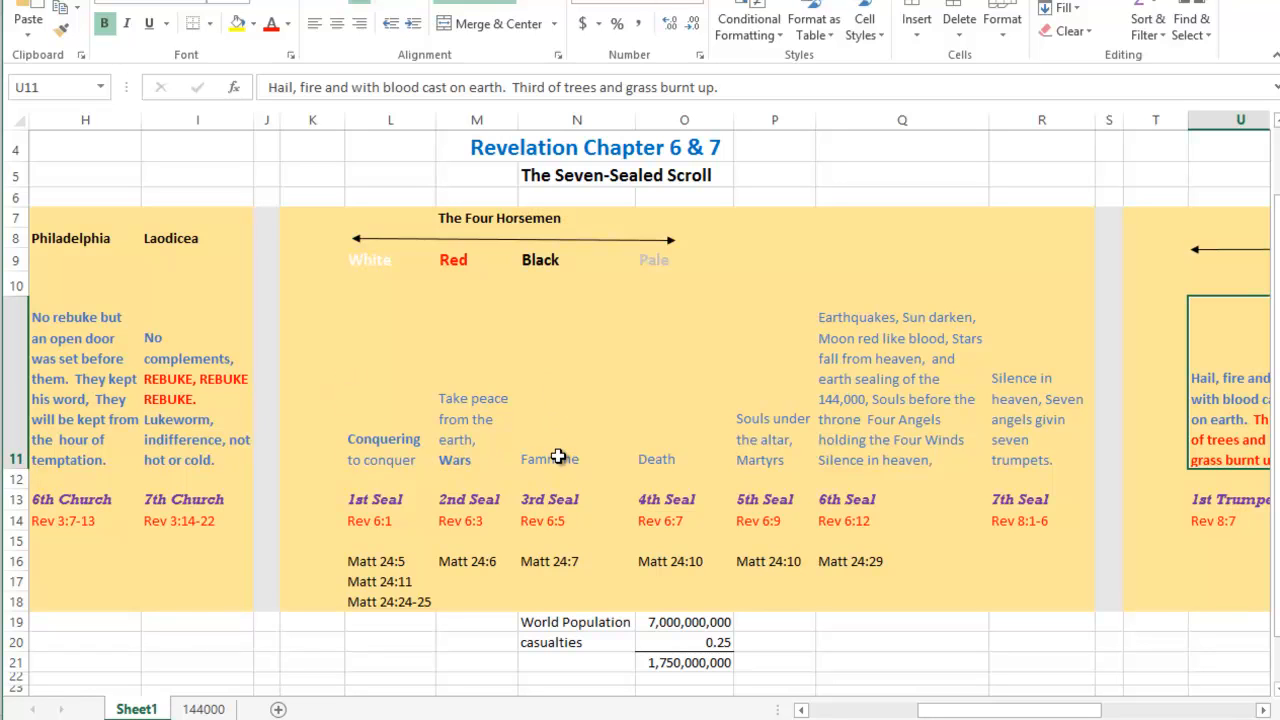
pyautogui.moveTo(562, 470)
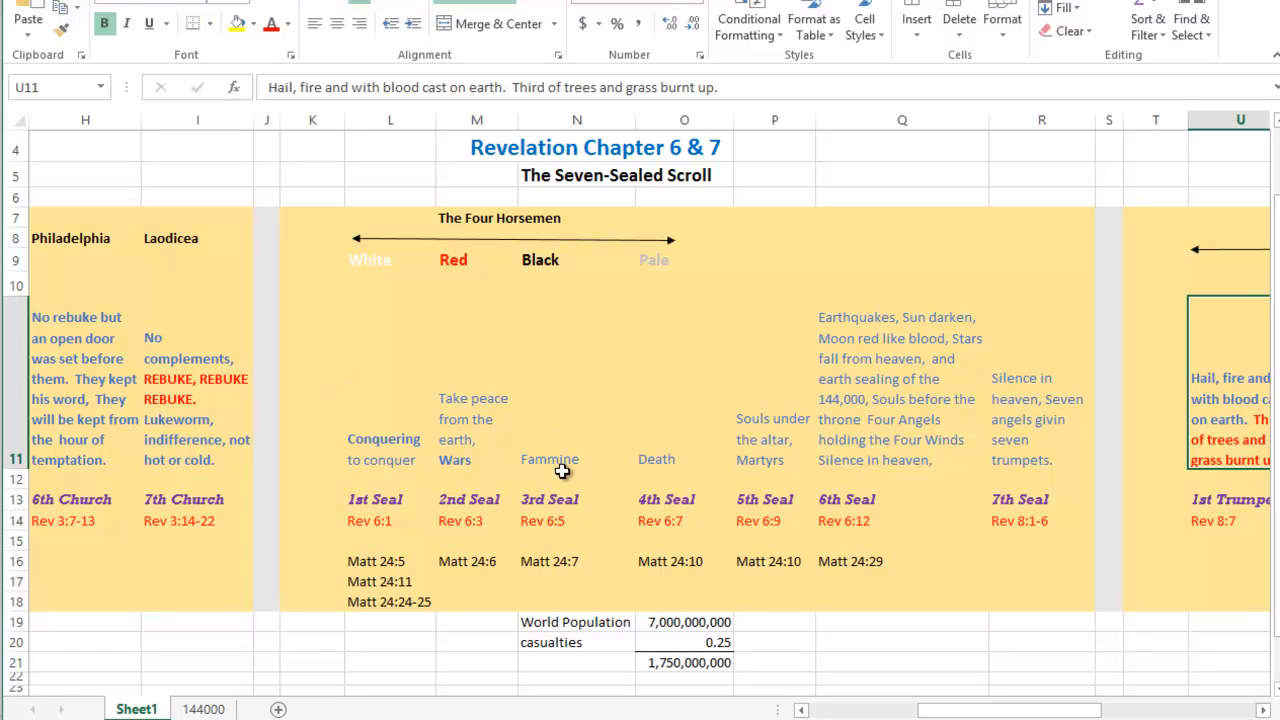
pyautogui.moveTo(603, 391)
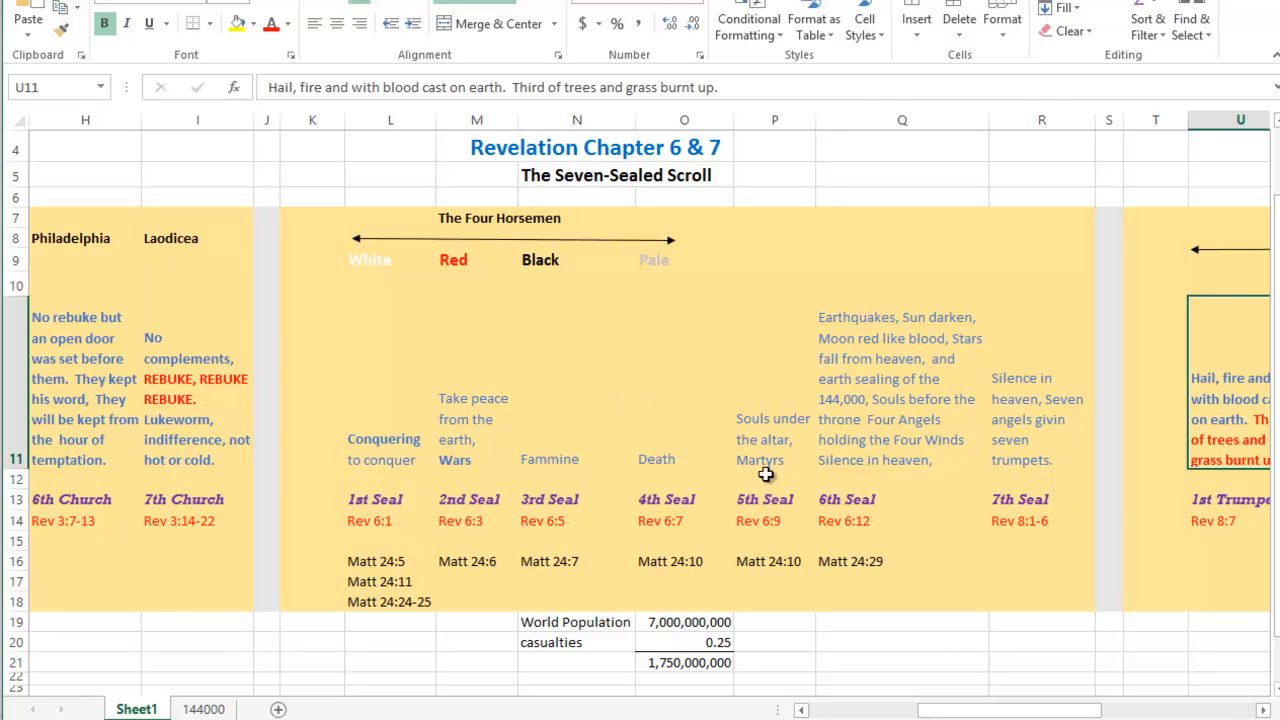
pyautogui.moveTo(787, 532)
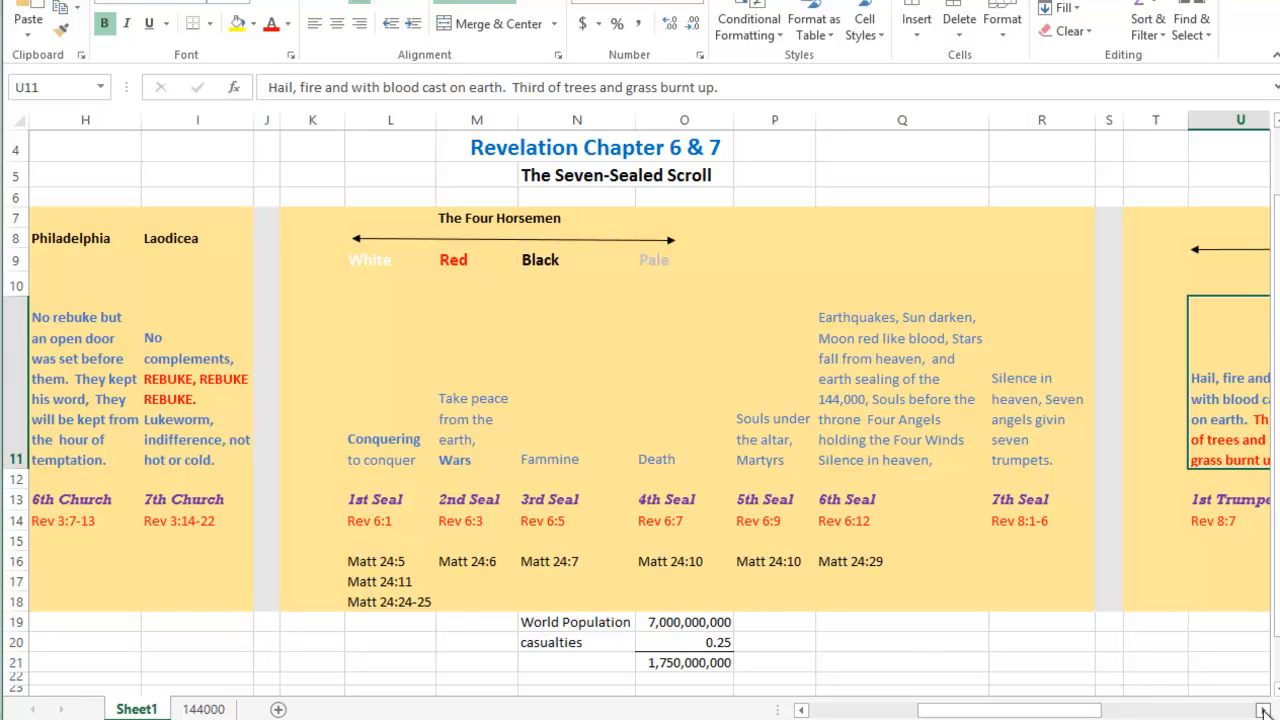
# Scroll right and select the 6th Seal note on earthquakes, darkened sun and 144,000 sealing.
pyautogui.hscroll(3)
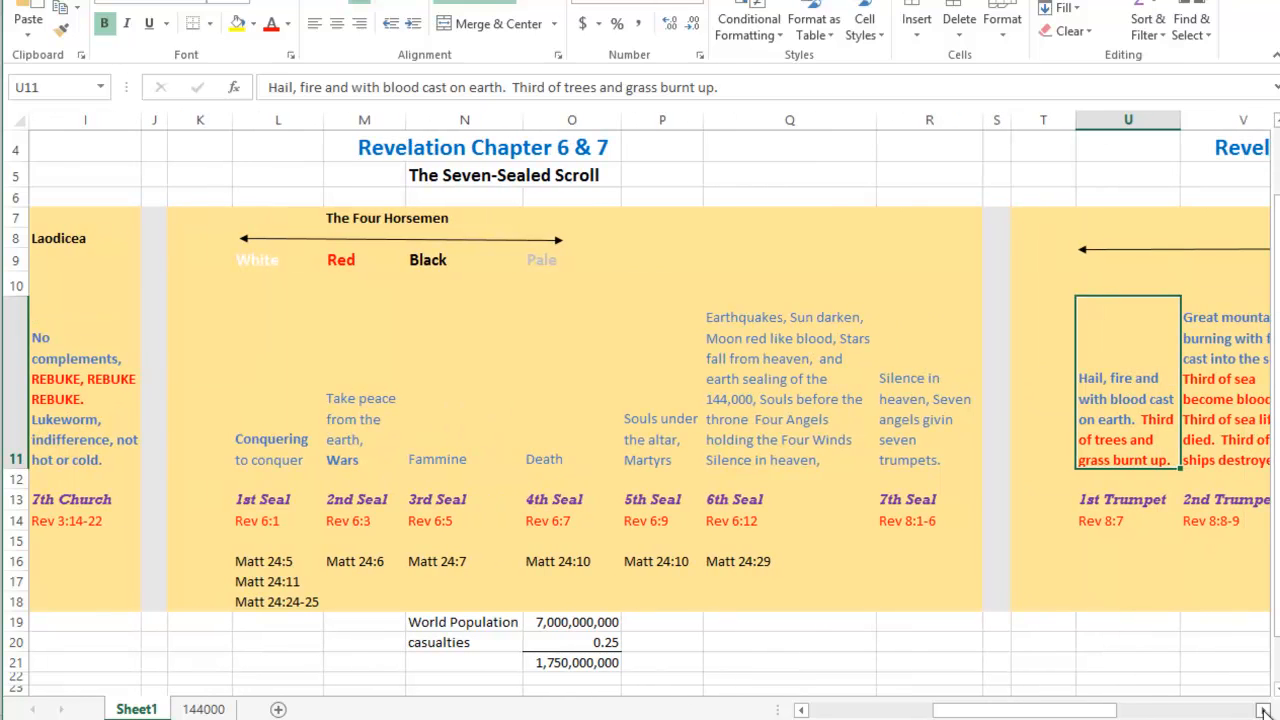
pyautogui.moveTo(861, 583)
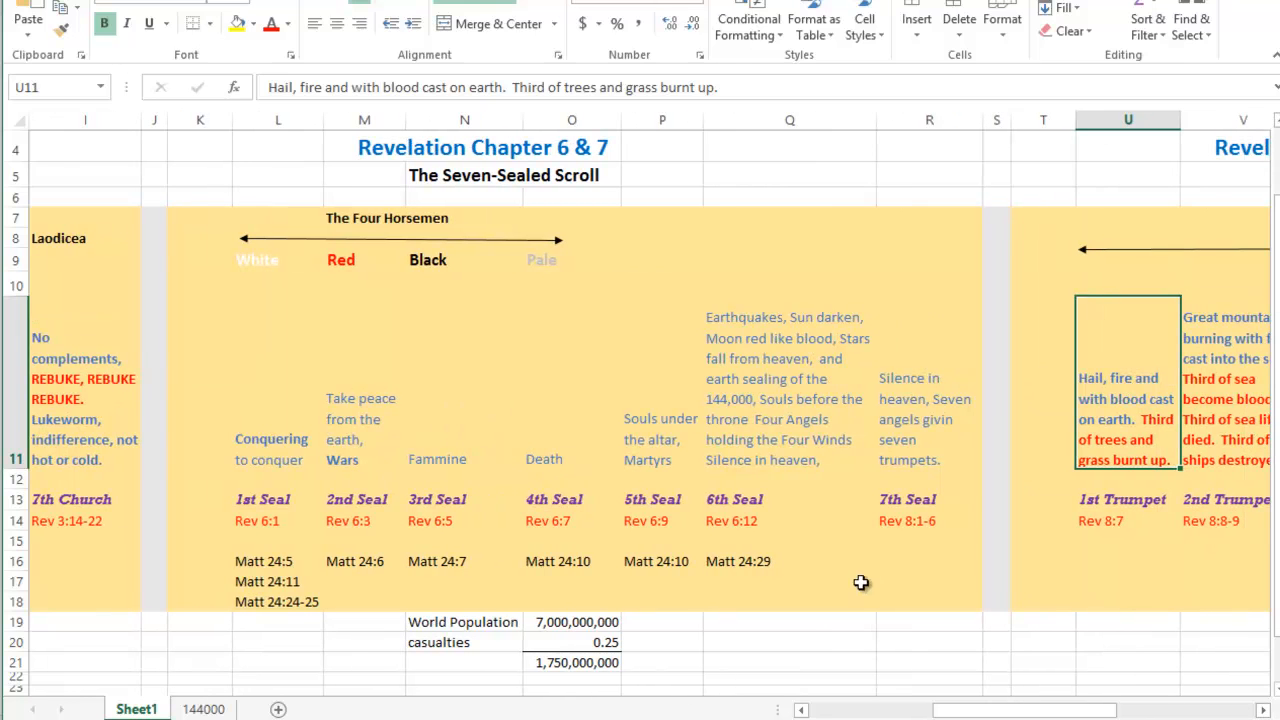
pyautogui.moveTo(755, 419)
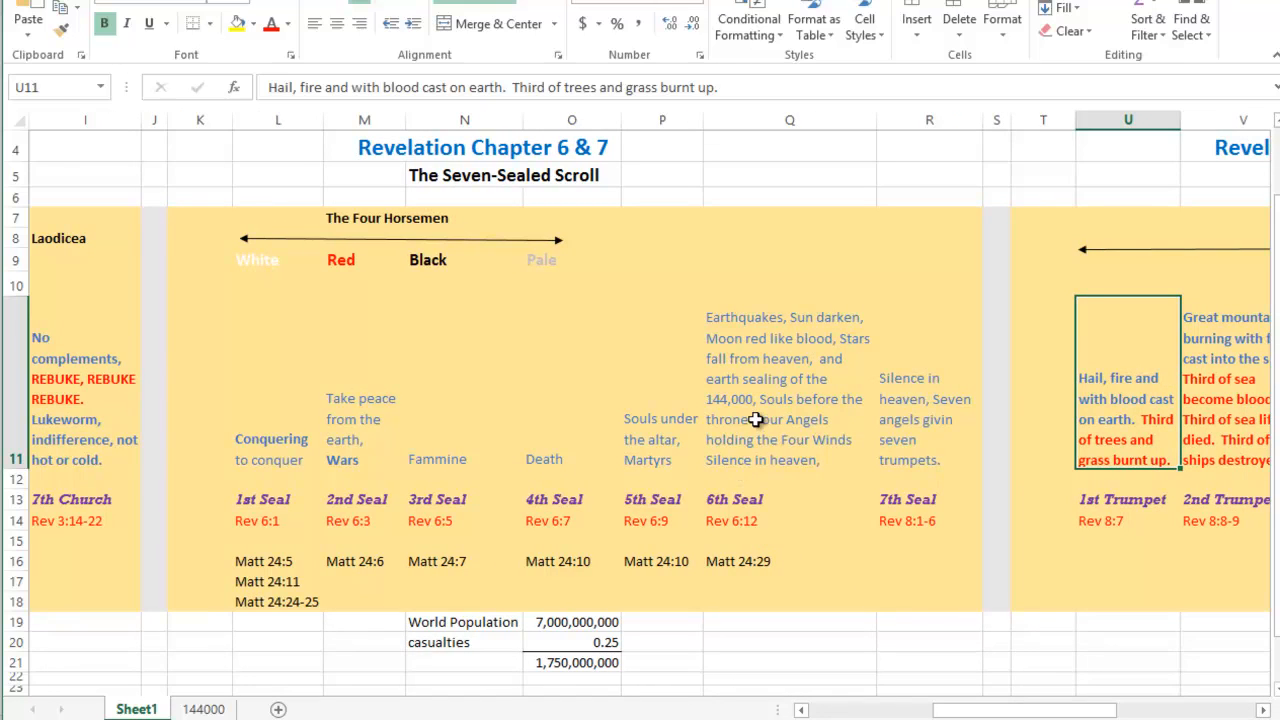
pyautogui.click(789, 388)
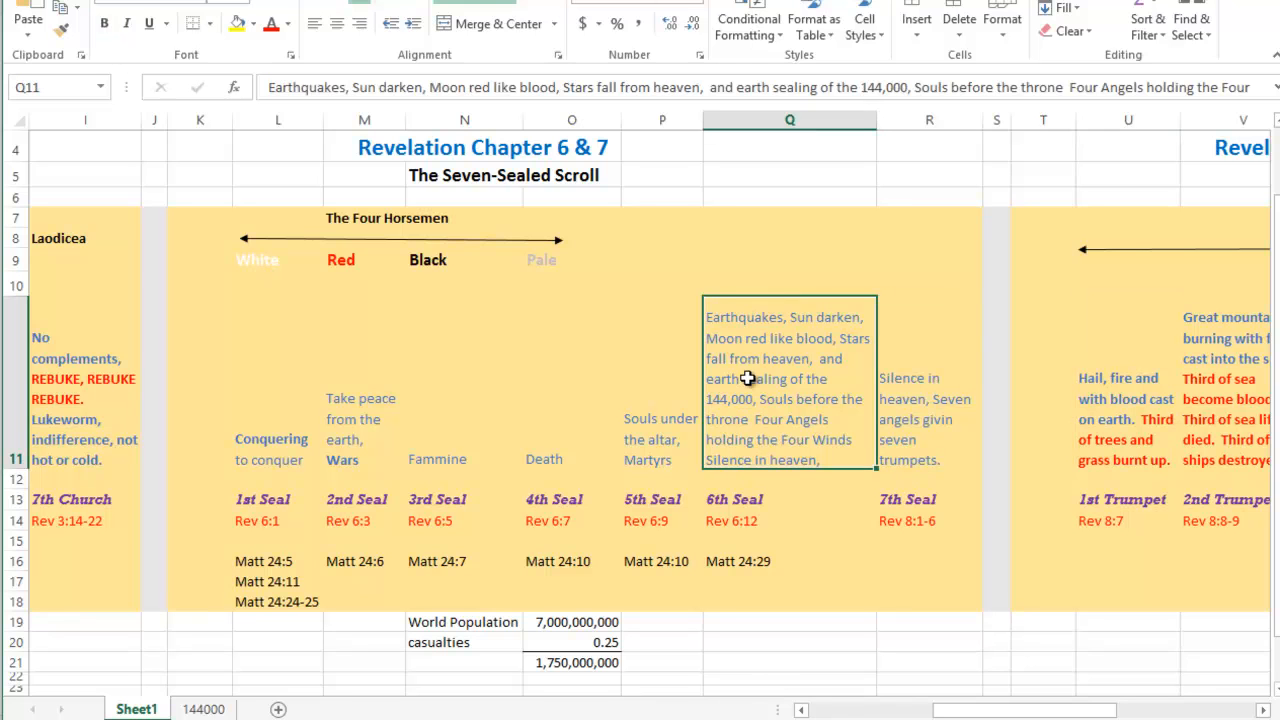
pyautogui.moveTo(807, 342)
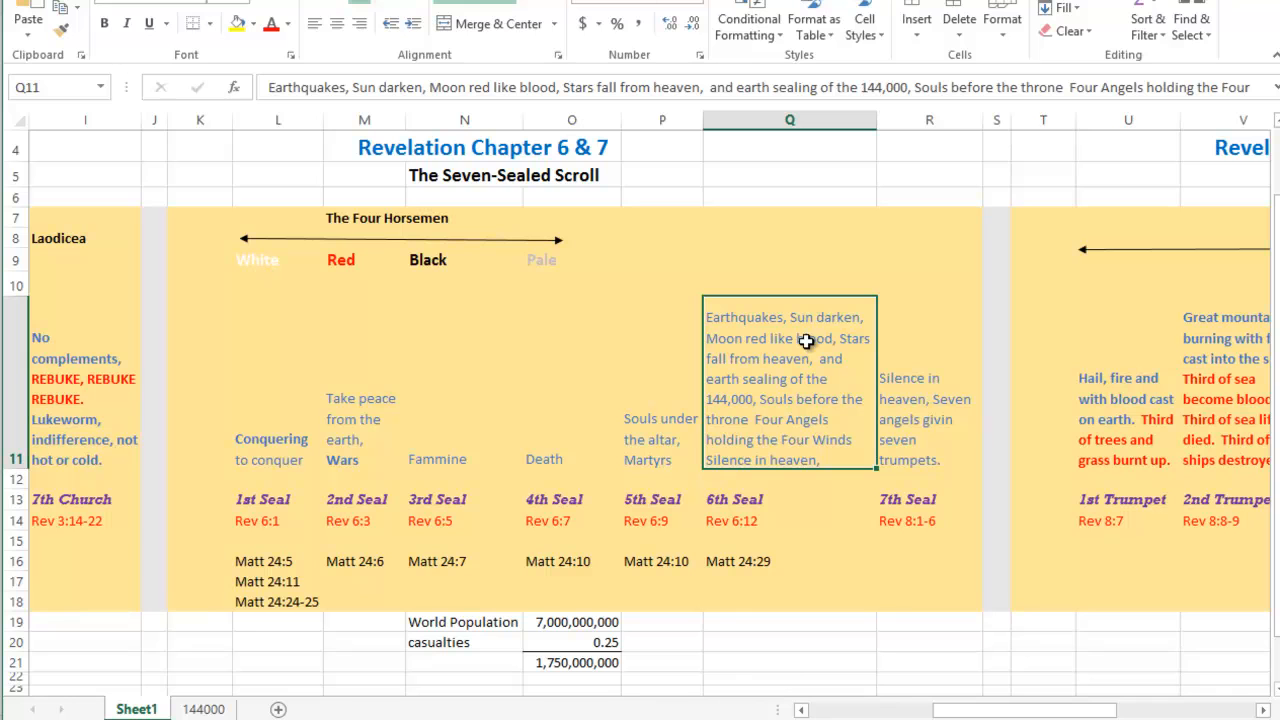
pyautogui.moveTo(775, 349)
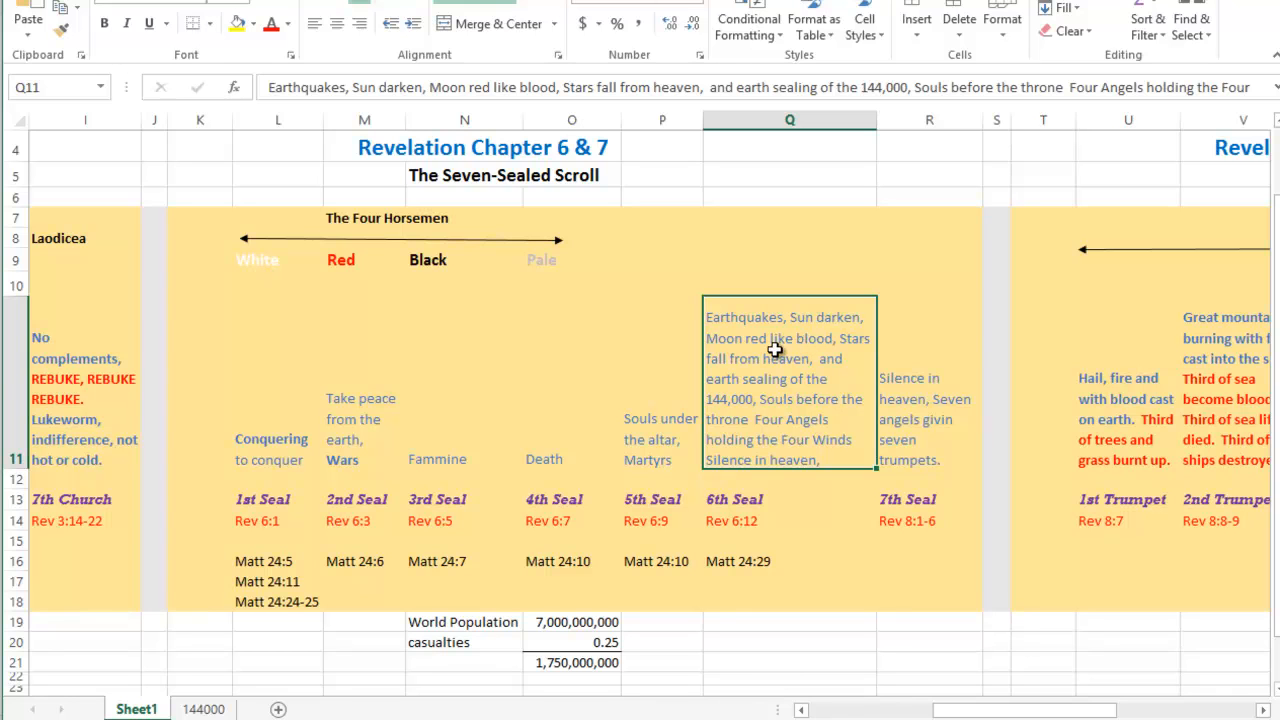
pyautogui.moveTo(785, 385)
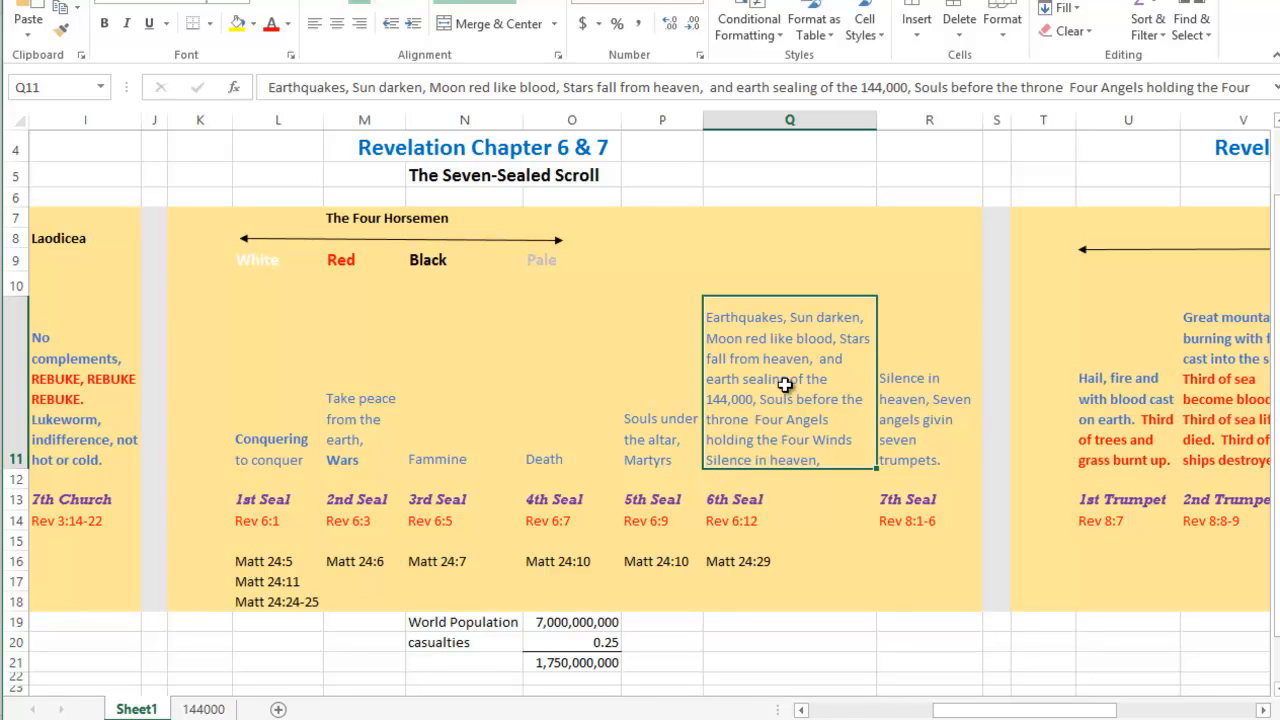
pyautogui.moveTo(795, 430)
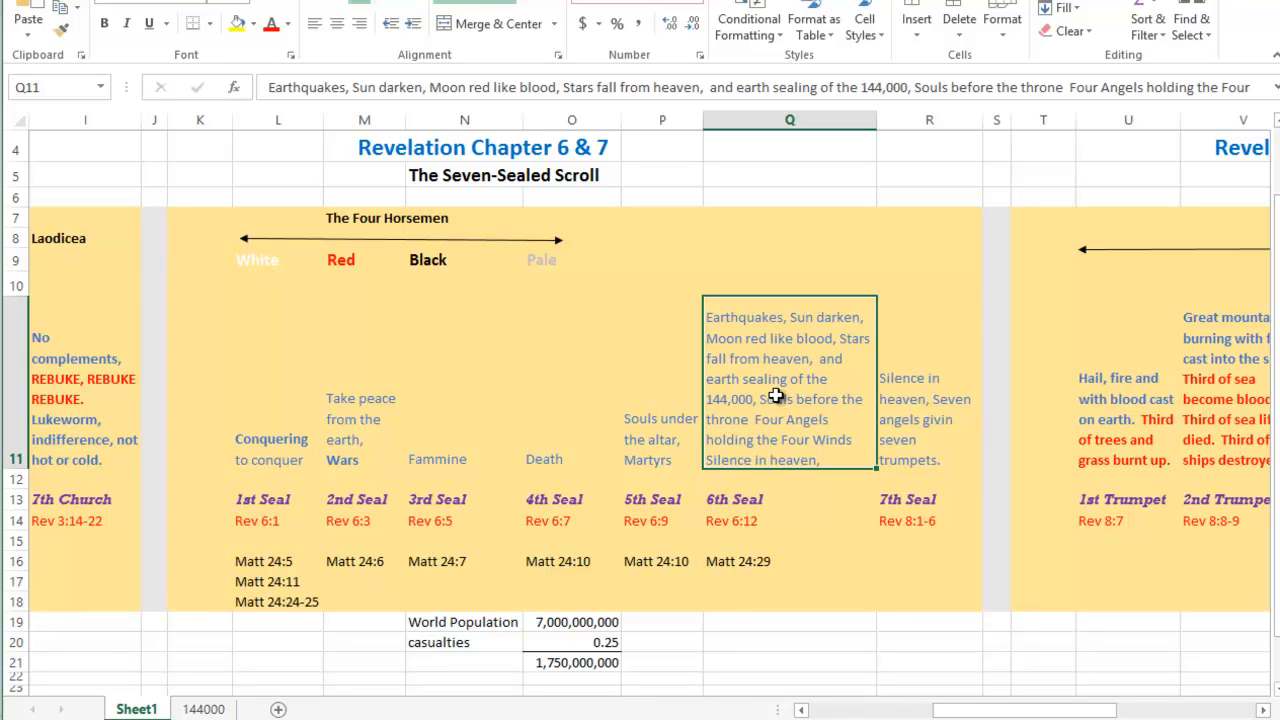
pyautogui.moveTo(738, 434)
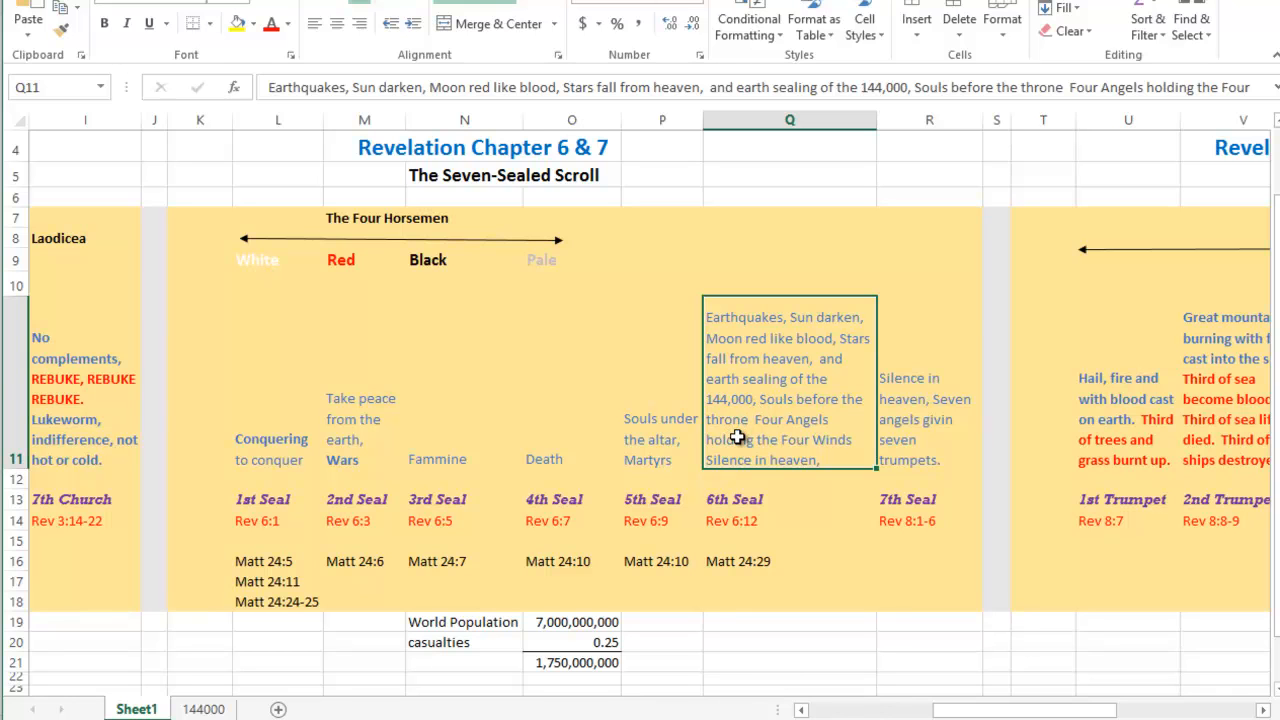
pyautogui.moveTo(1175, 440)
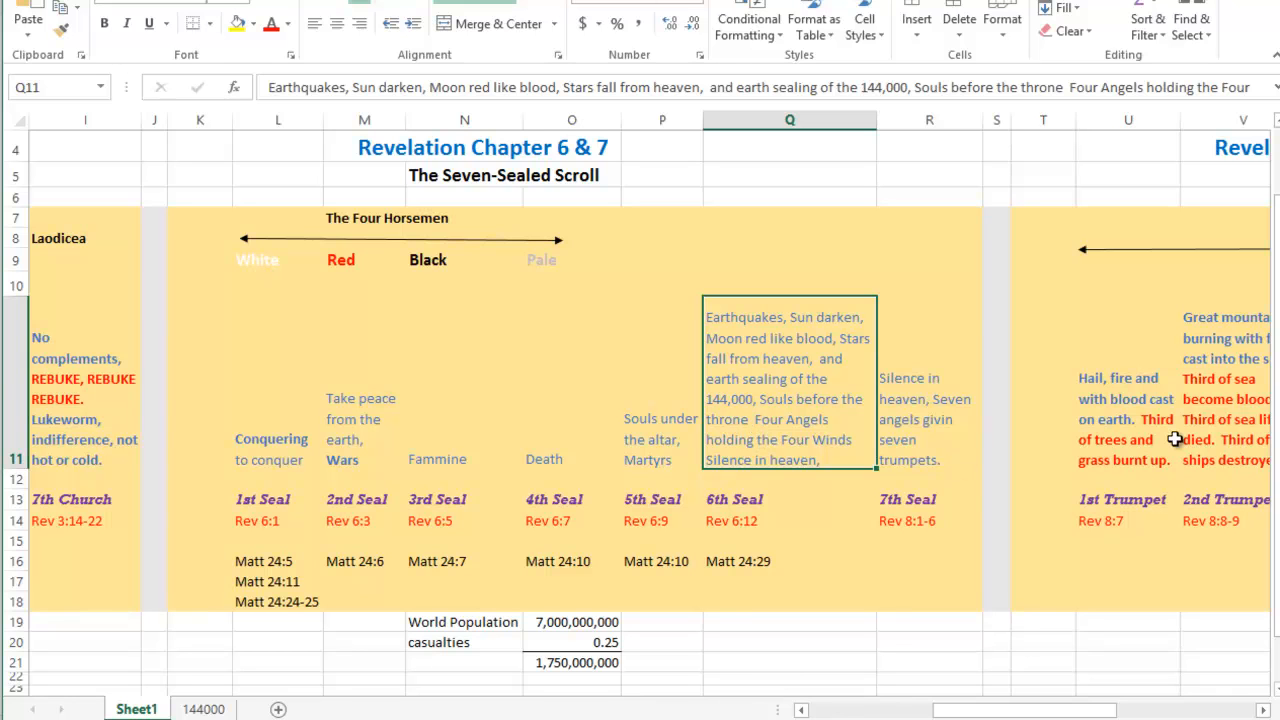
pyautogui.moveTo(1268, 474)
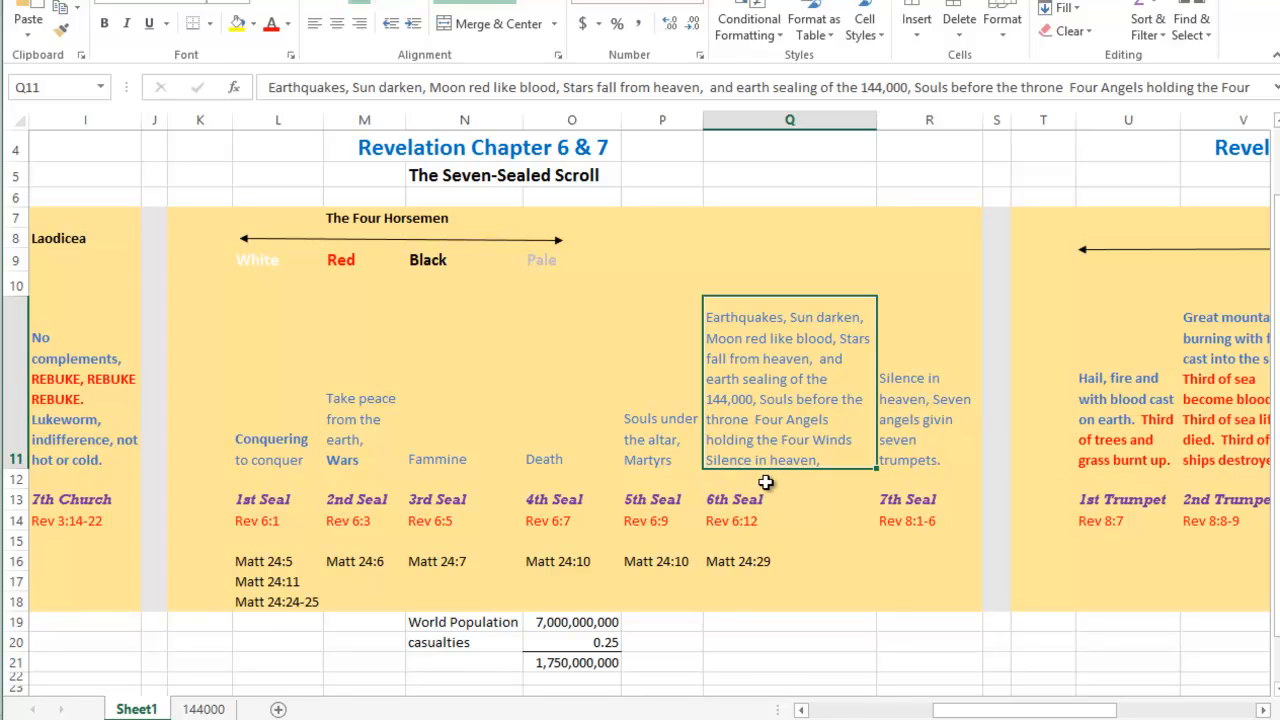
pyautogui.moveTo(770, 491)
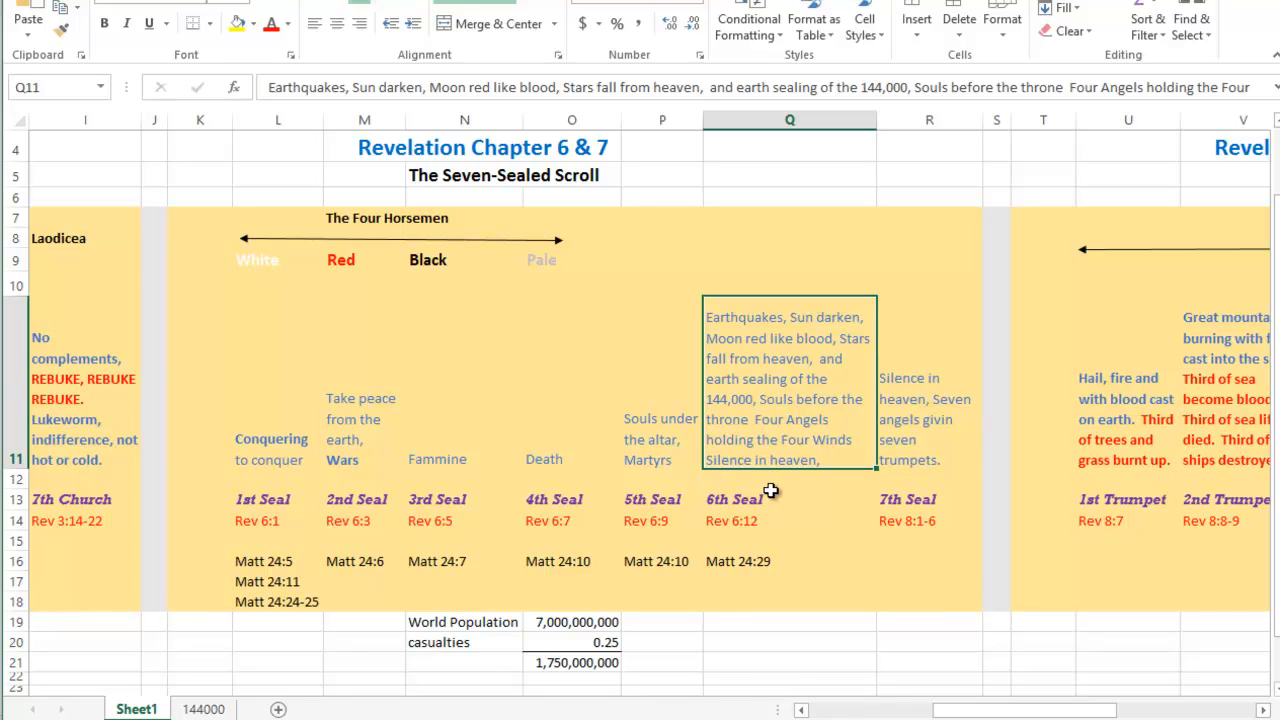
pyautogui.moveTo(770, 485)
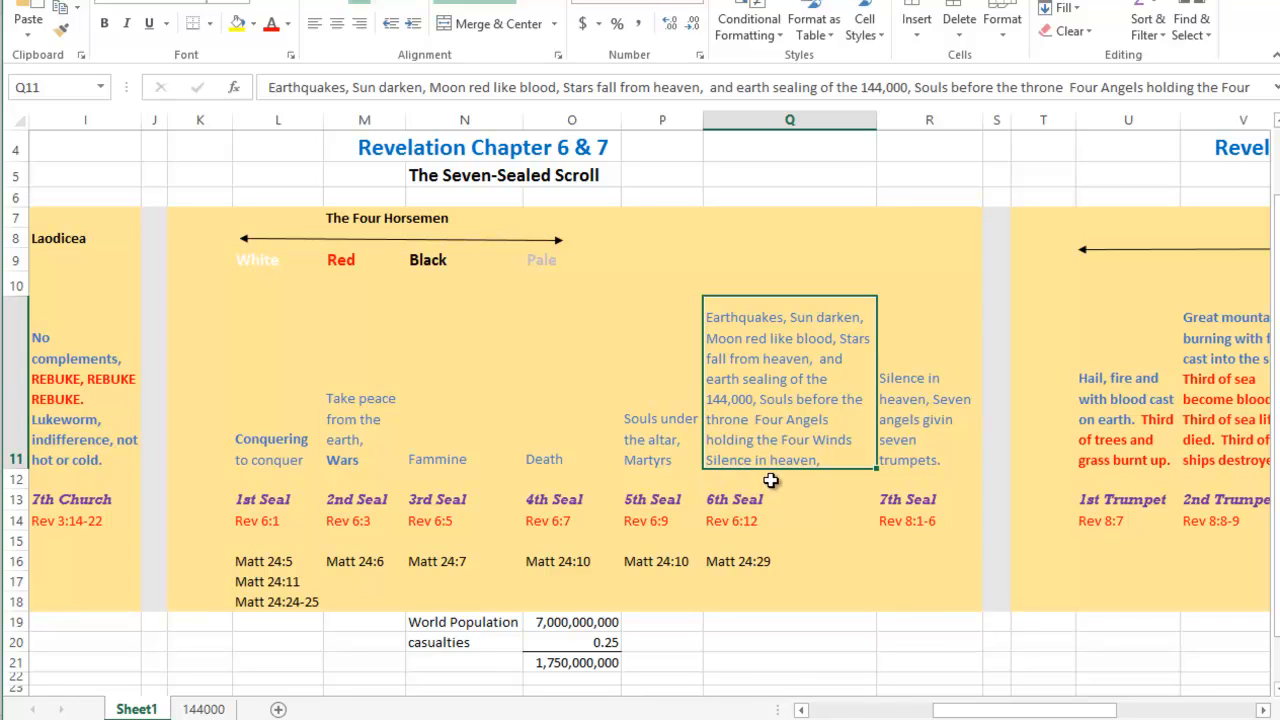
pyautogui.moveTo(780, 417)
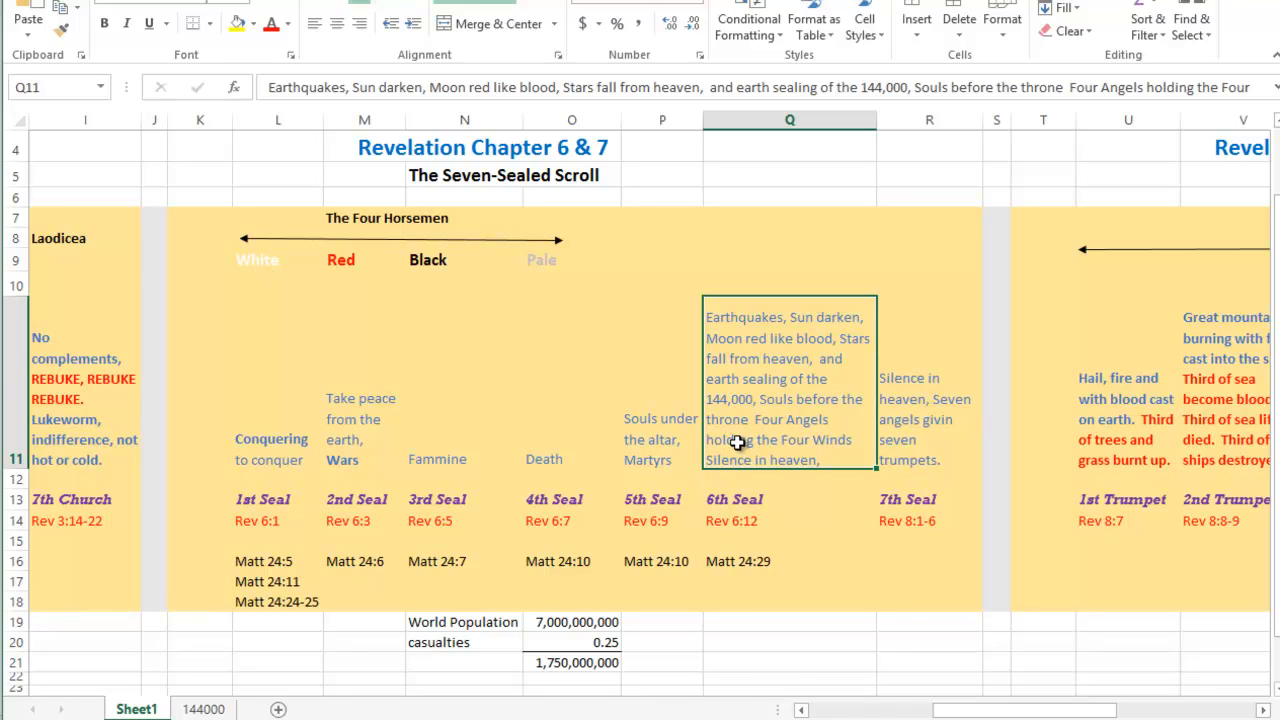
pyautogui.moveTo(765, 450)
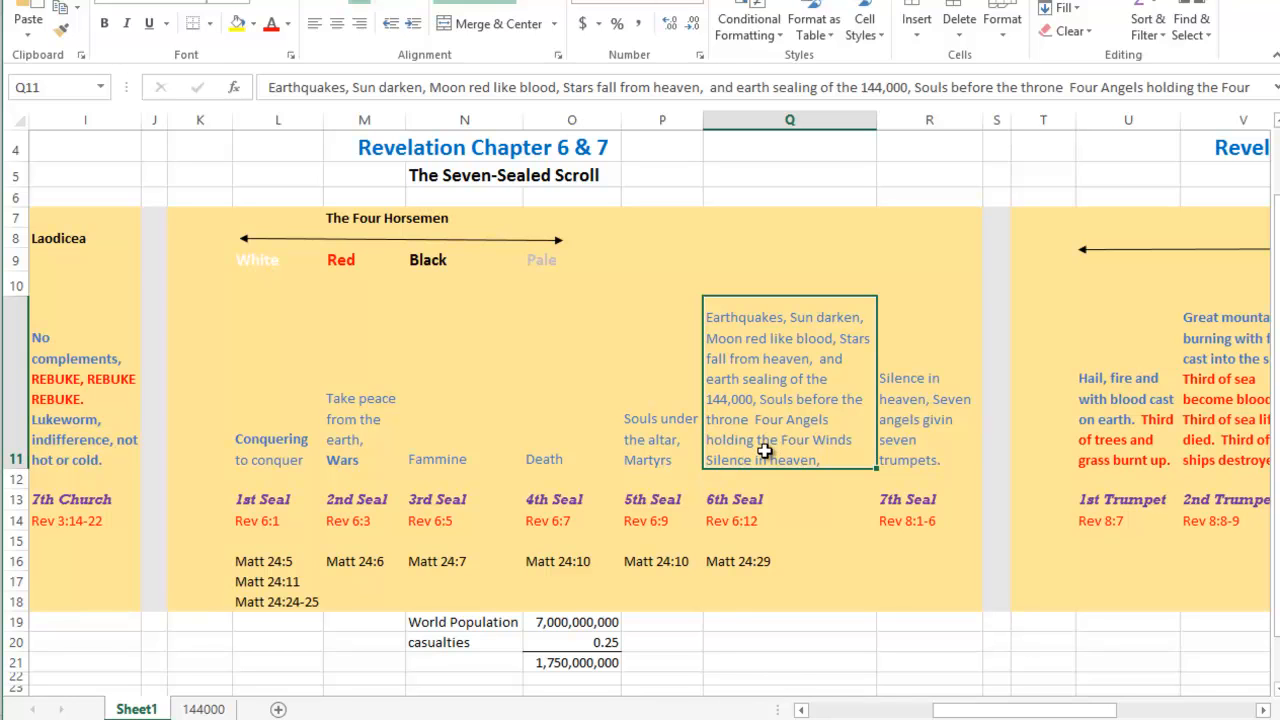
pyautogui.moveTo(770, 450)
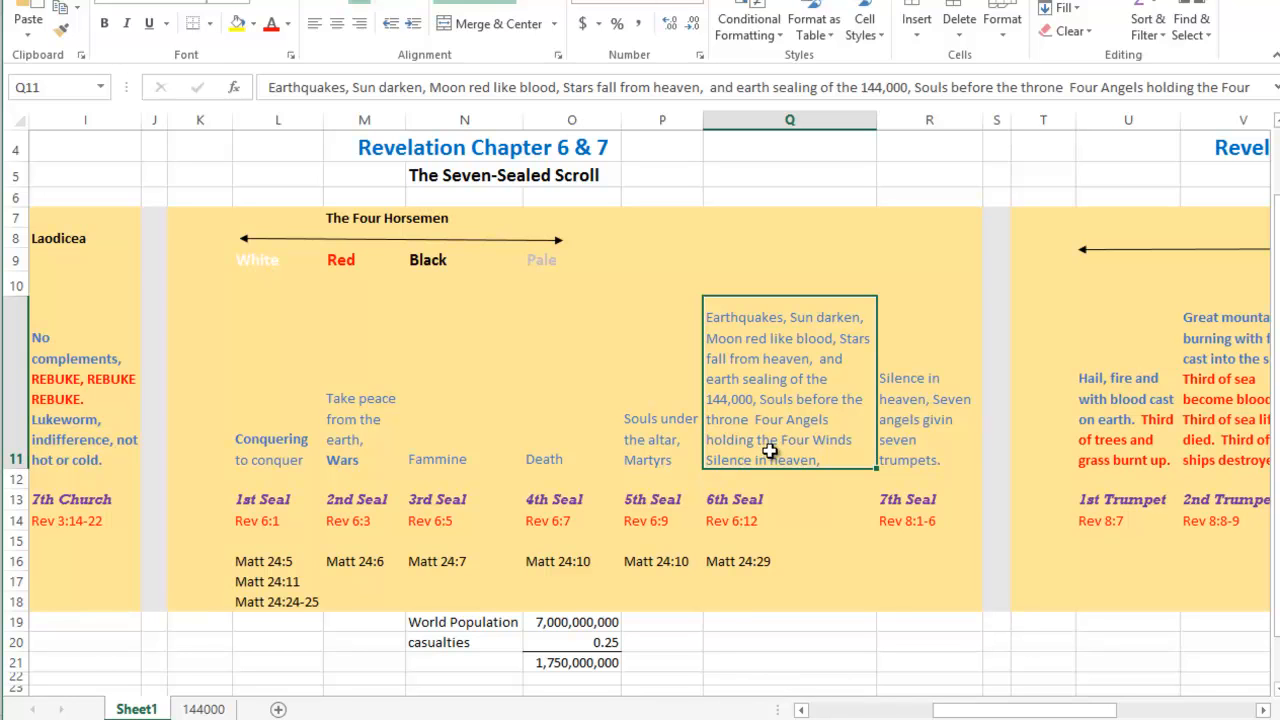
pyautogui.moveTo(775, 338)
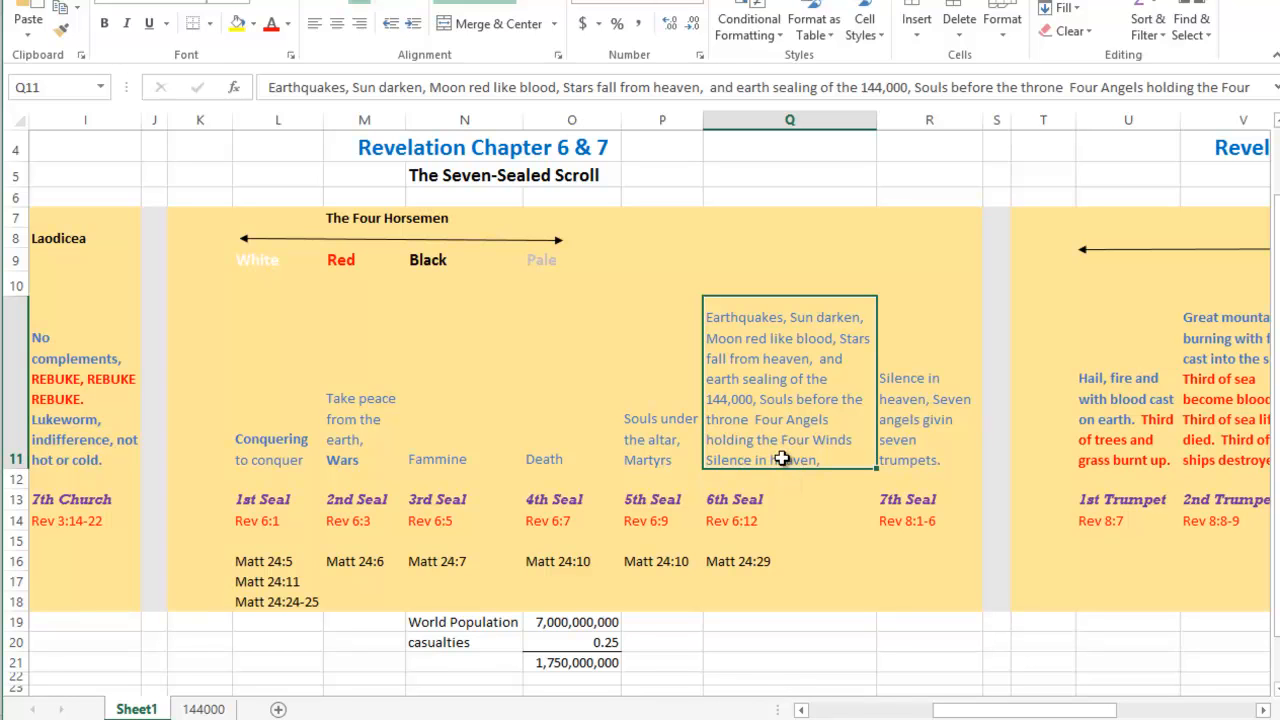
pyautogui.moveTo(787, 514)
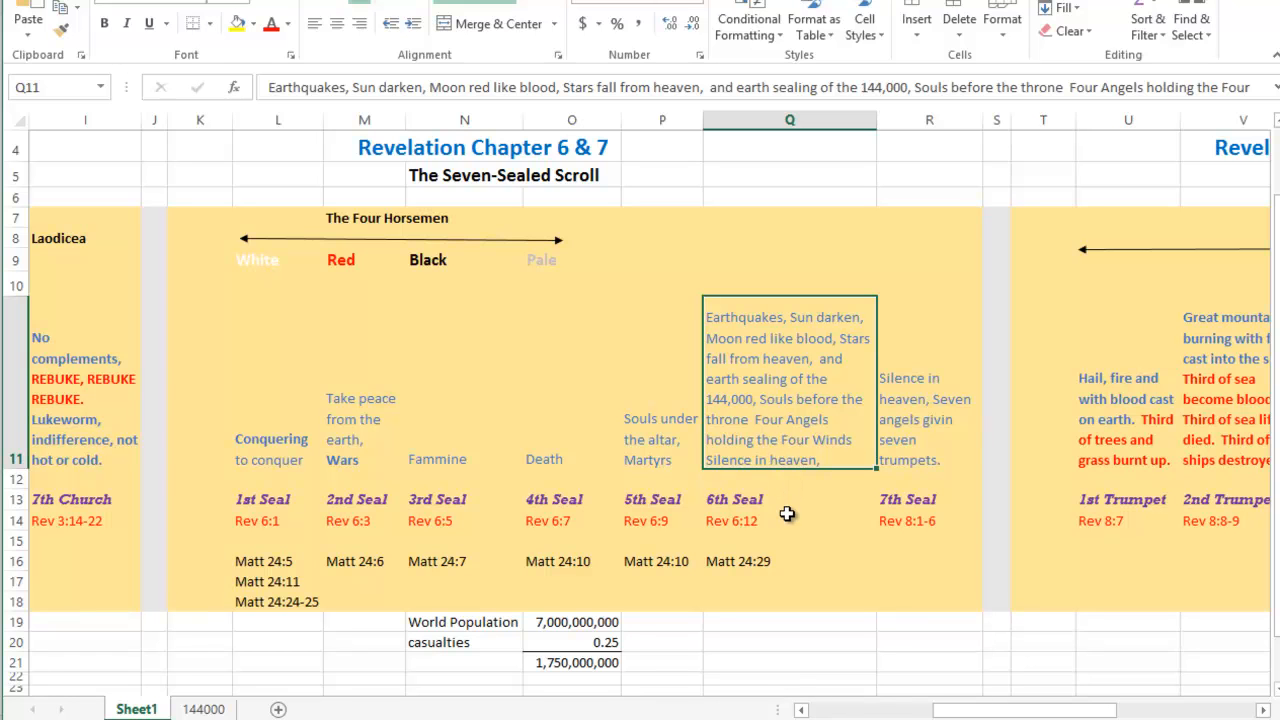
pyautogui.moveTo(786, 514)
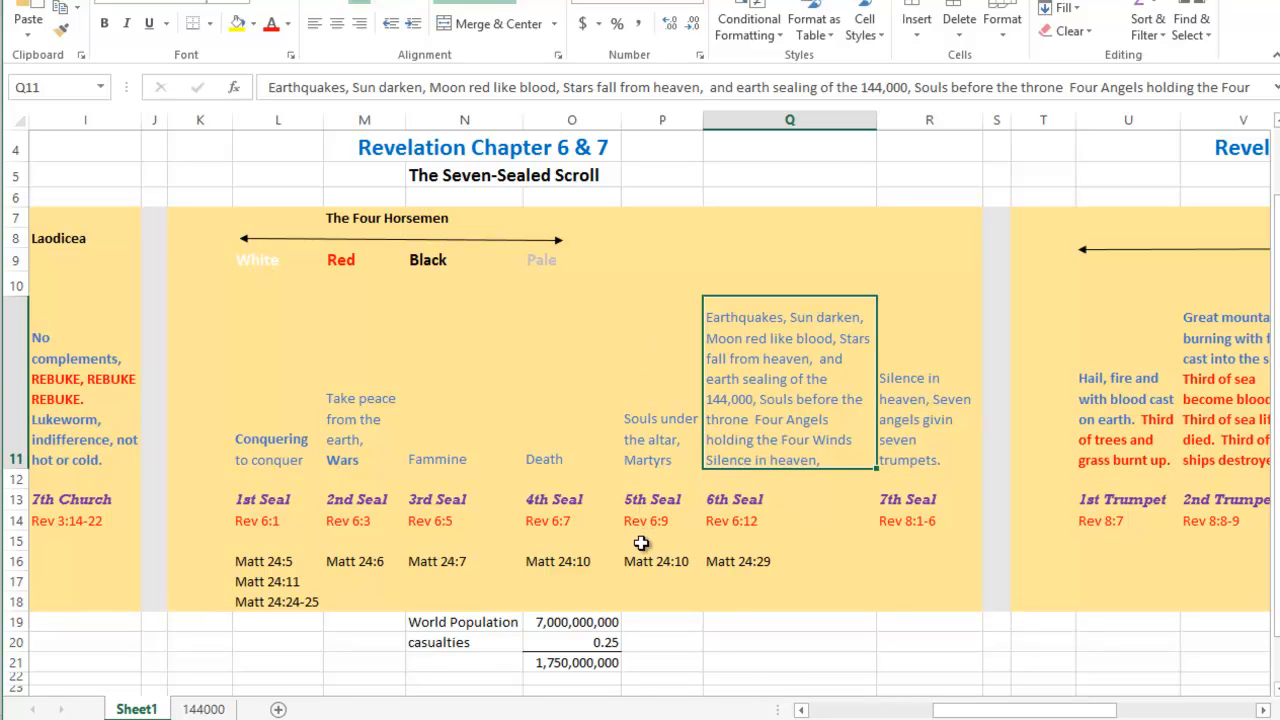
pyautogui.moveTo(641, 535)
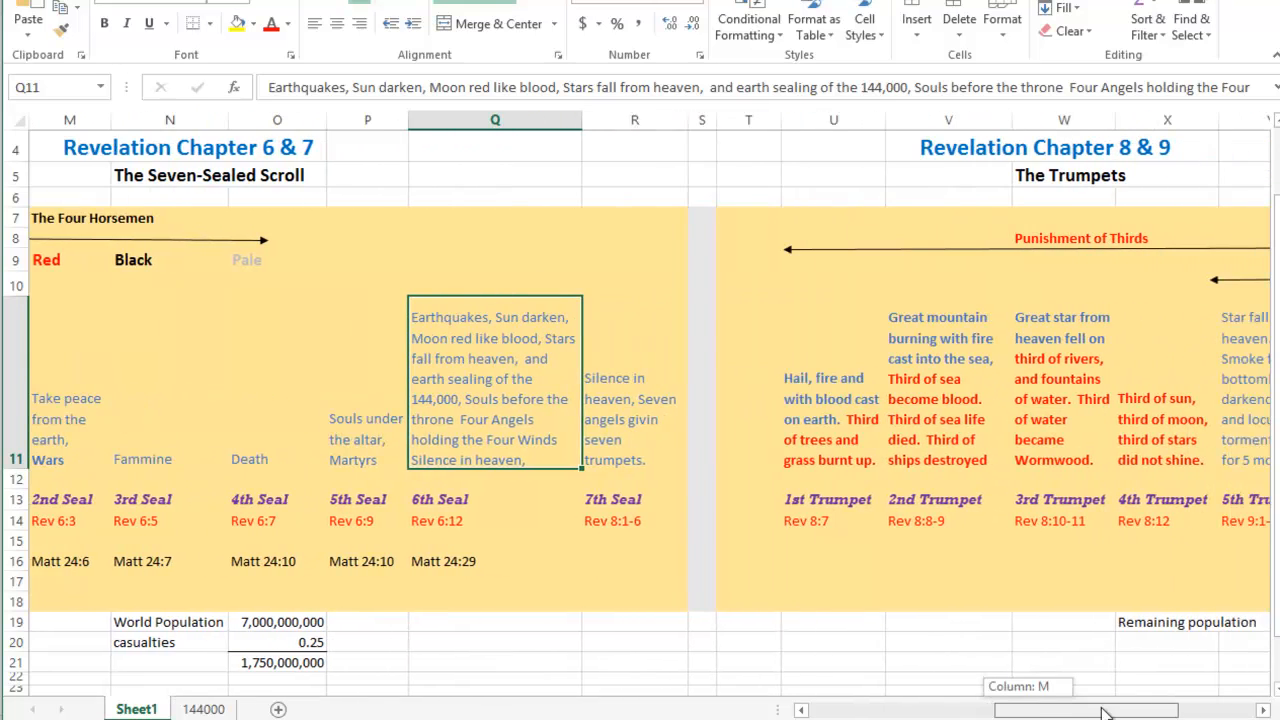
pyautogui.hscroll(3)
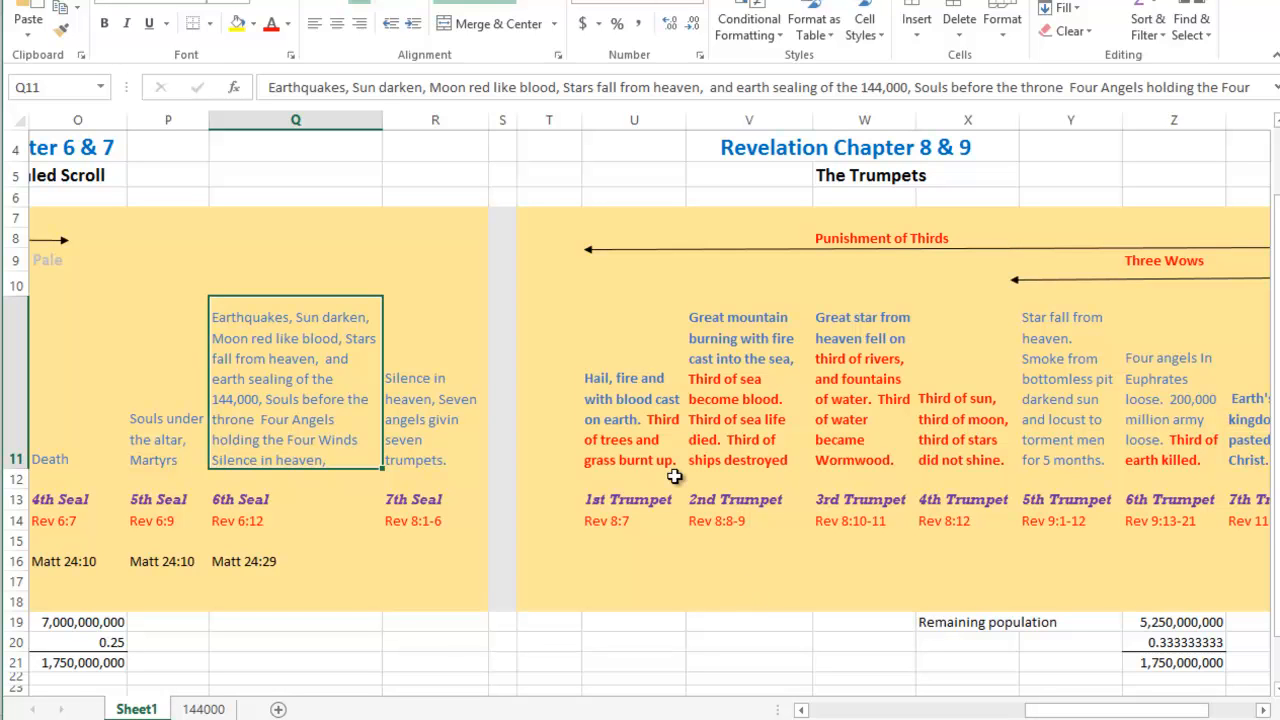
pyautogui.moveTo(640, 415)
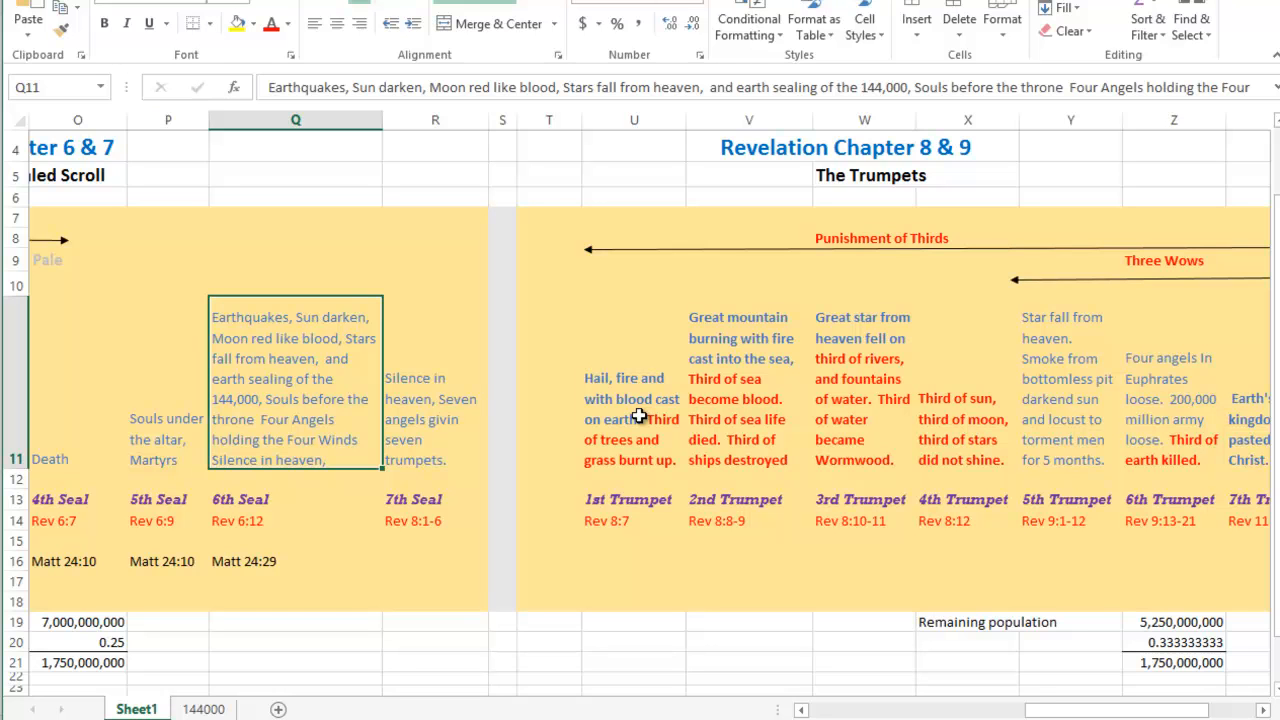
pyautogui.moveTo(343, 413)
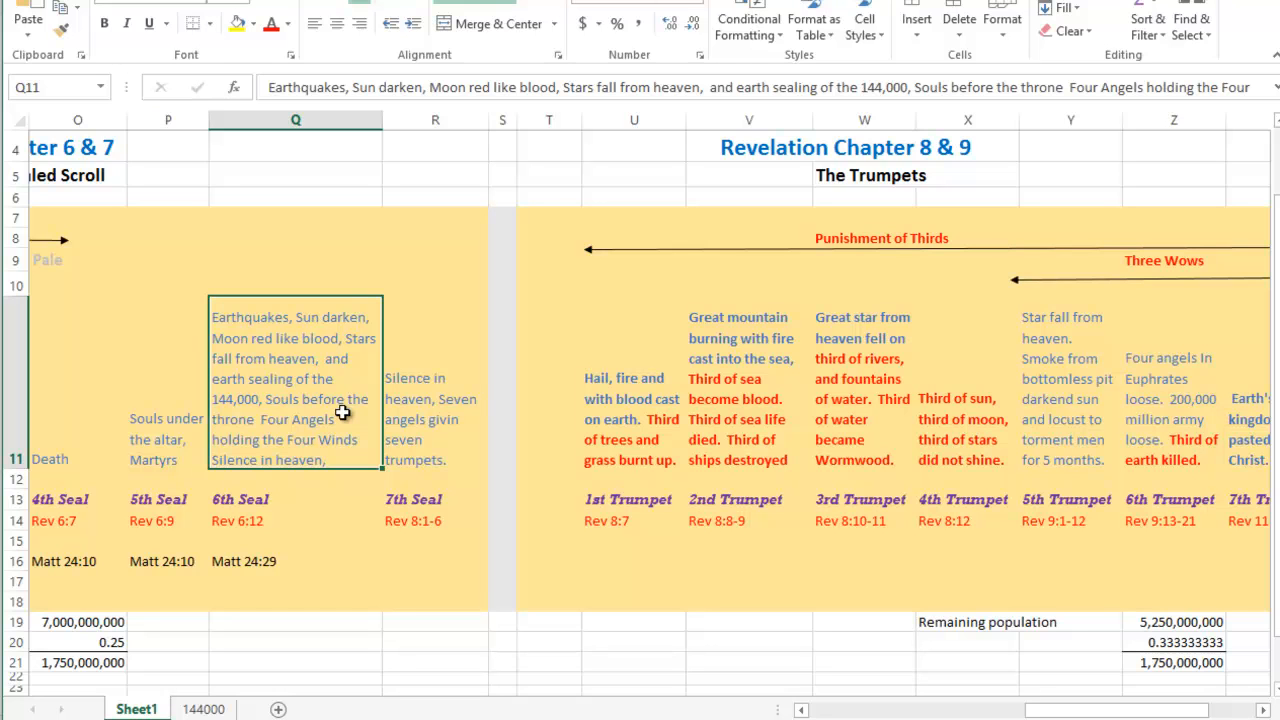
pyautogui.moveTo(527, 450)
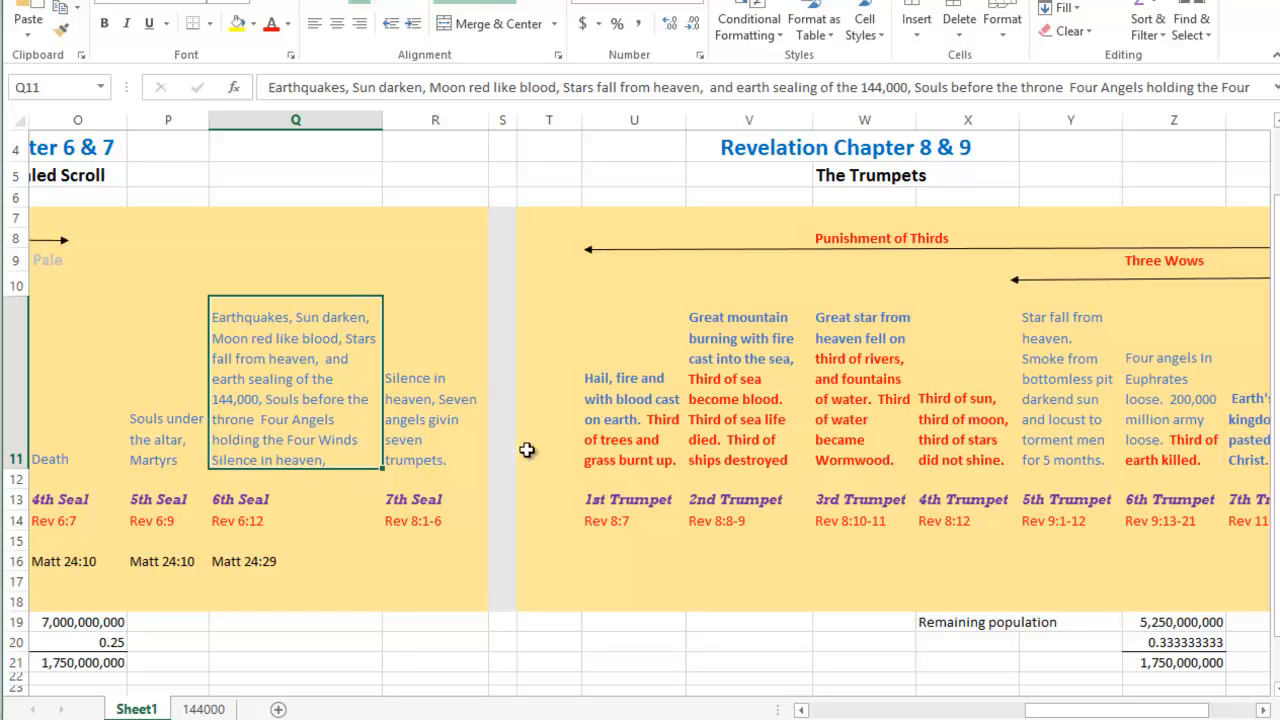
pyautogui.moveTo(623, 470)
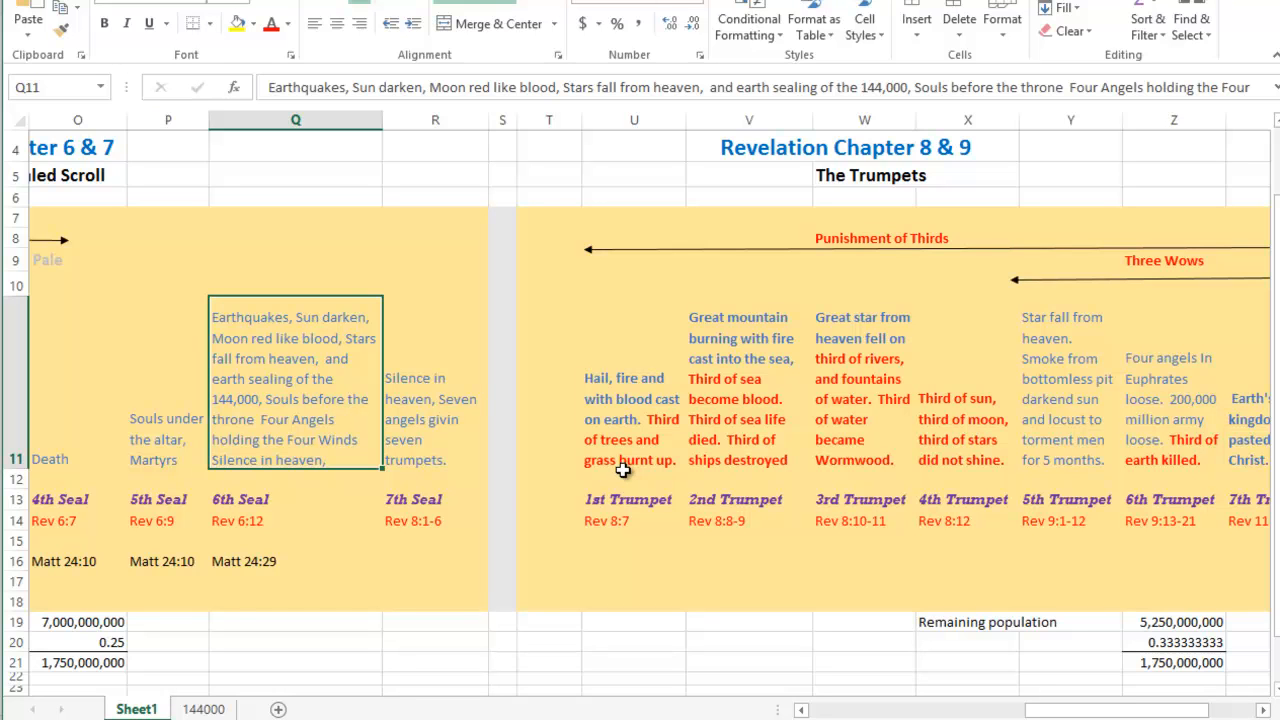
pyautogui.moveTo(623, 470)
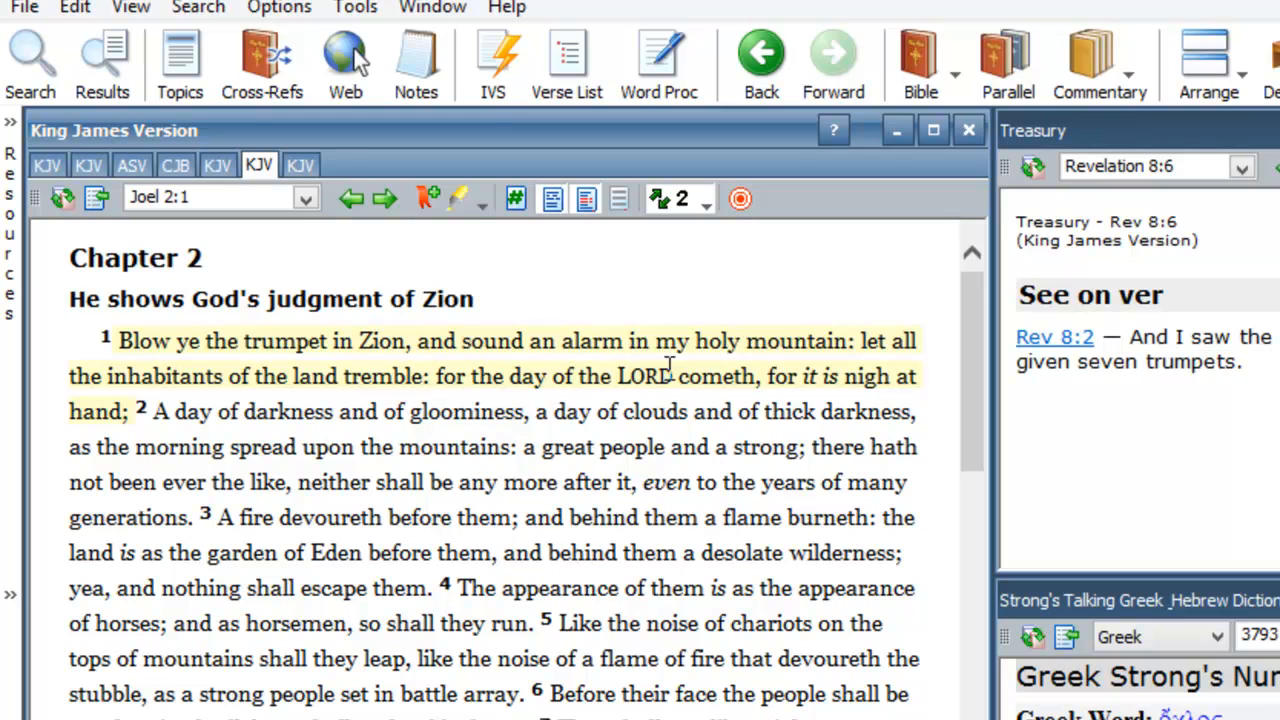
pyautogui.moveTo(100, 375)
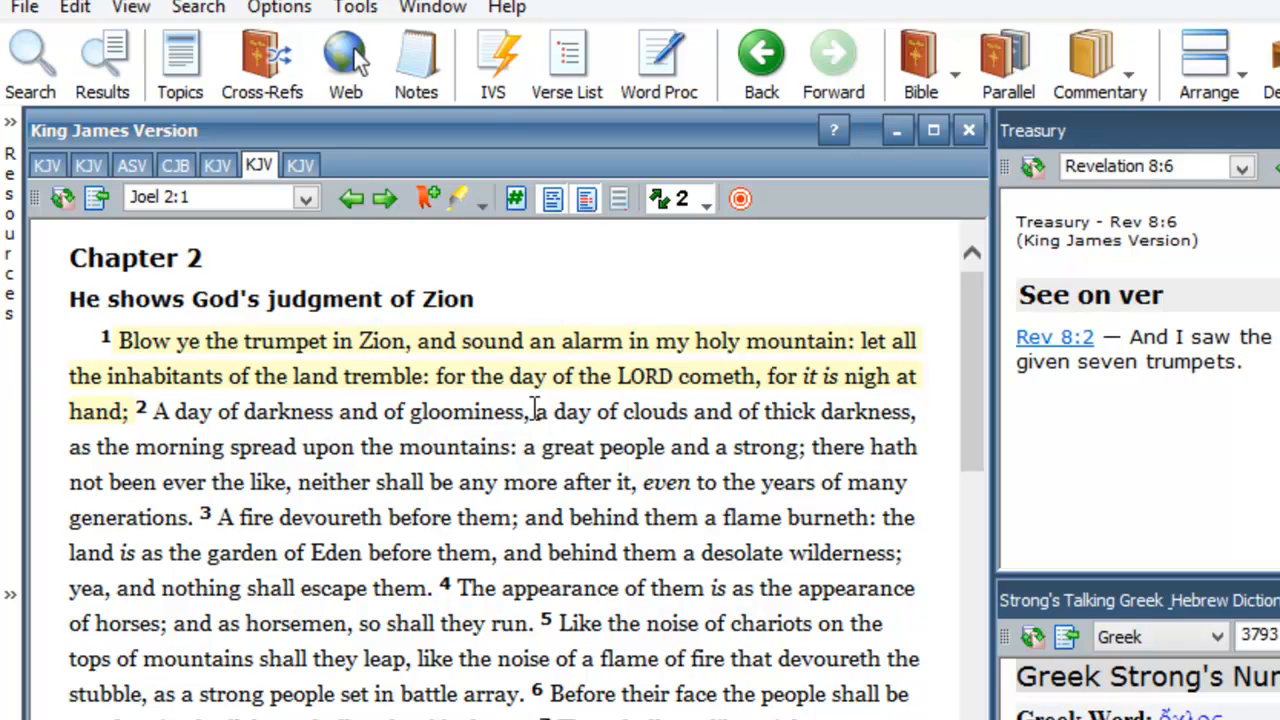
pyautogui.moveTo(745, 411)
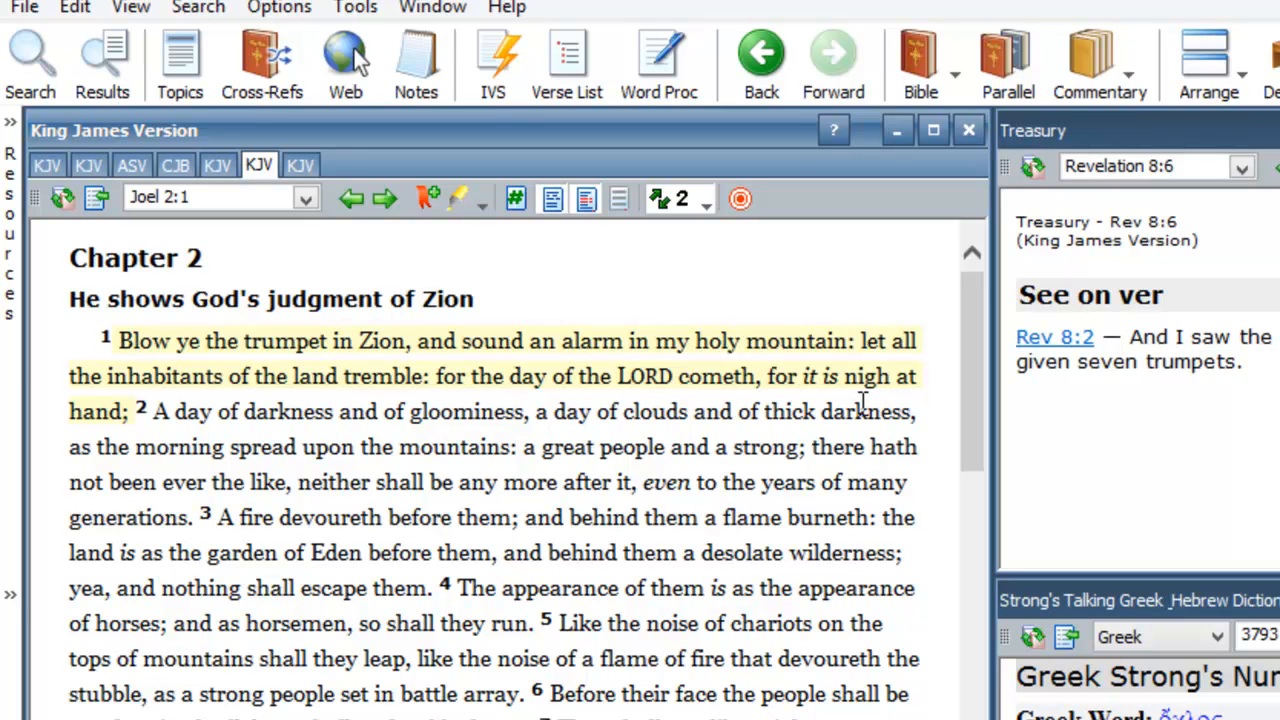
# Select verse 2 of Joel chapter 2 in the KJV Bible window.
pyautogui.click(160, 428)
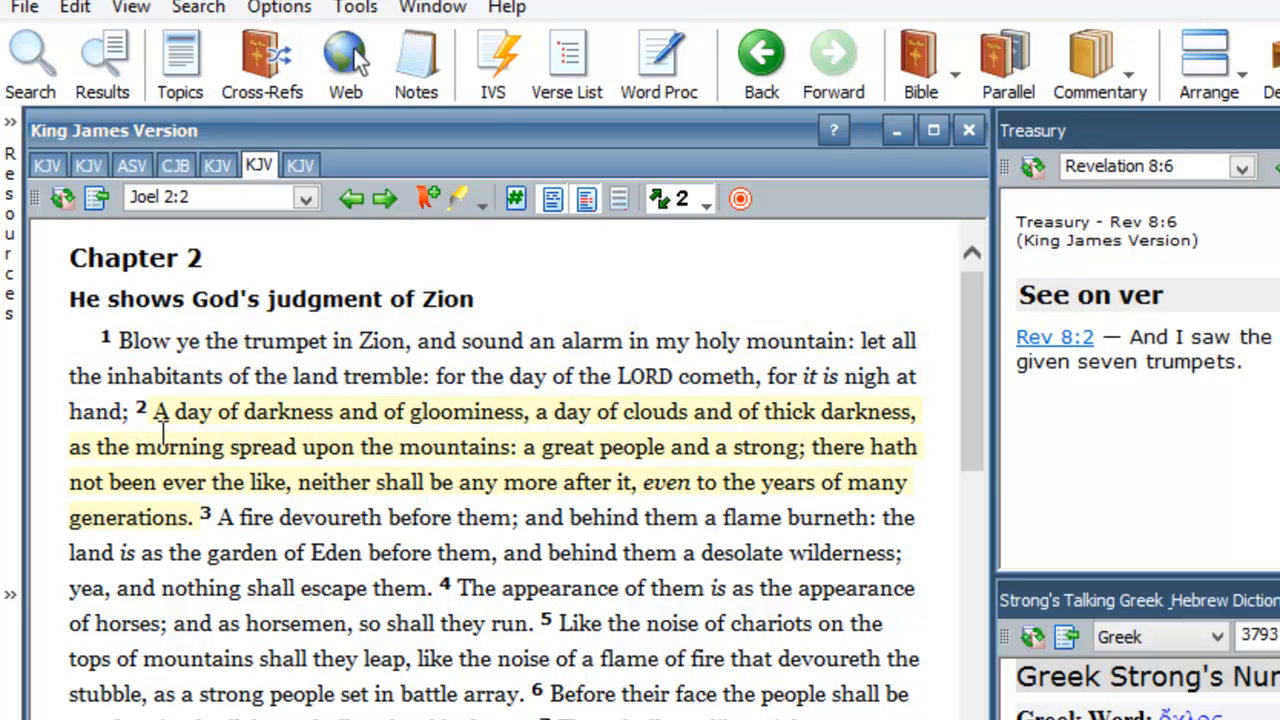
pyautogui.moveTo(425, 450)
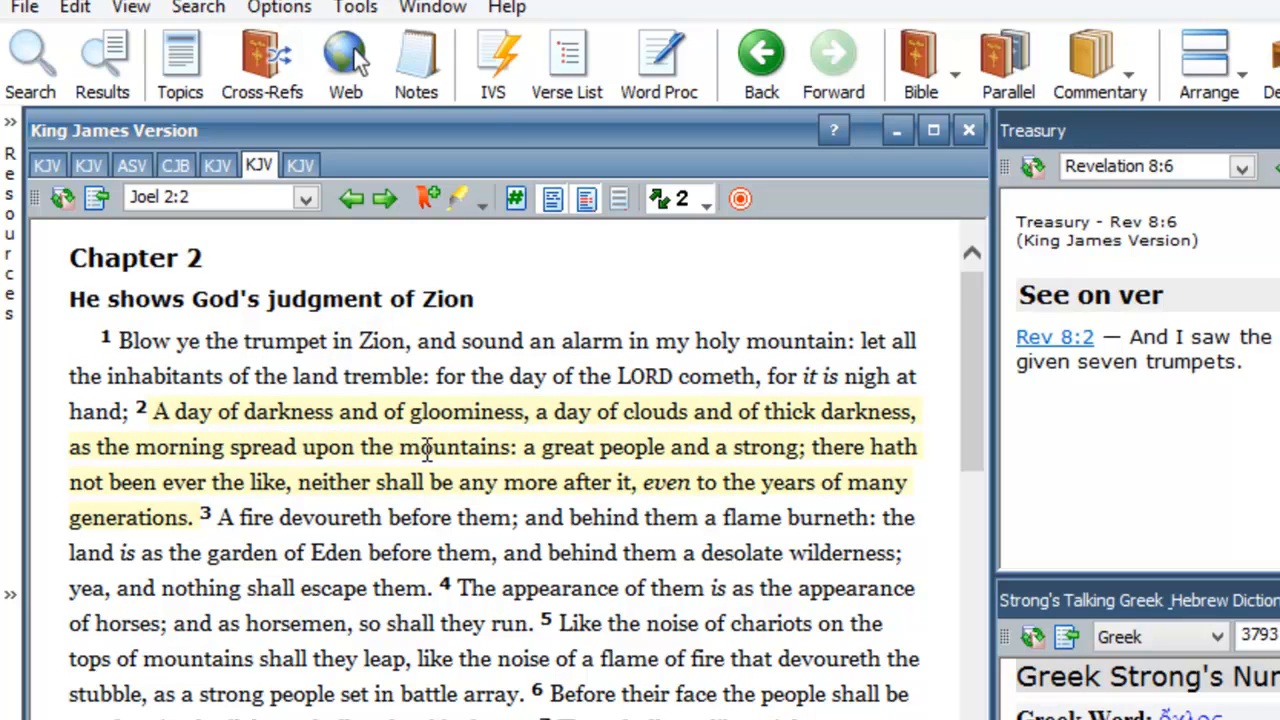
pyautogui.moveTo(675, 443)
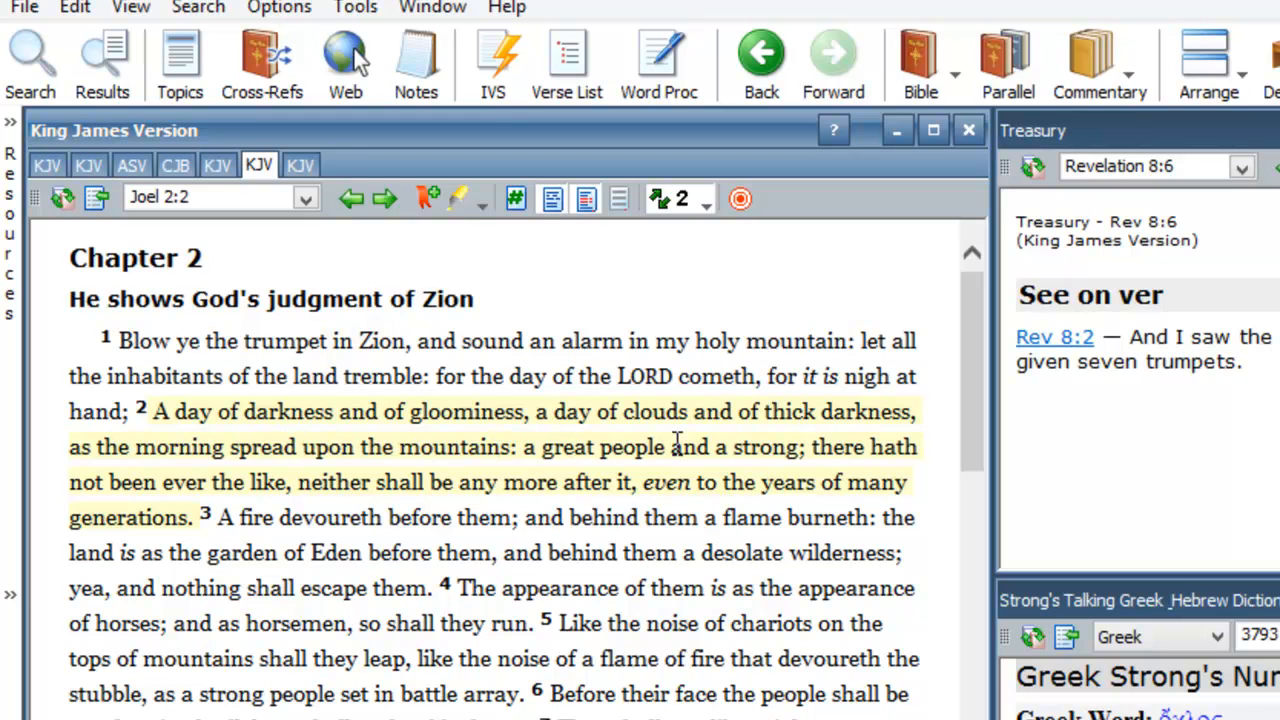
pyautogui.moveTo(525, 445)
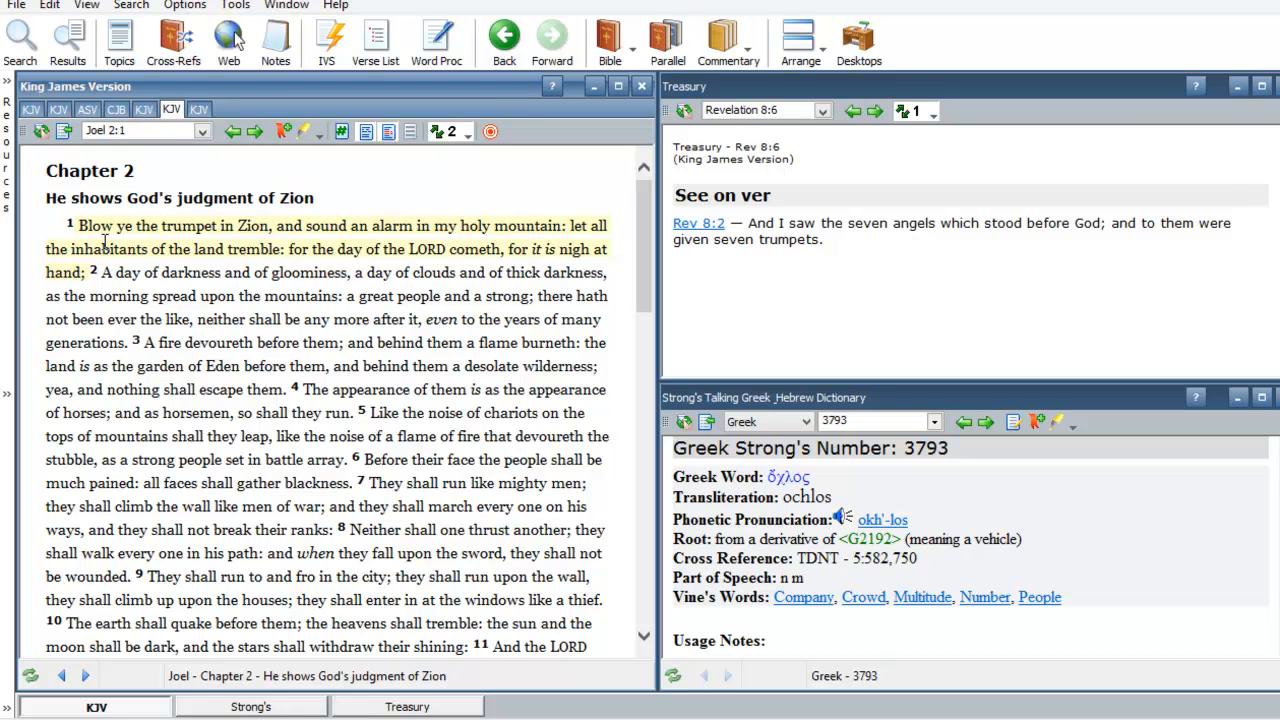
pyautogui.moveTo(315, 413)
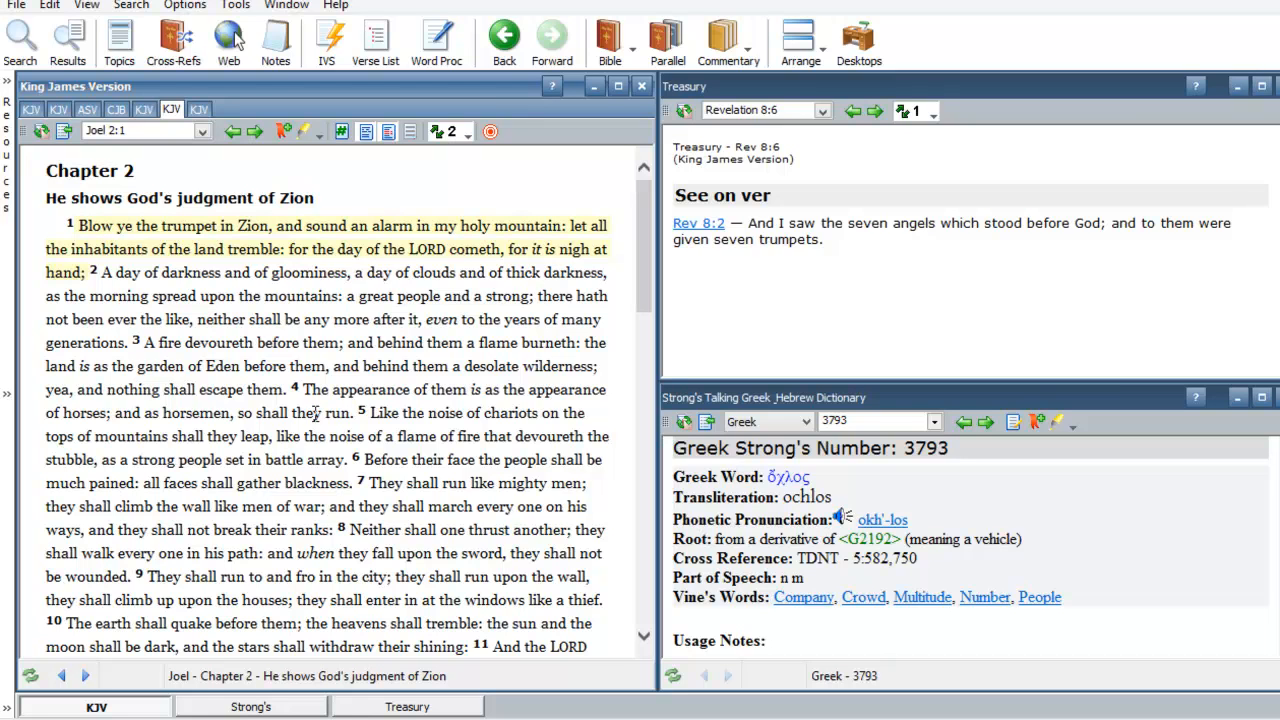
pyautogui.moveTo(328, 408)
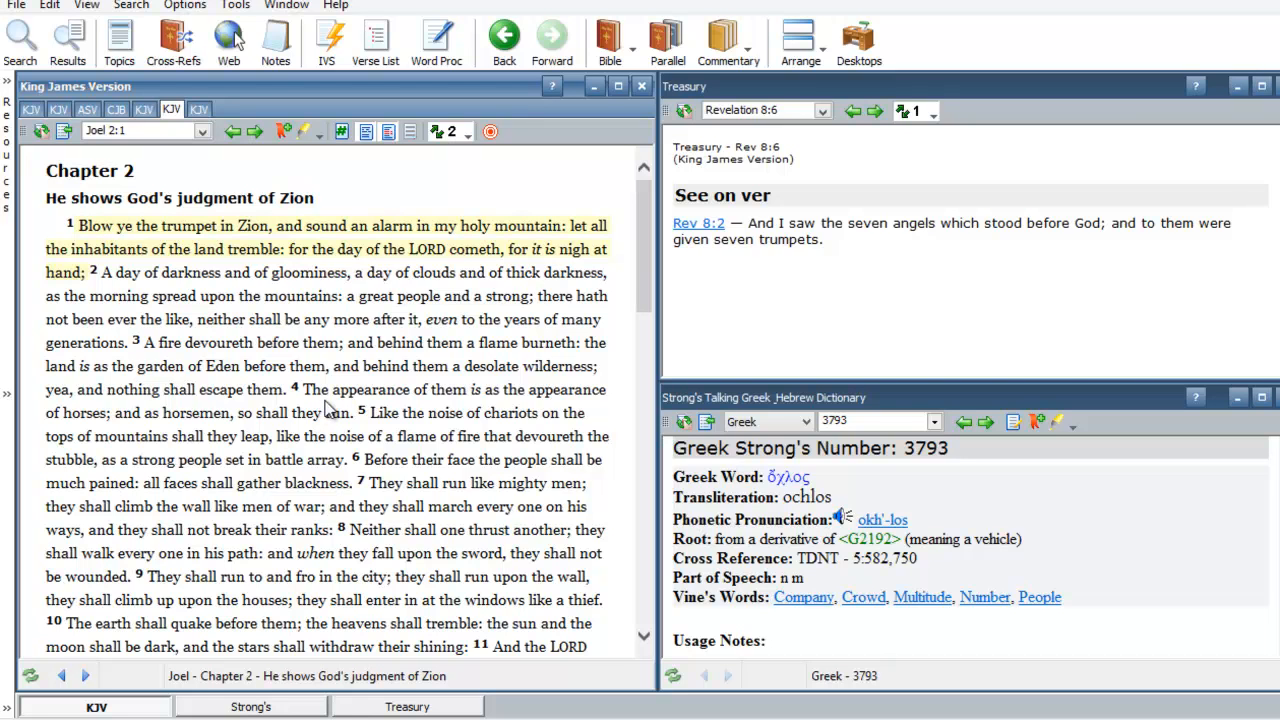
pyautogui.moveTo(645, 260)
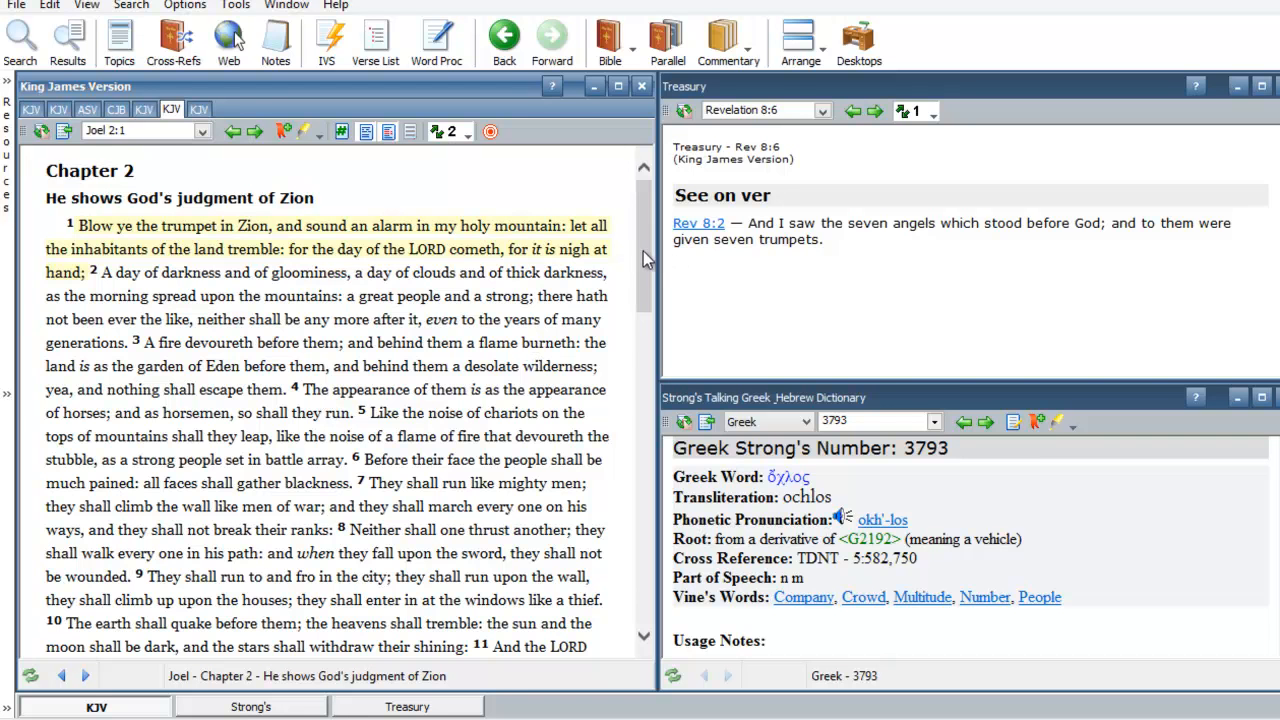
# Scroll the KJV Bible pane down through Joel 2 verse 11.
pyautogui.scroll(-3)
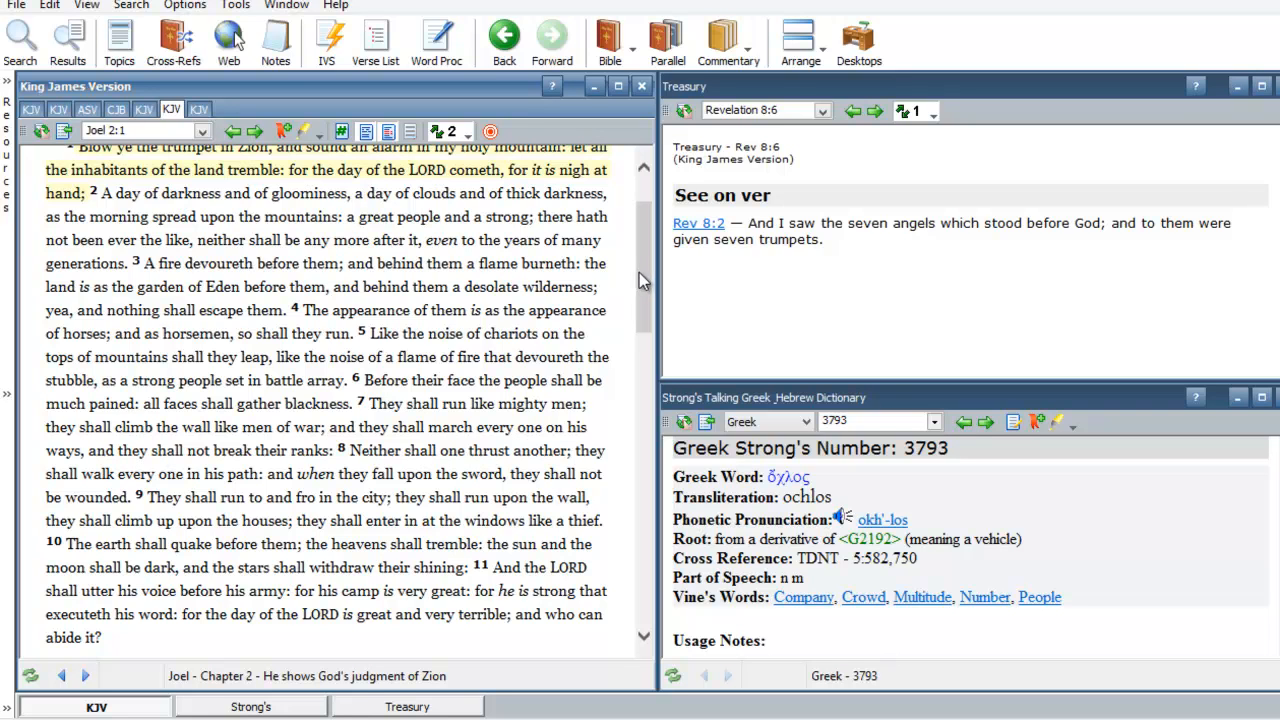
pyautogui.moveTo(638, 288)
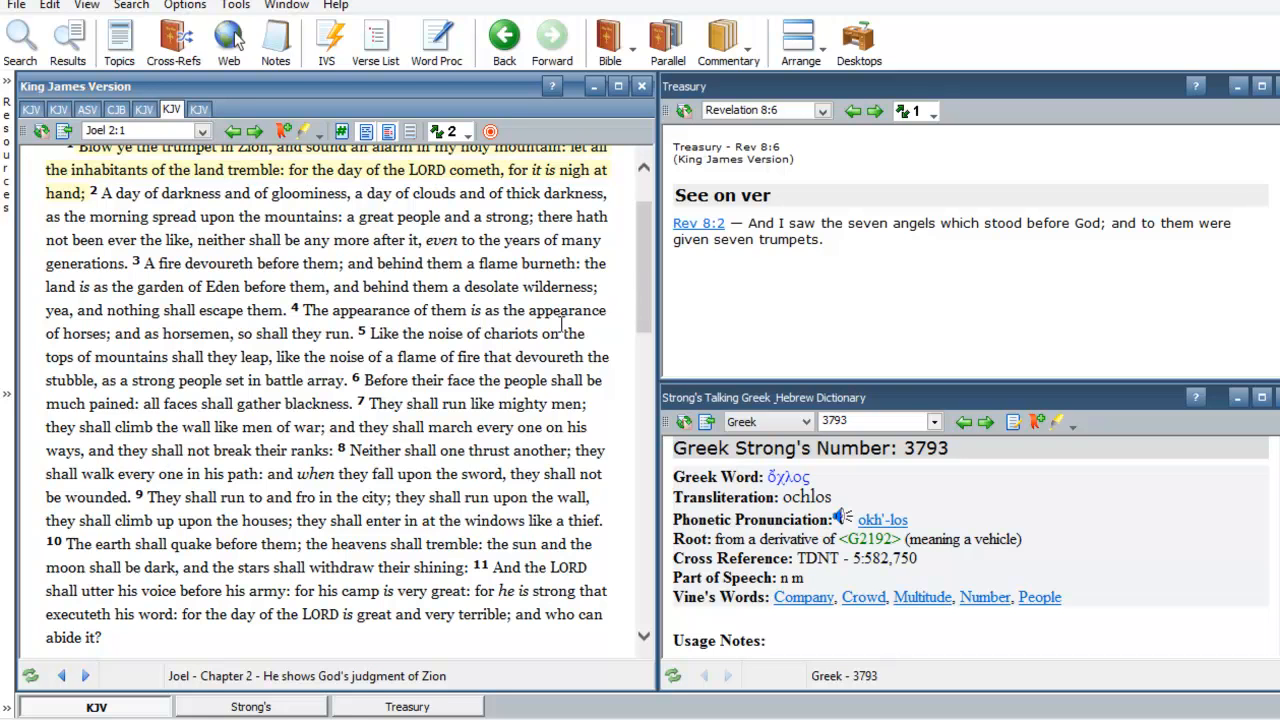
# Scroll down to Joel 2 verses 23–32 on future blessings.
pyautogui.scroll(-3)
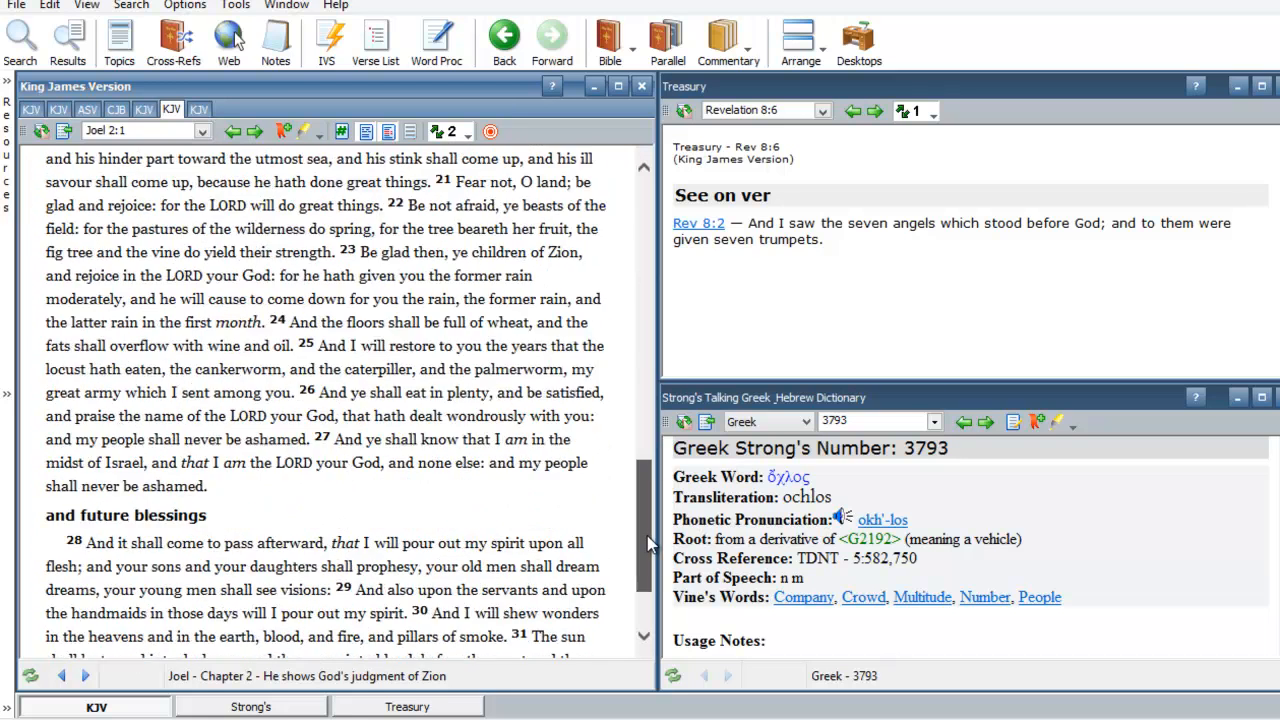
pyautogui.scroll(-3)
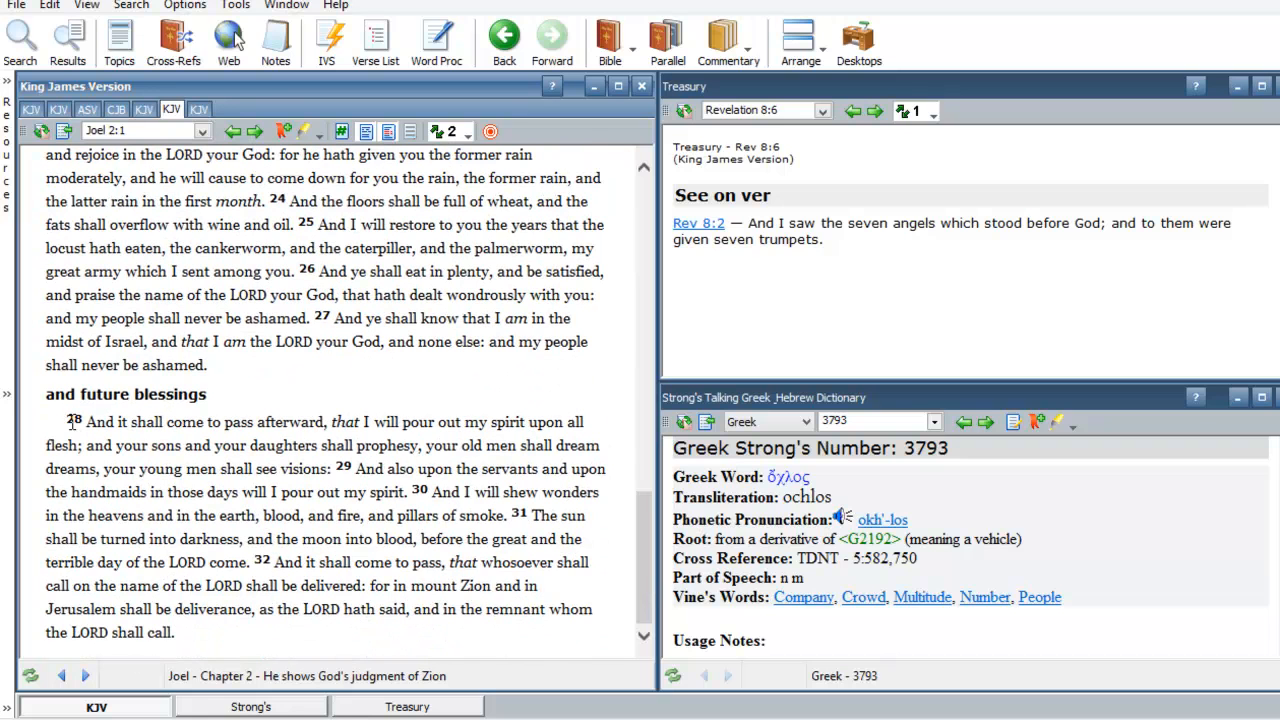
pyautogui.moveTo(90, 463)
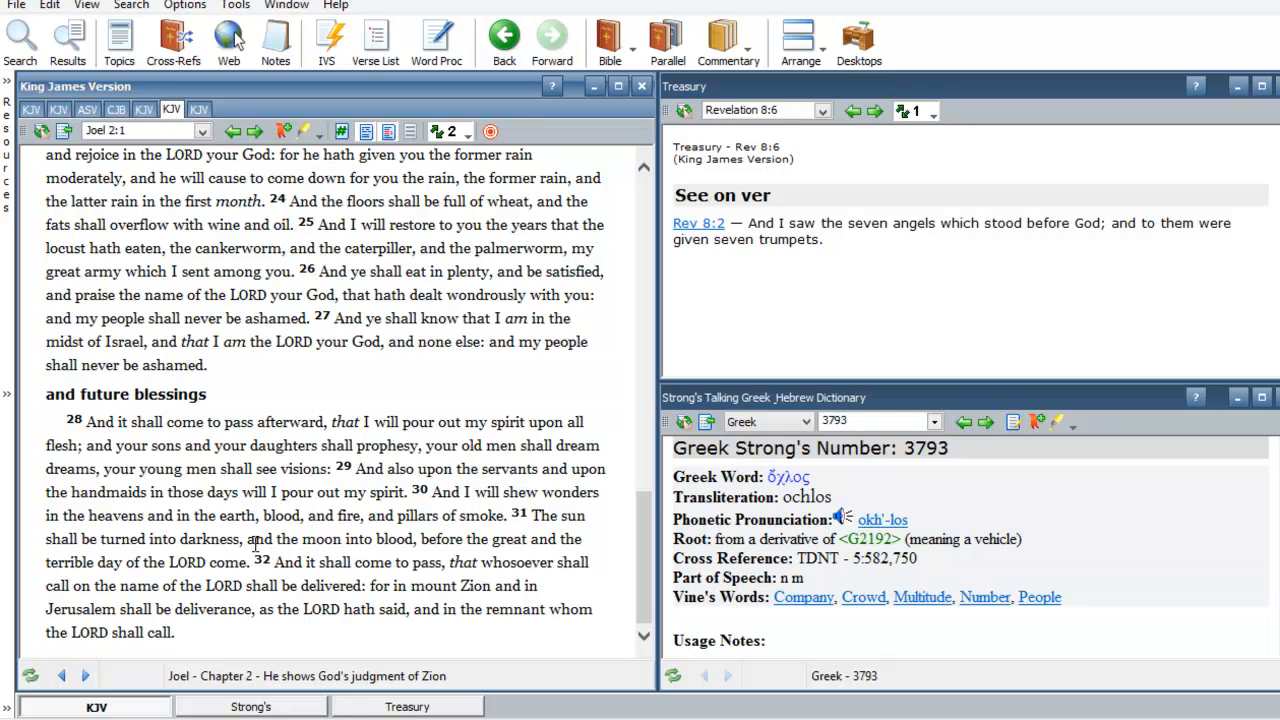
pyautogui.moveTo(230, 513)
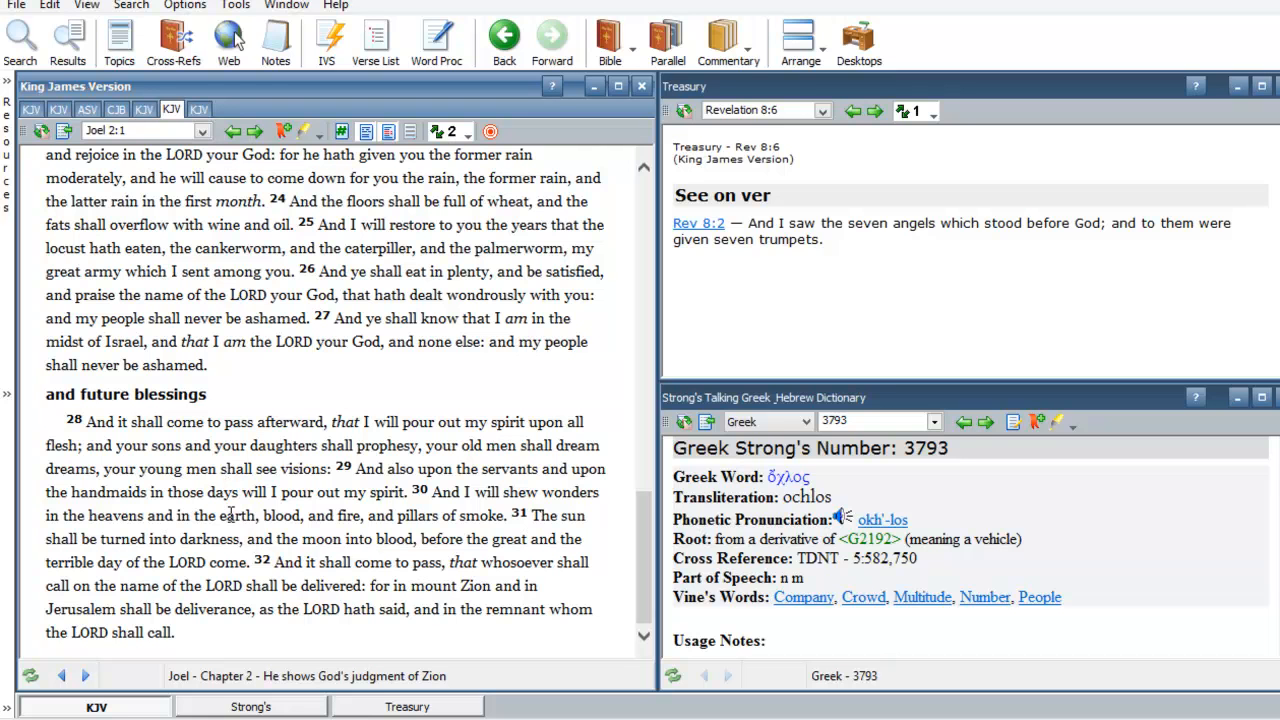
# Load Revelation 8:6 from the Treasury pane reference into the Bible window.
pyautogui.click(198, 109)
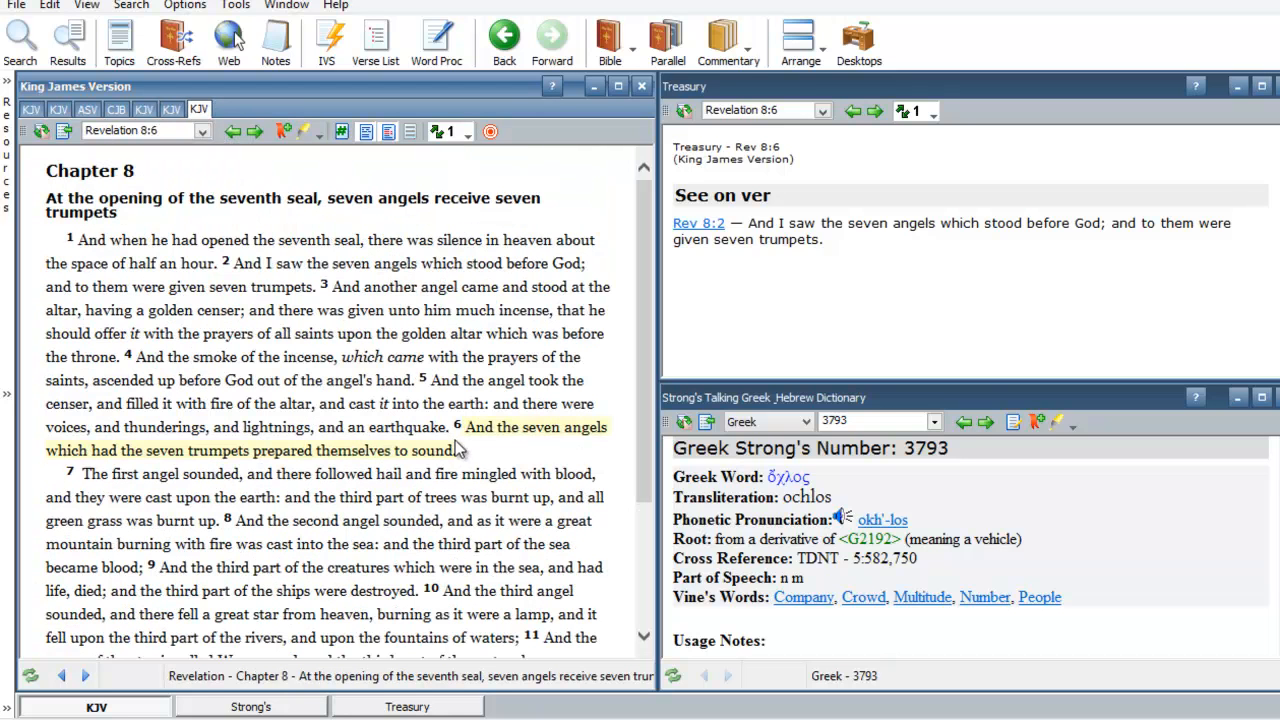
pyautogui.moveTo(468, 448)
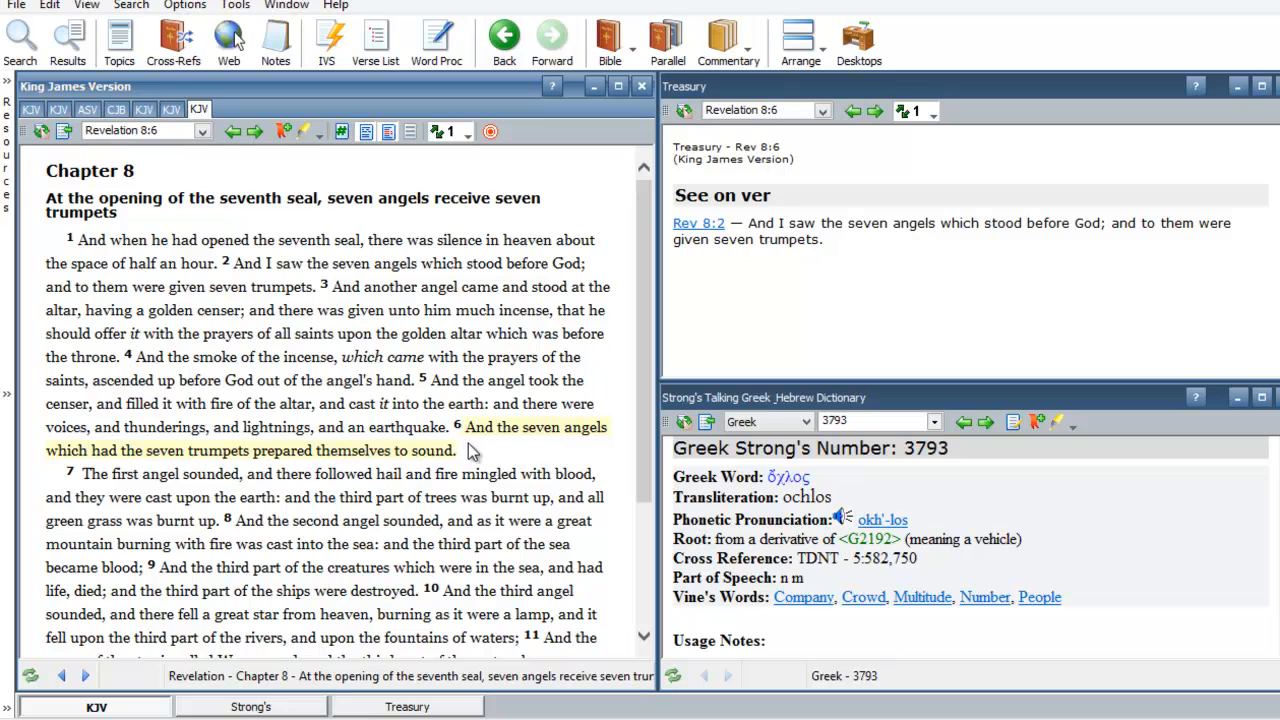
pyautogui.moveTo(471, 501)
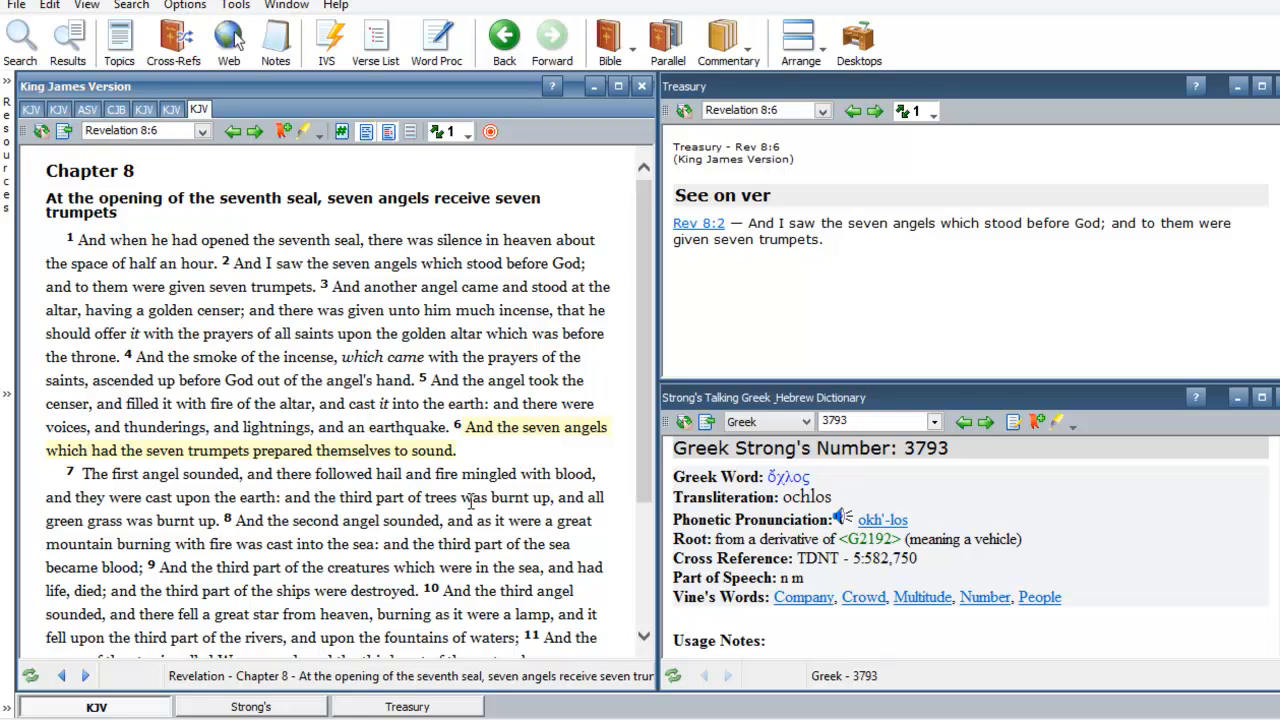